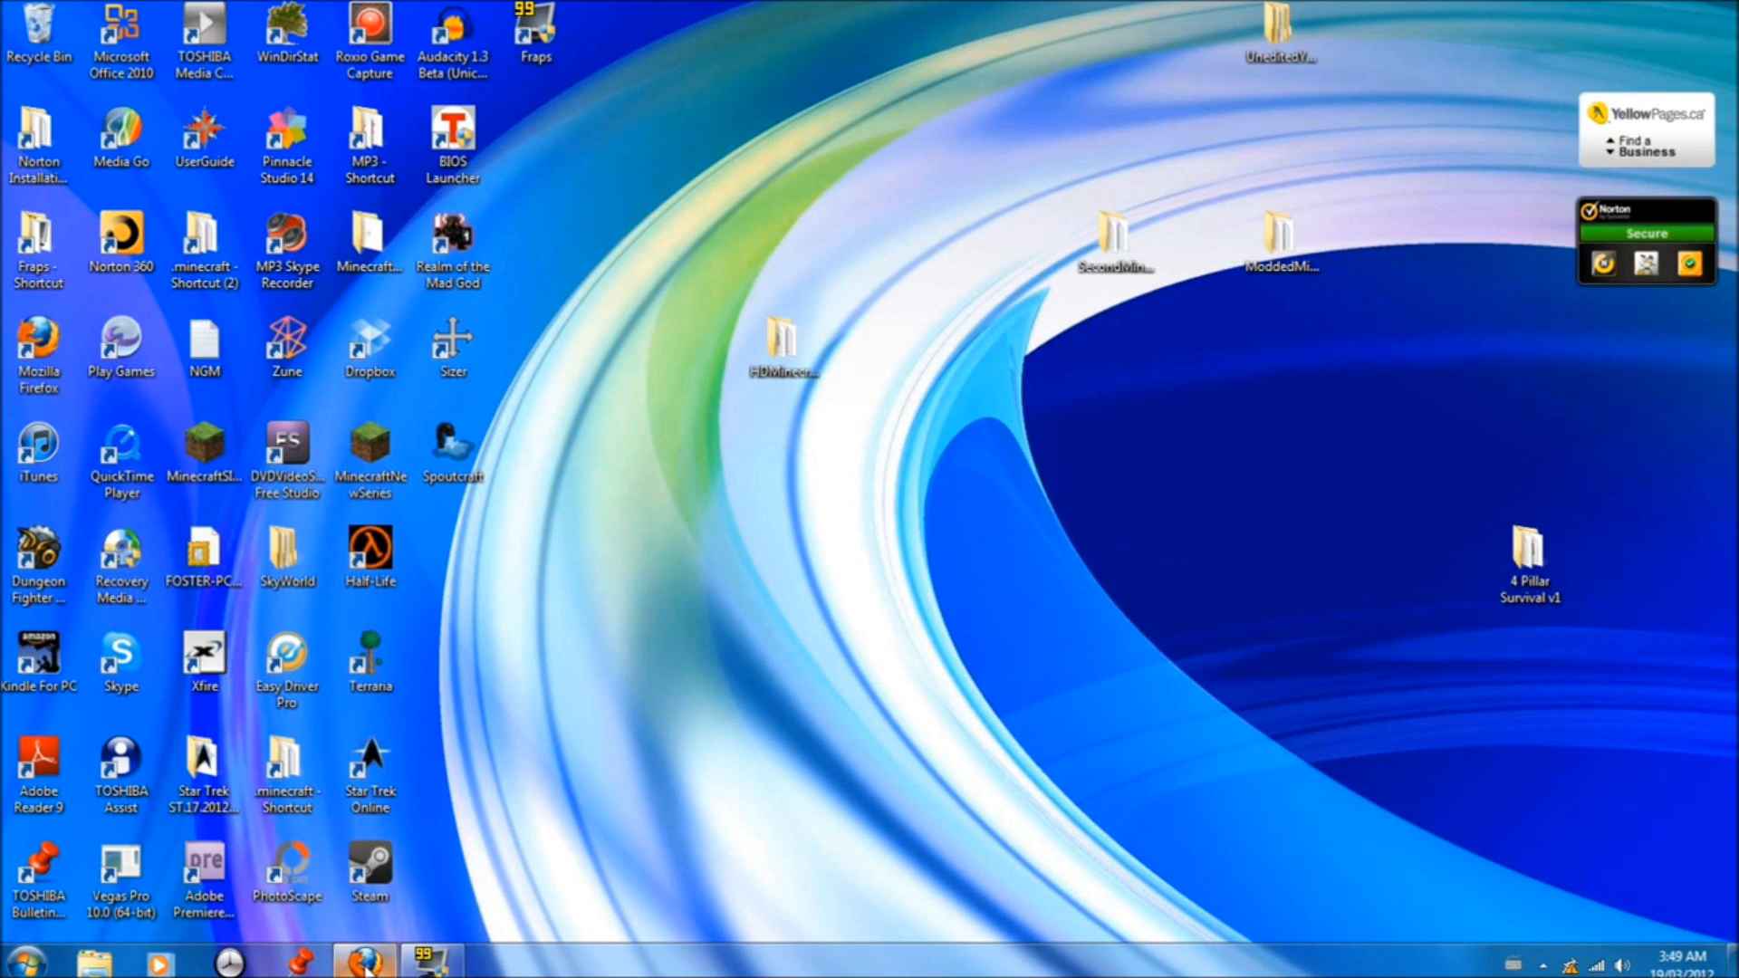
Download the Smart Moving 7.0.1 zip from the forum thread's Dropbox link, choosing Save File
left_click(362, 962)
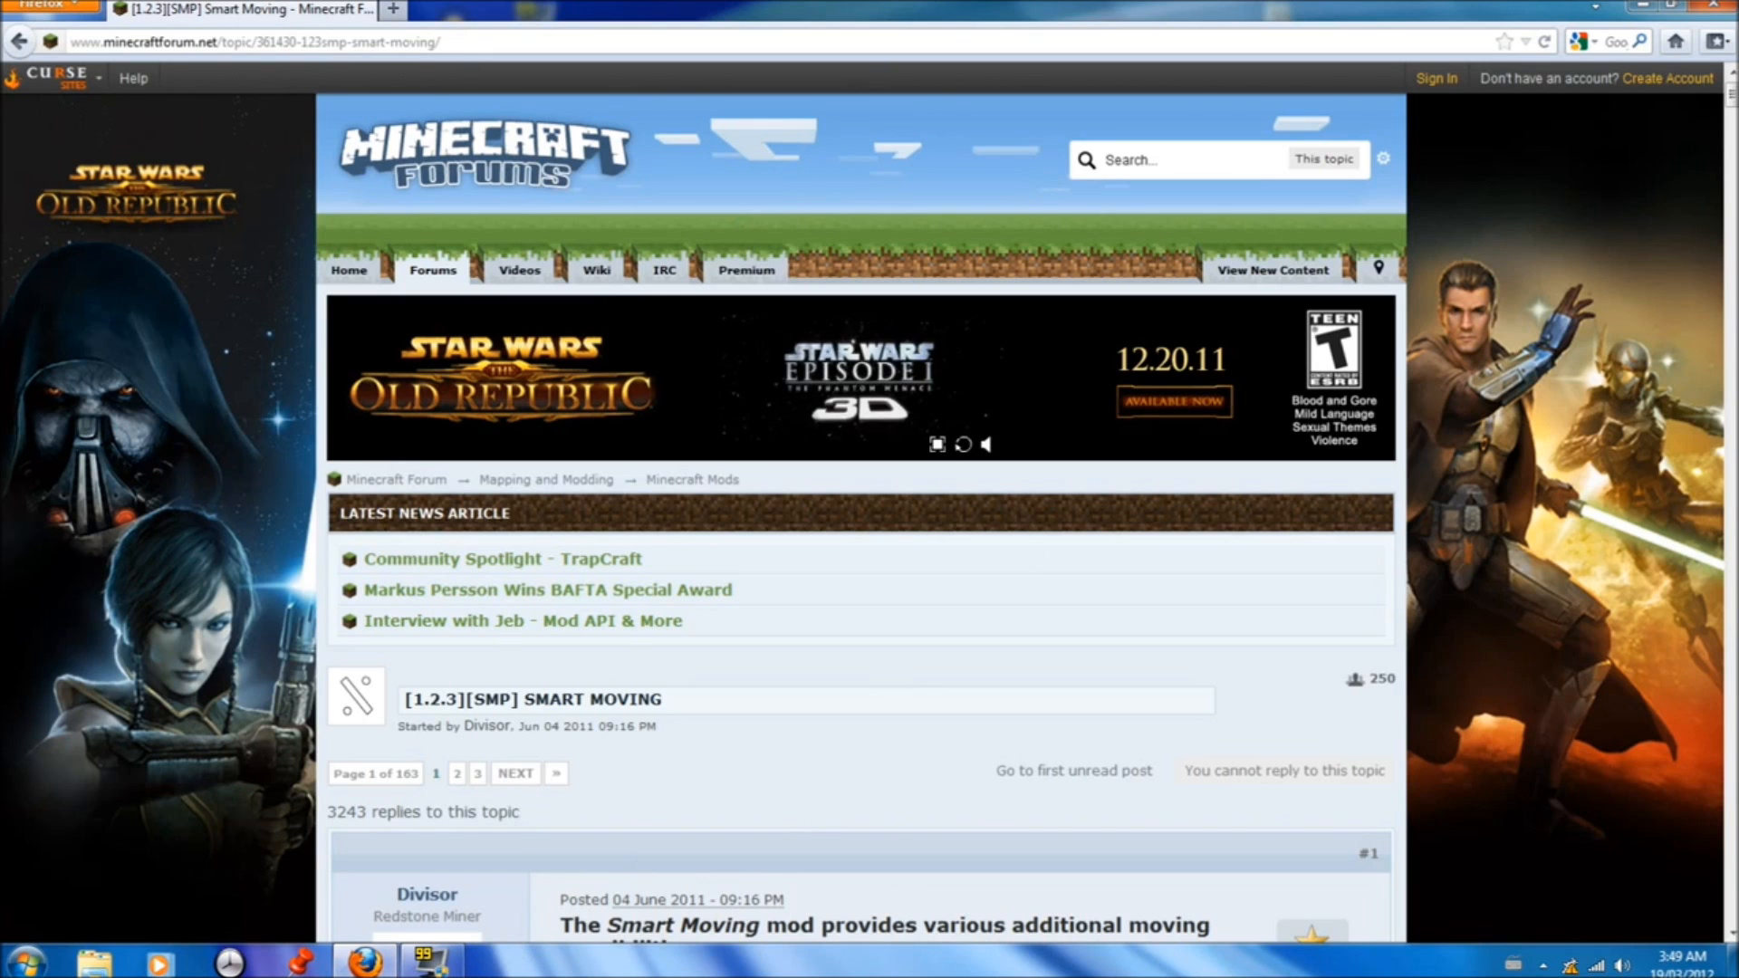
left_click(255, 42)
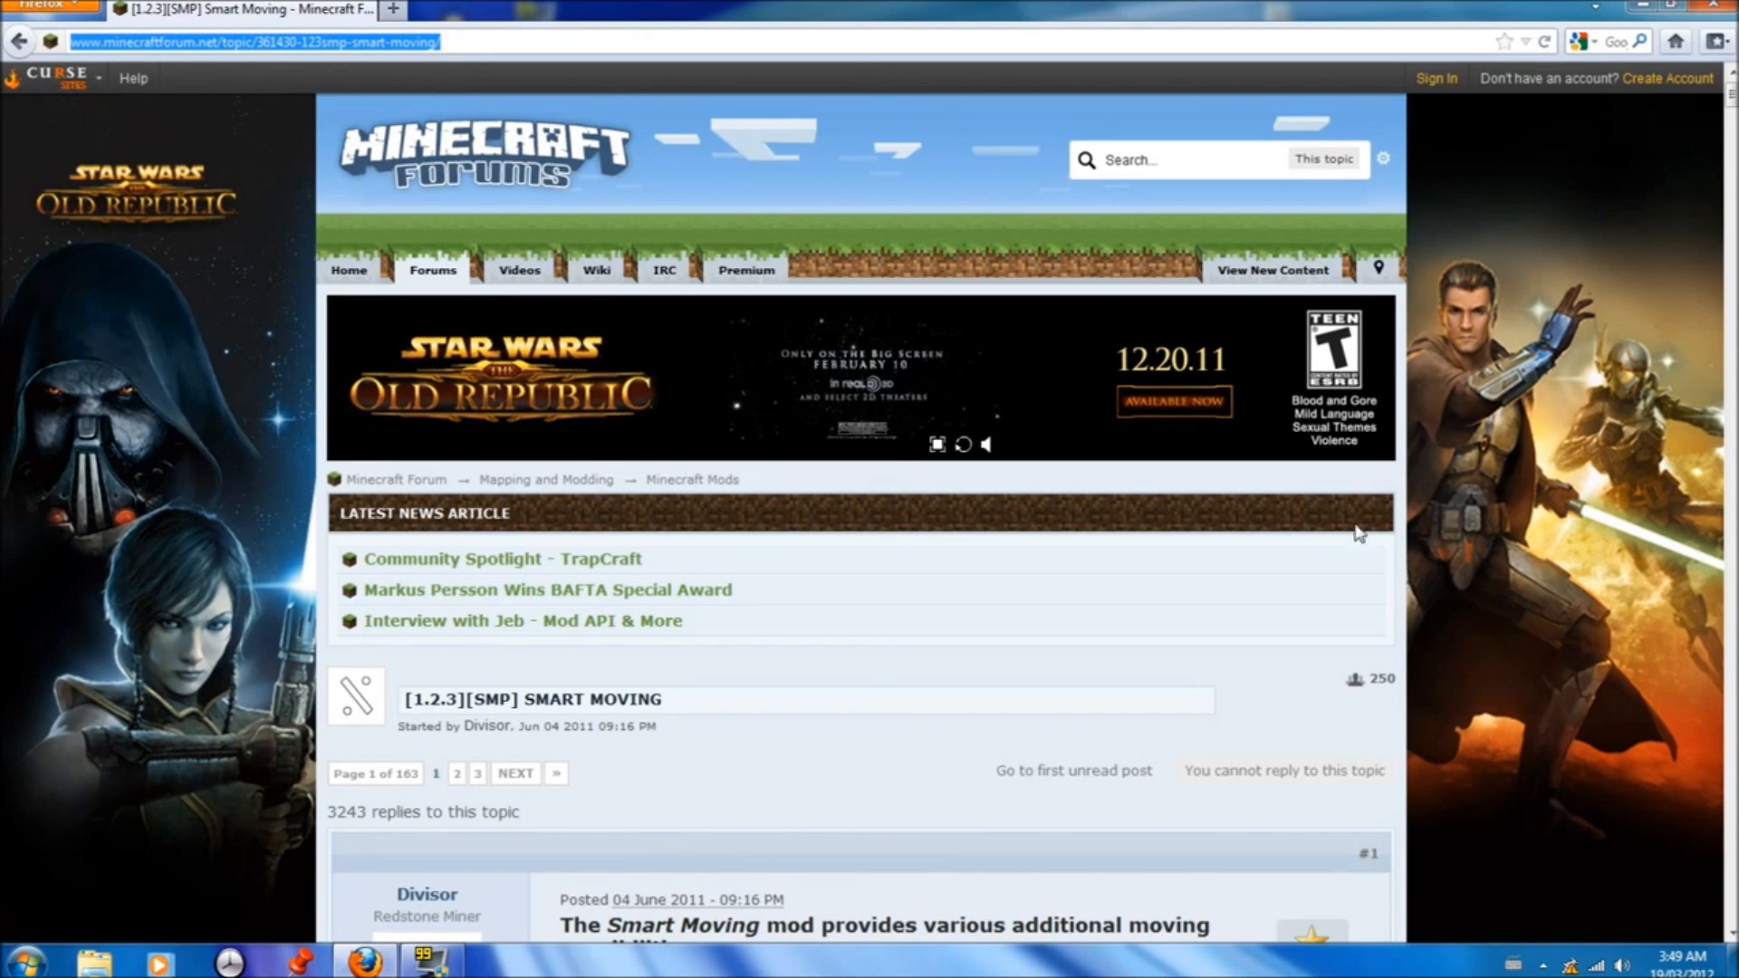
scroll("down", 3)
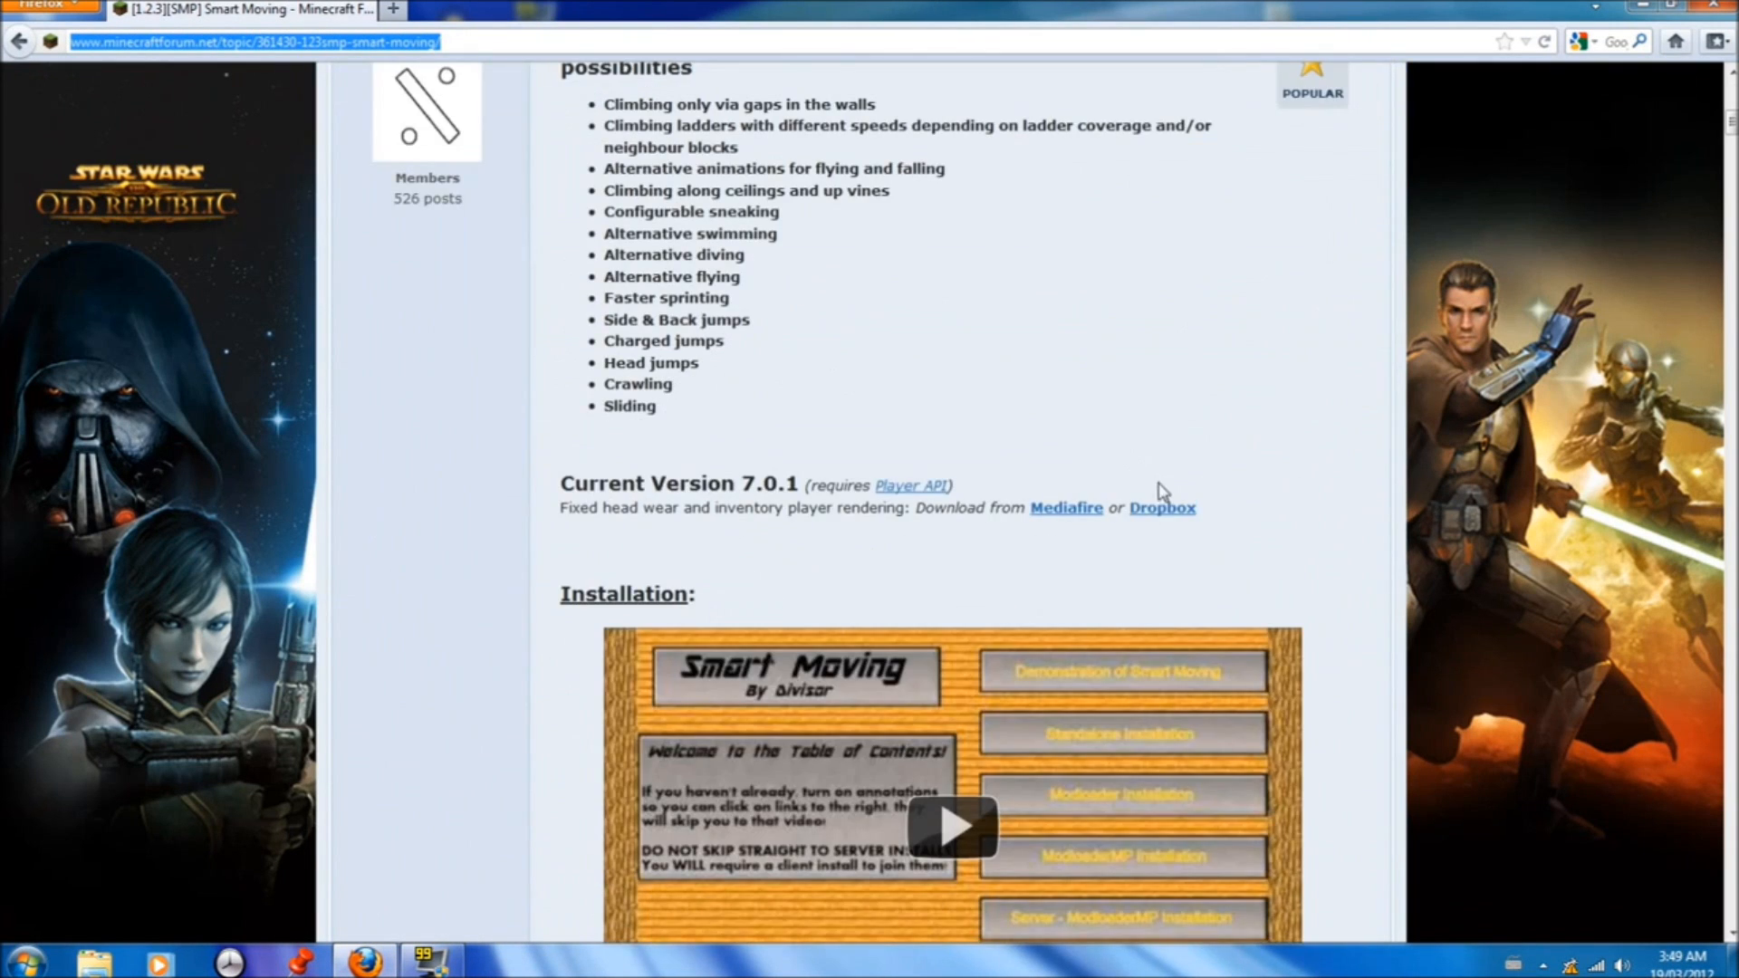
left_click(1161, 507)
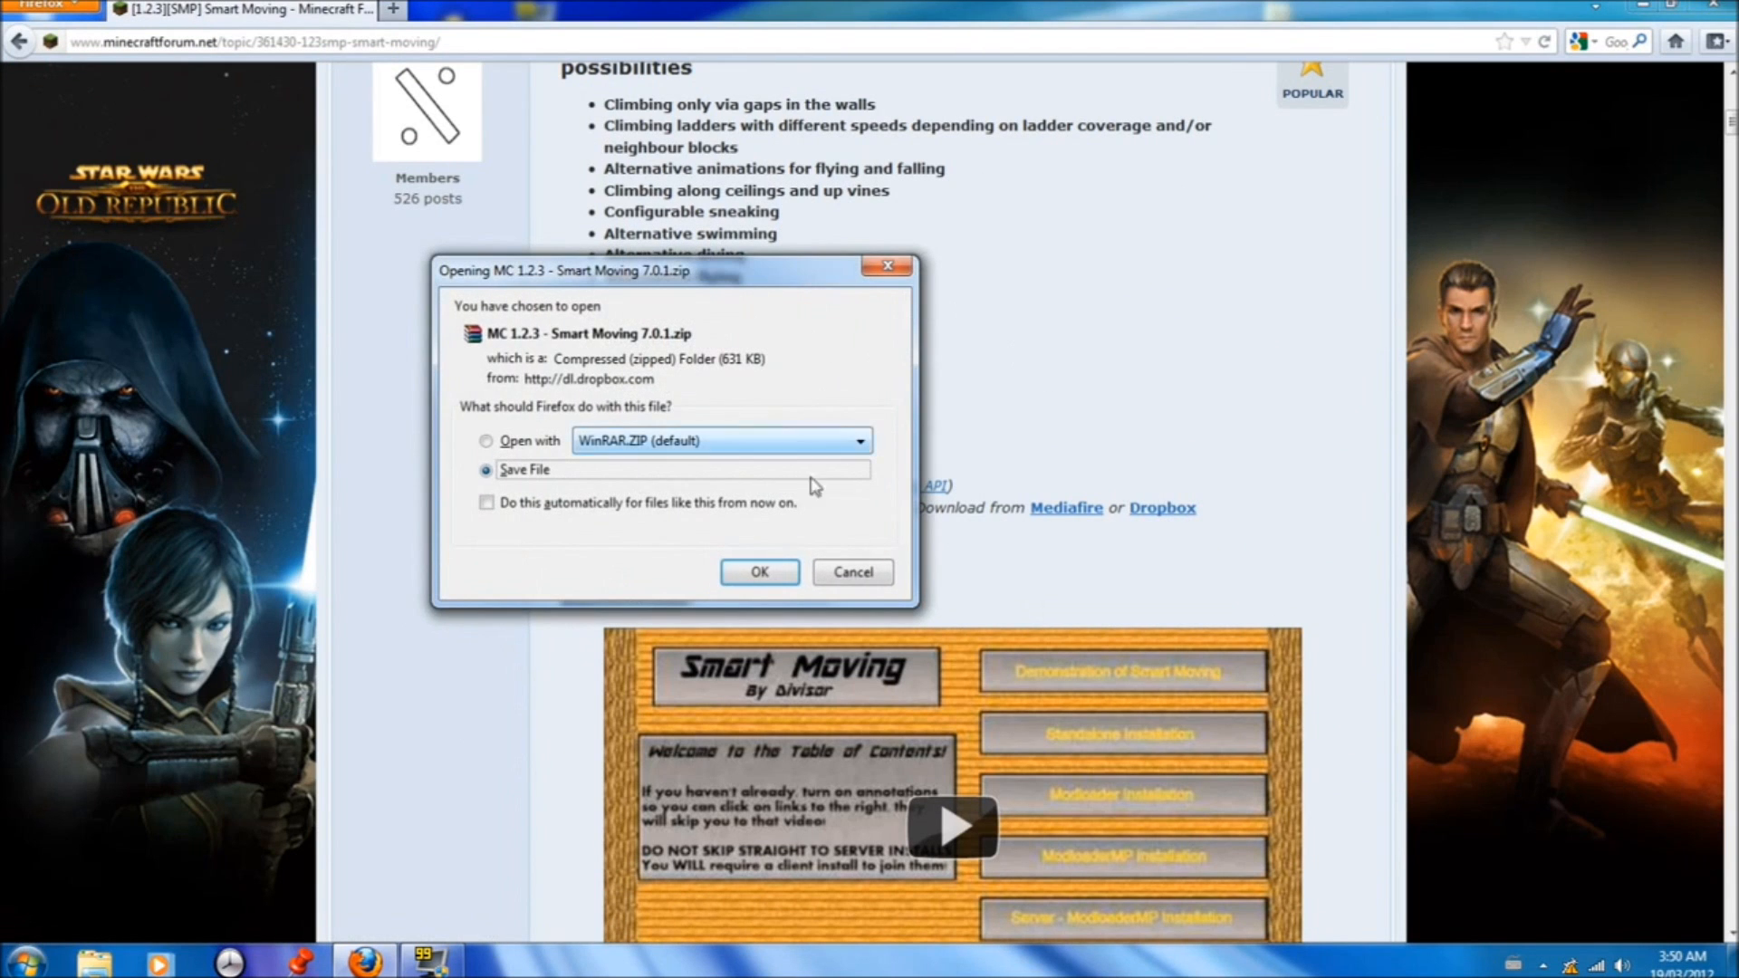
left_click(759, 570)
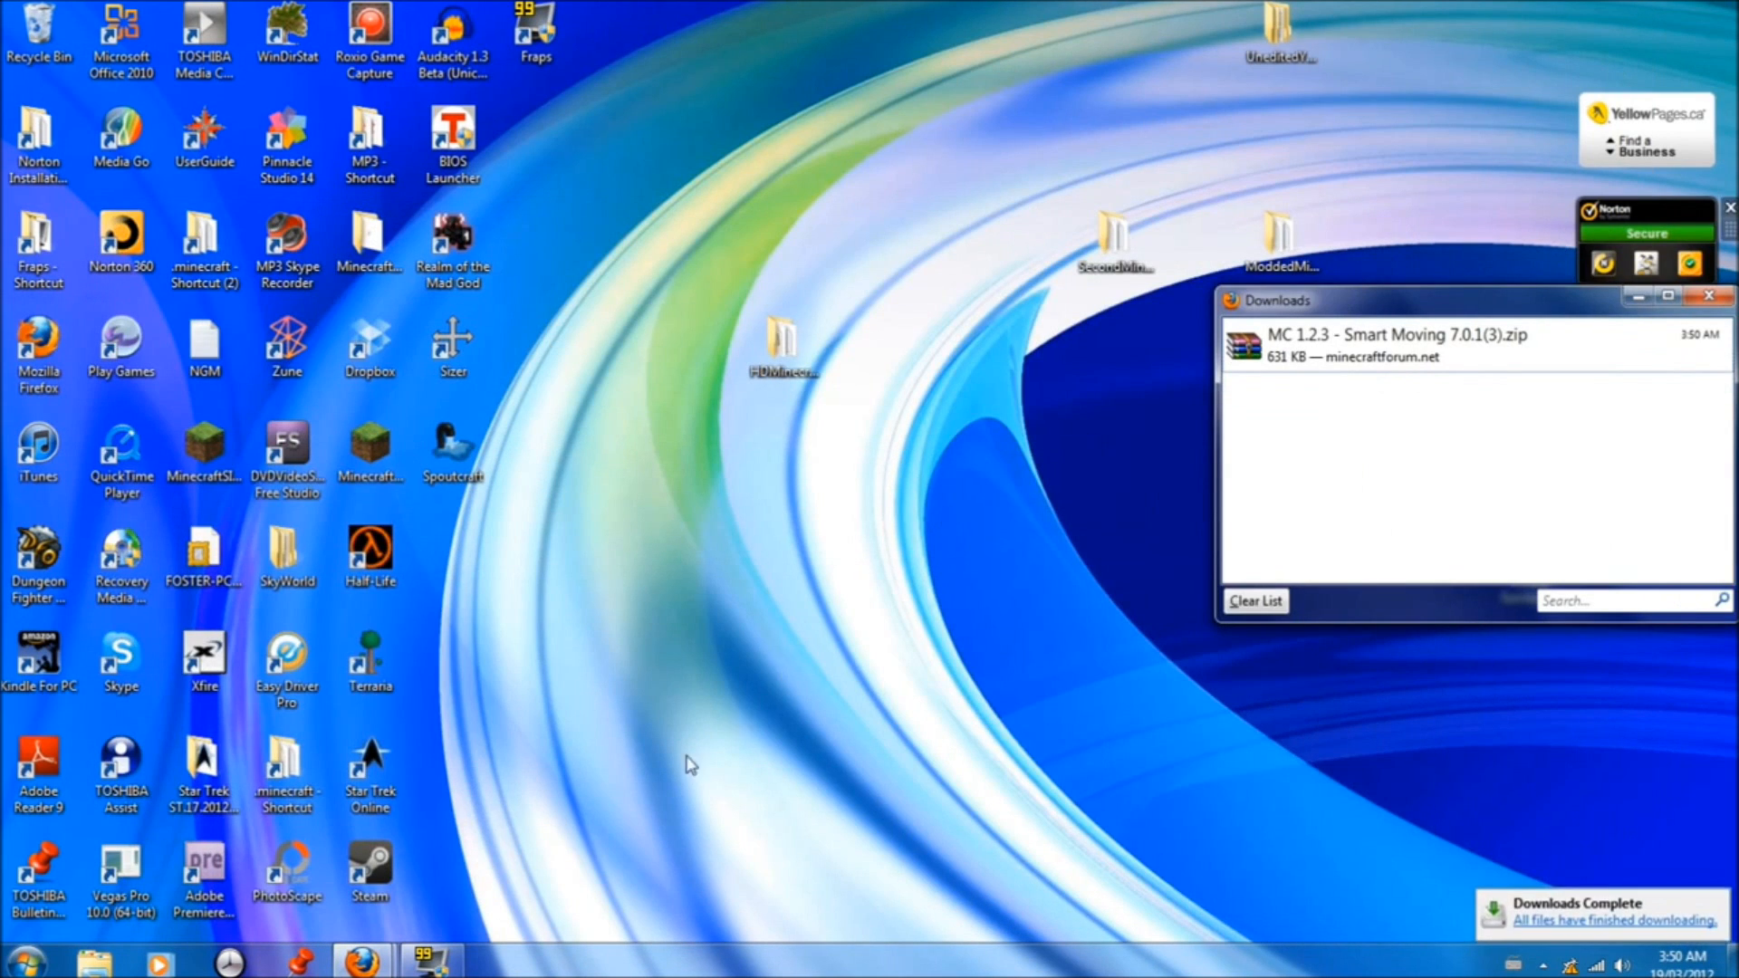
left_click(22, 960)
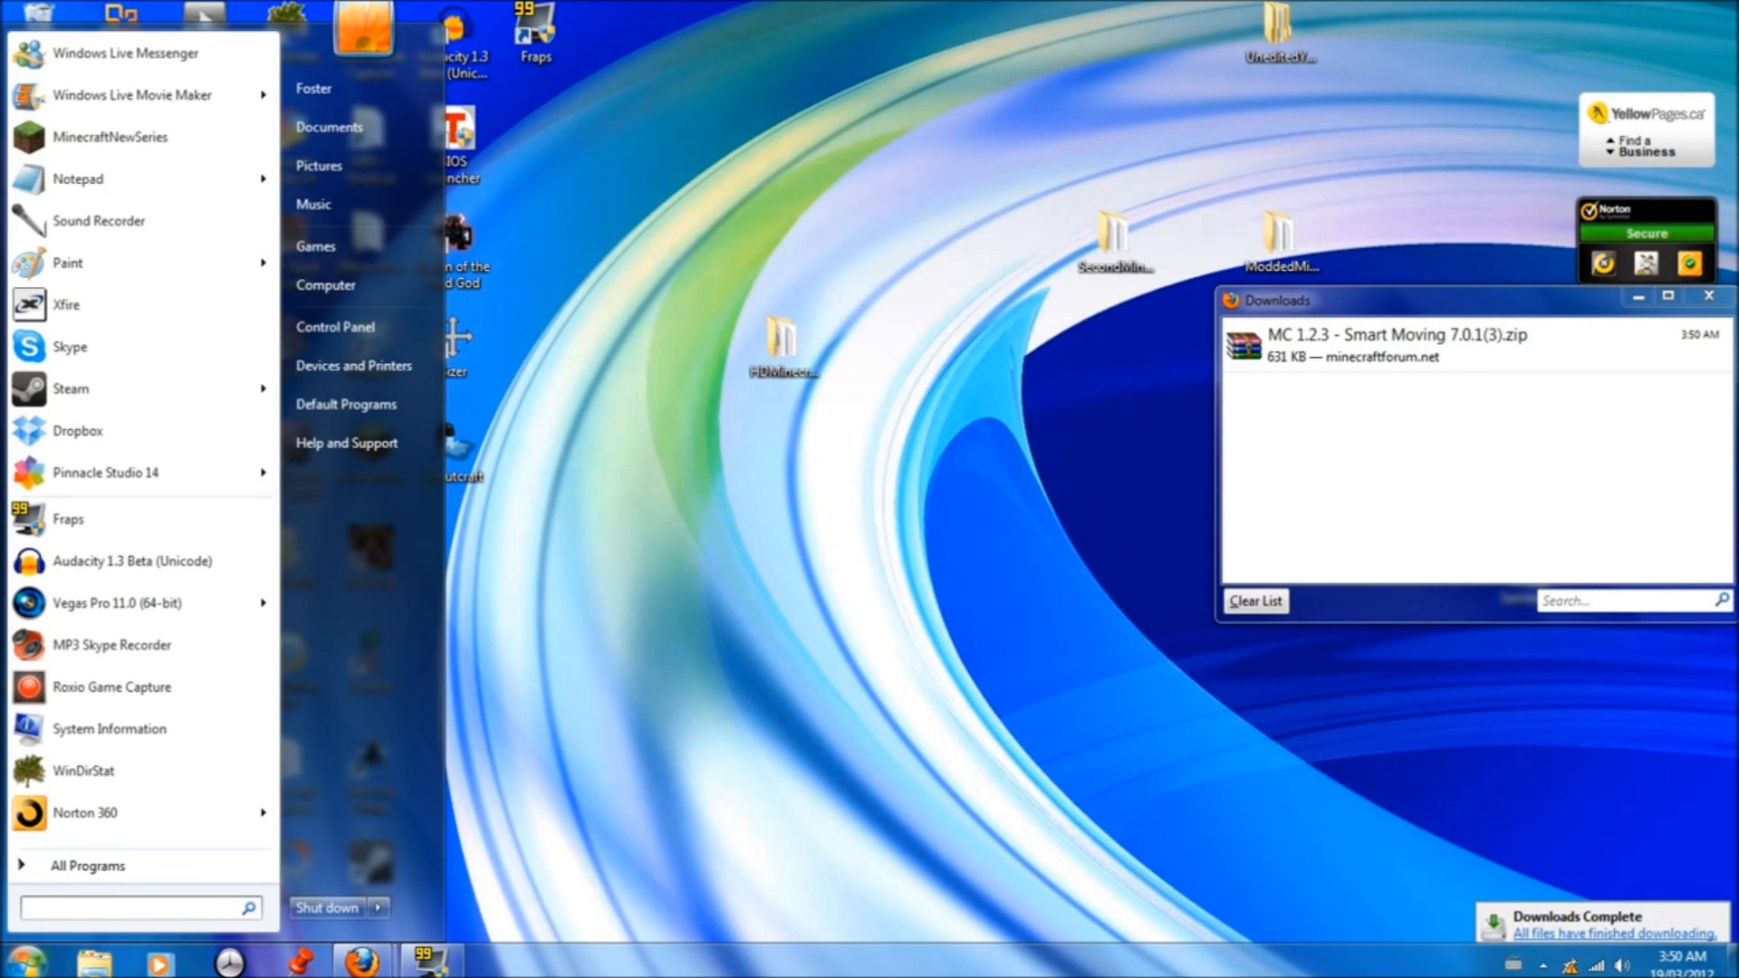
type("%appdata%")
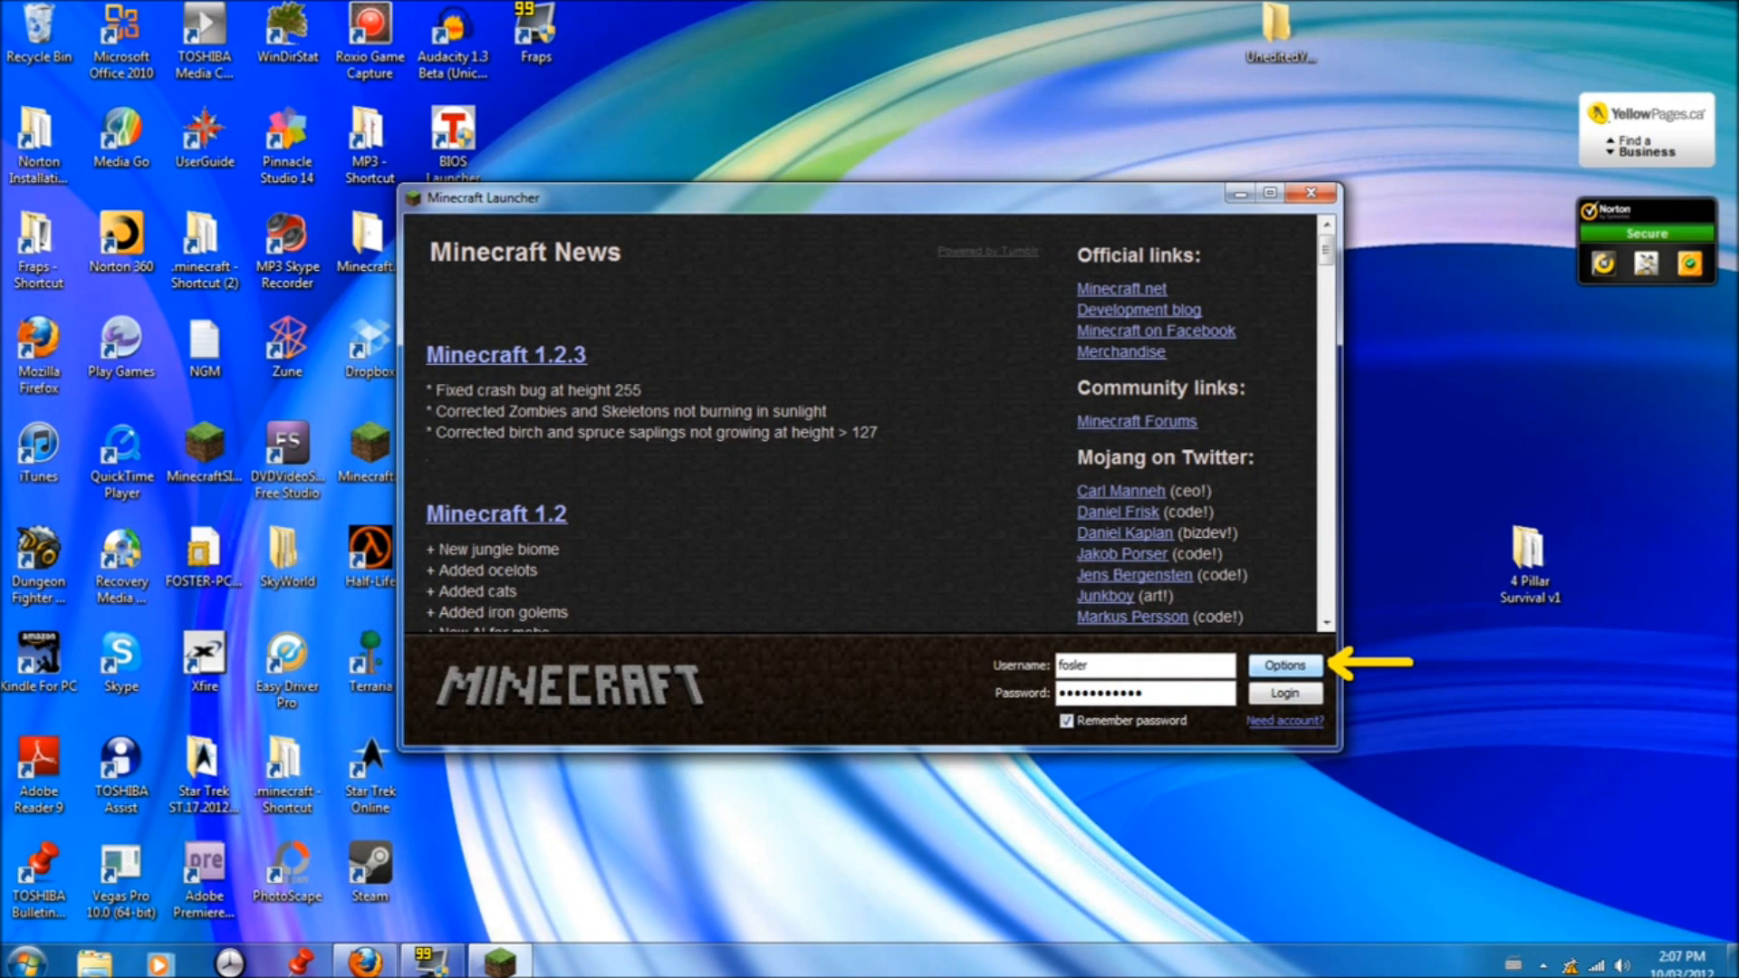
left_click(1283, 664)
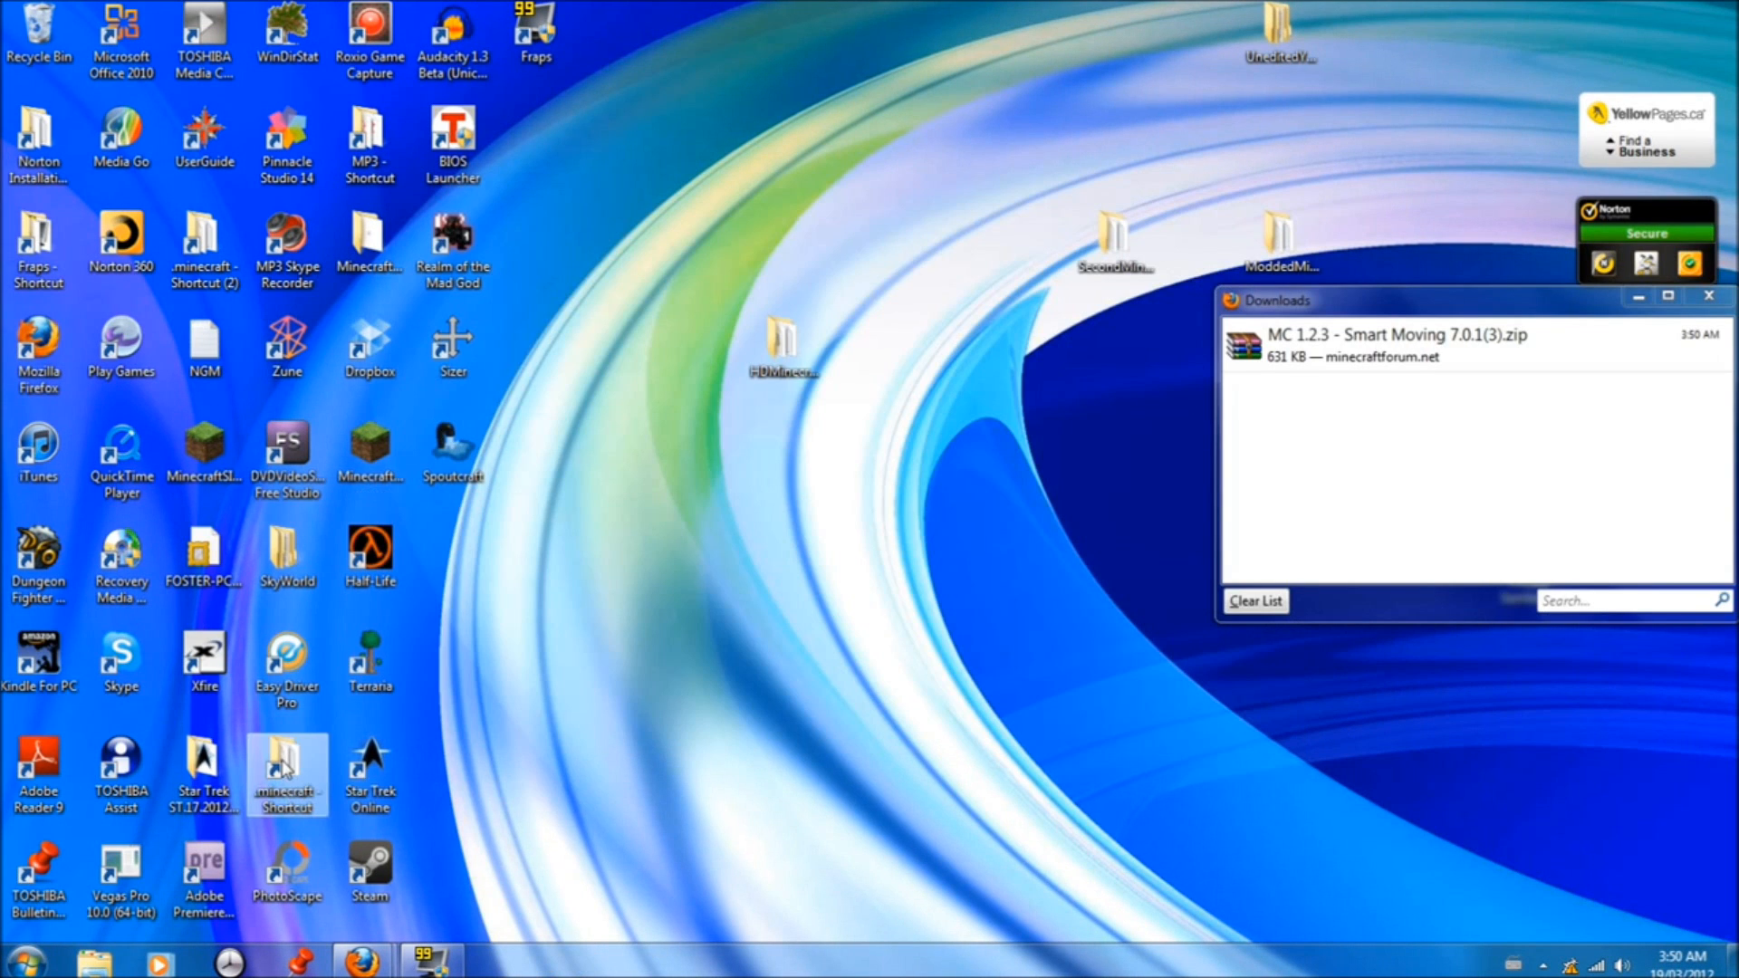
Reach minecraft.jar in the .minecraft bin folder and bring up its file actions
double_click(286, 765)
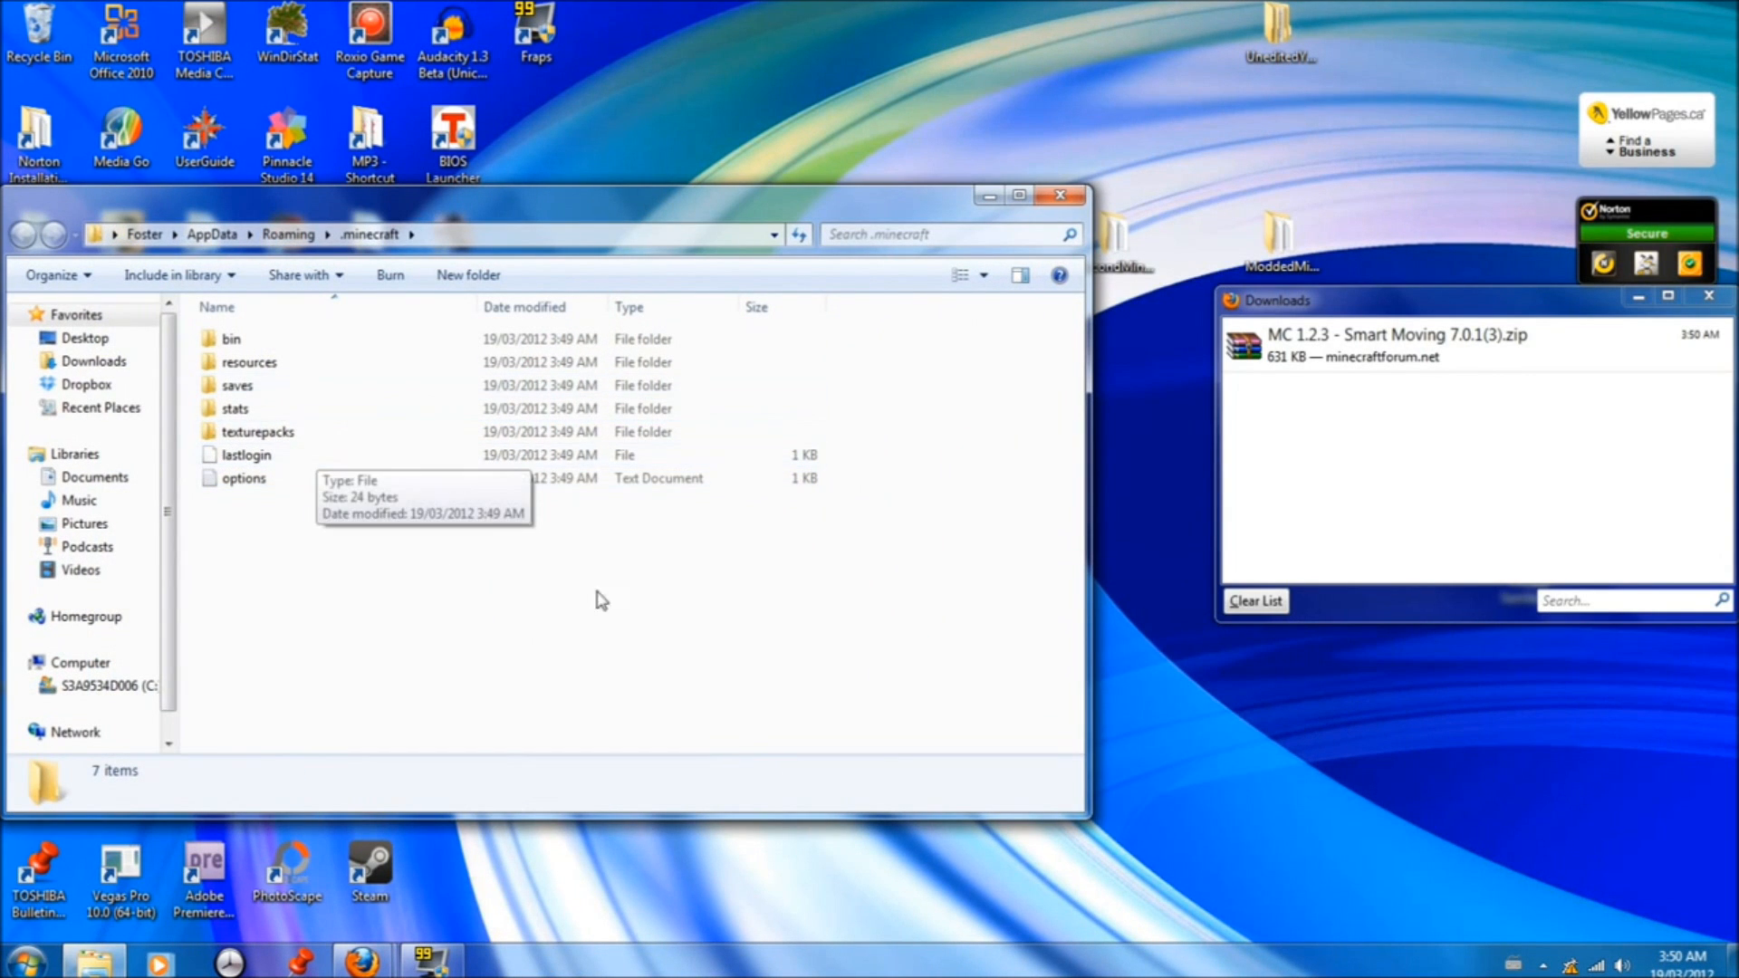
left_click(230, 339)
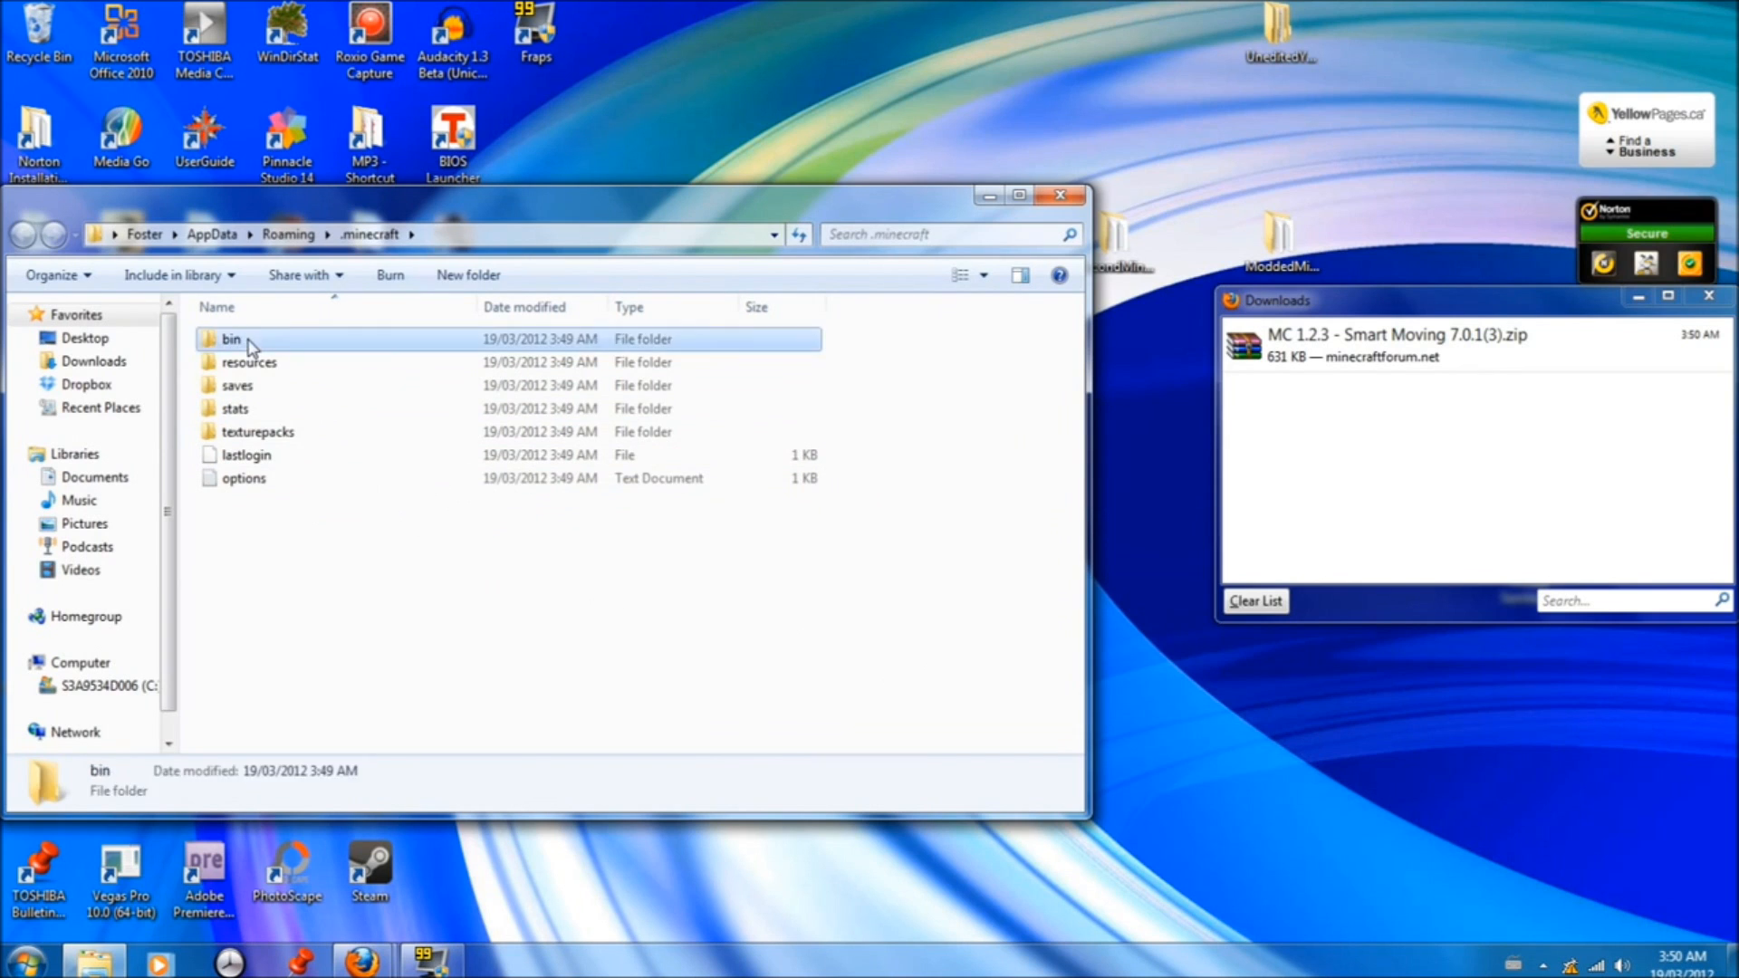
right_click(250, 455)
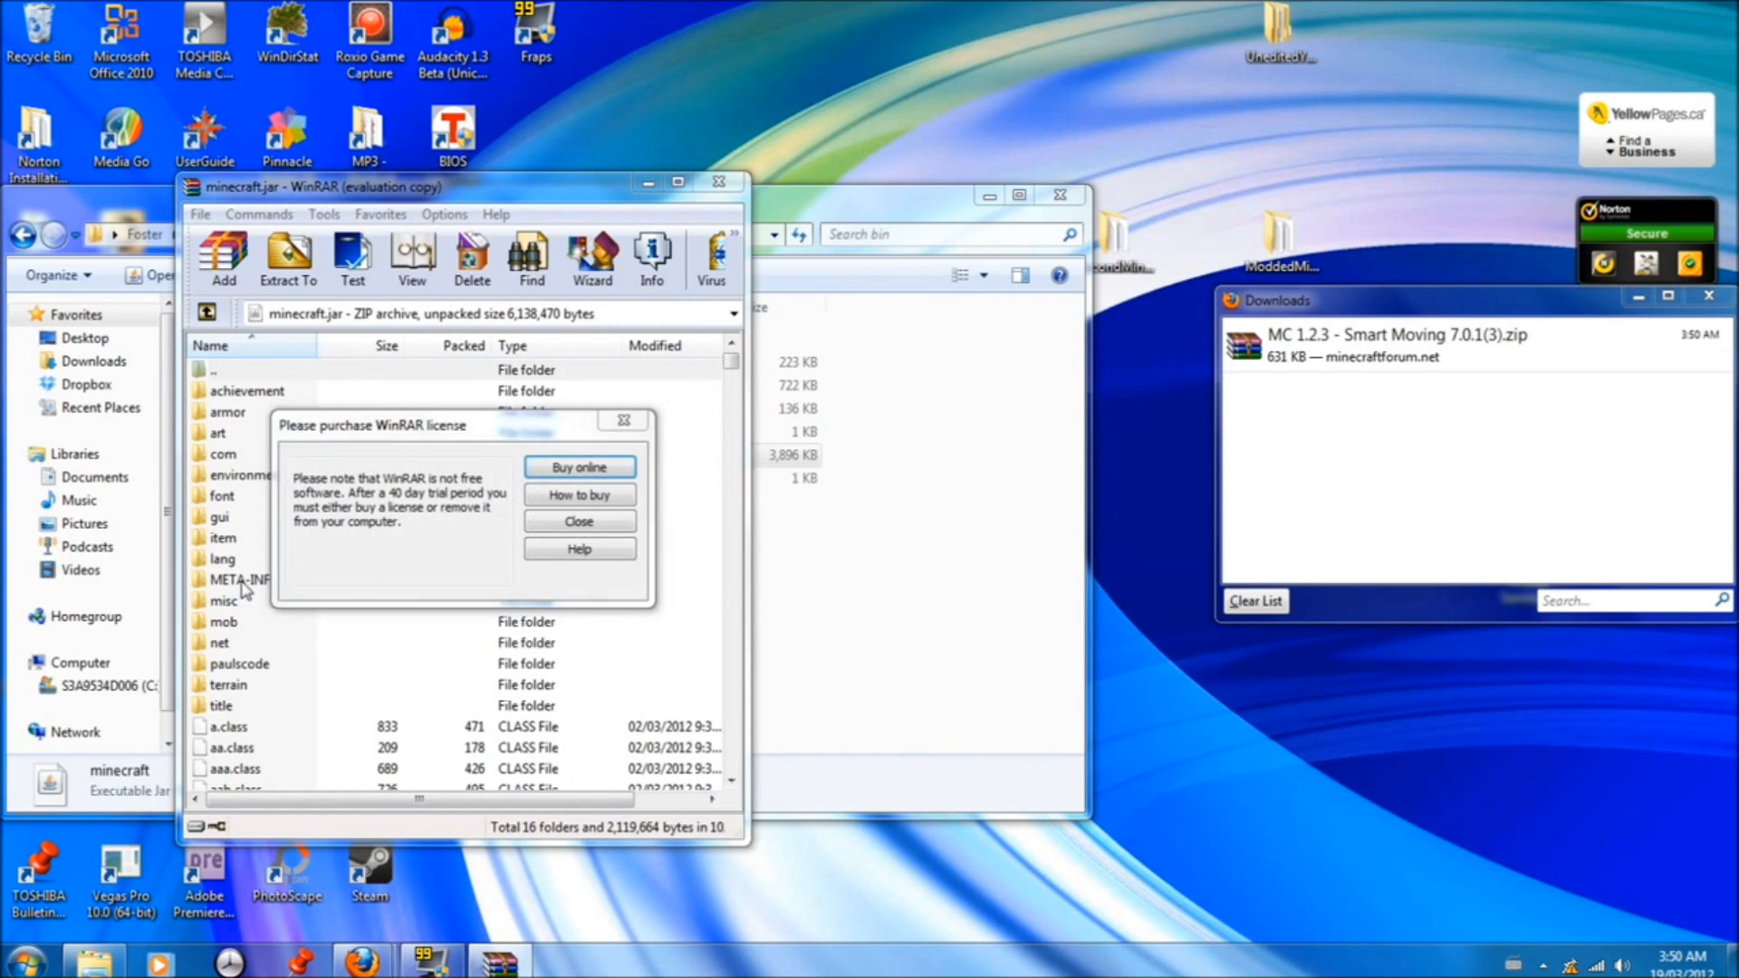
Dismiss the license reminder and delete the META-INF folder from minecraft.jar, confirming with Yes
left_click(578, 522)
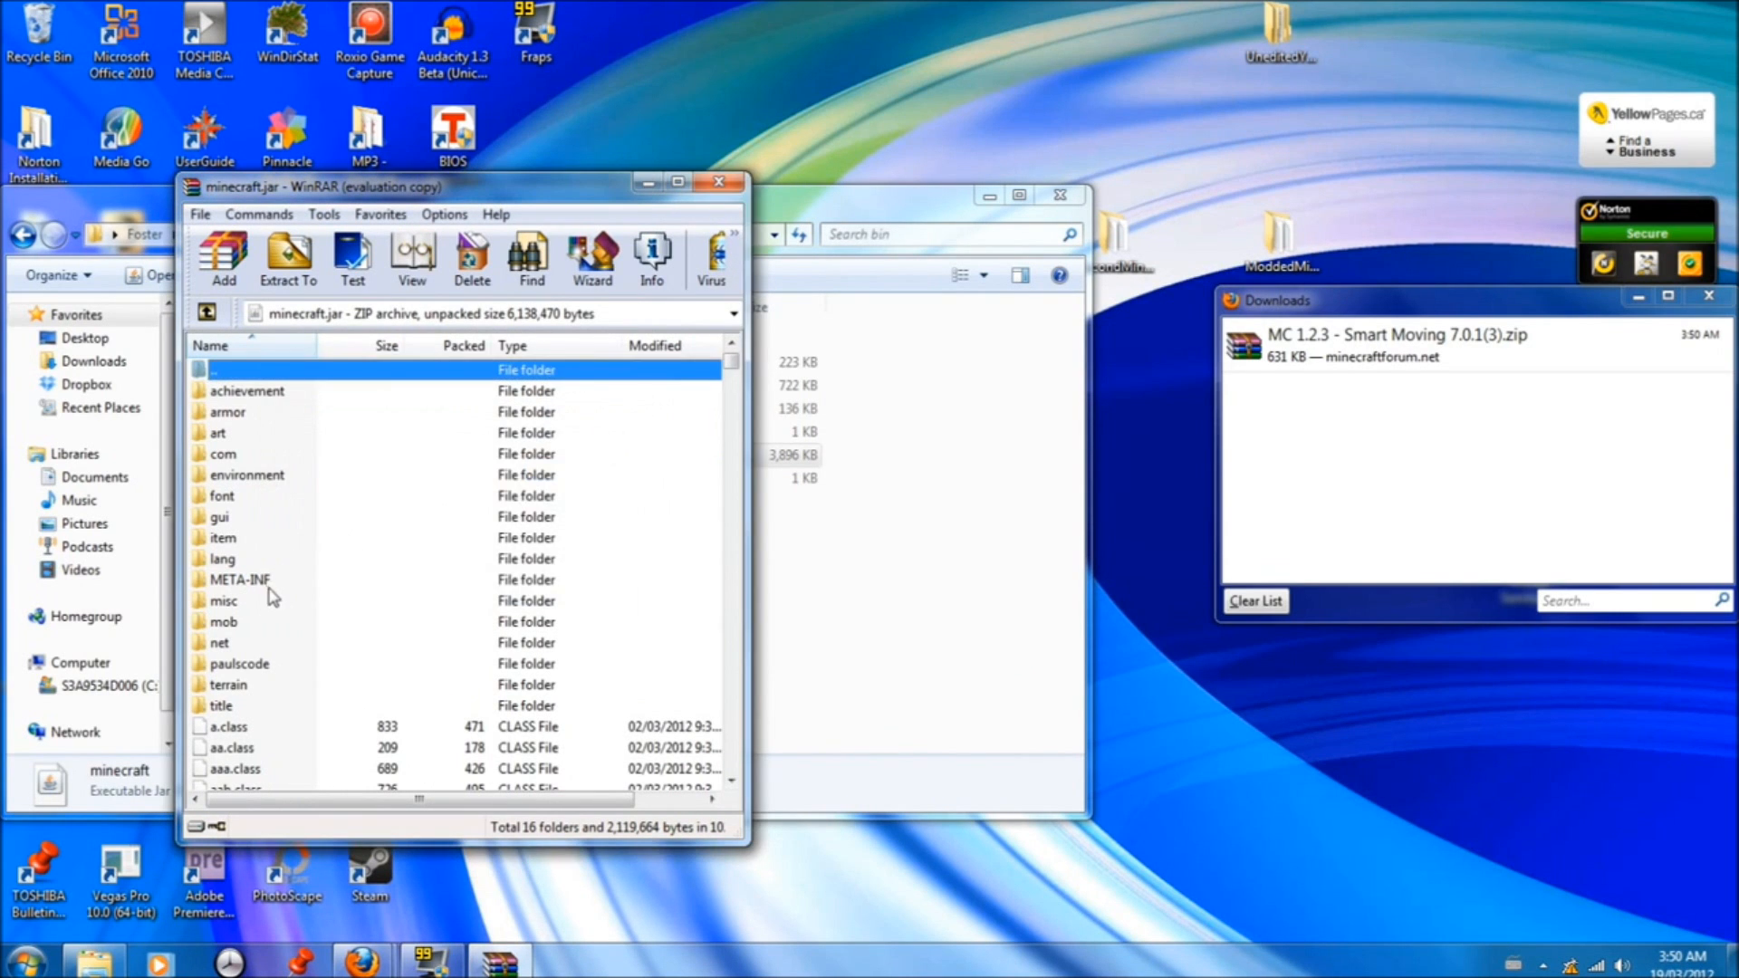
right_click(239, 580)
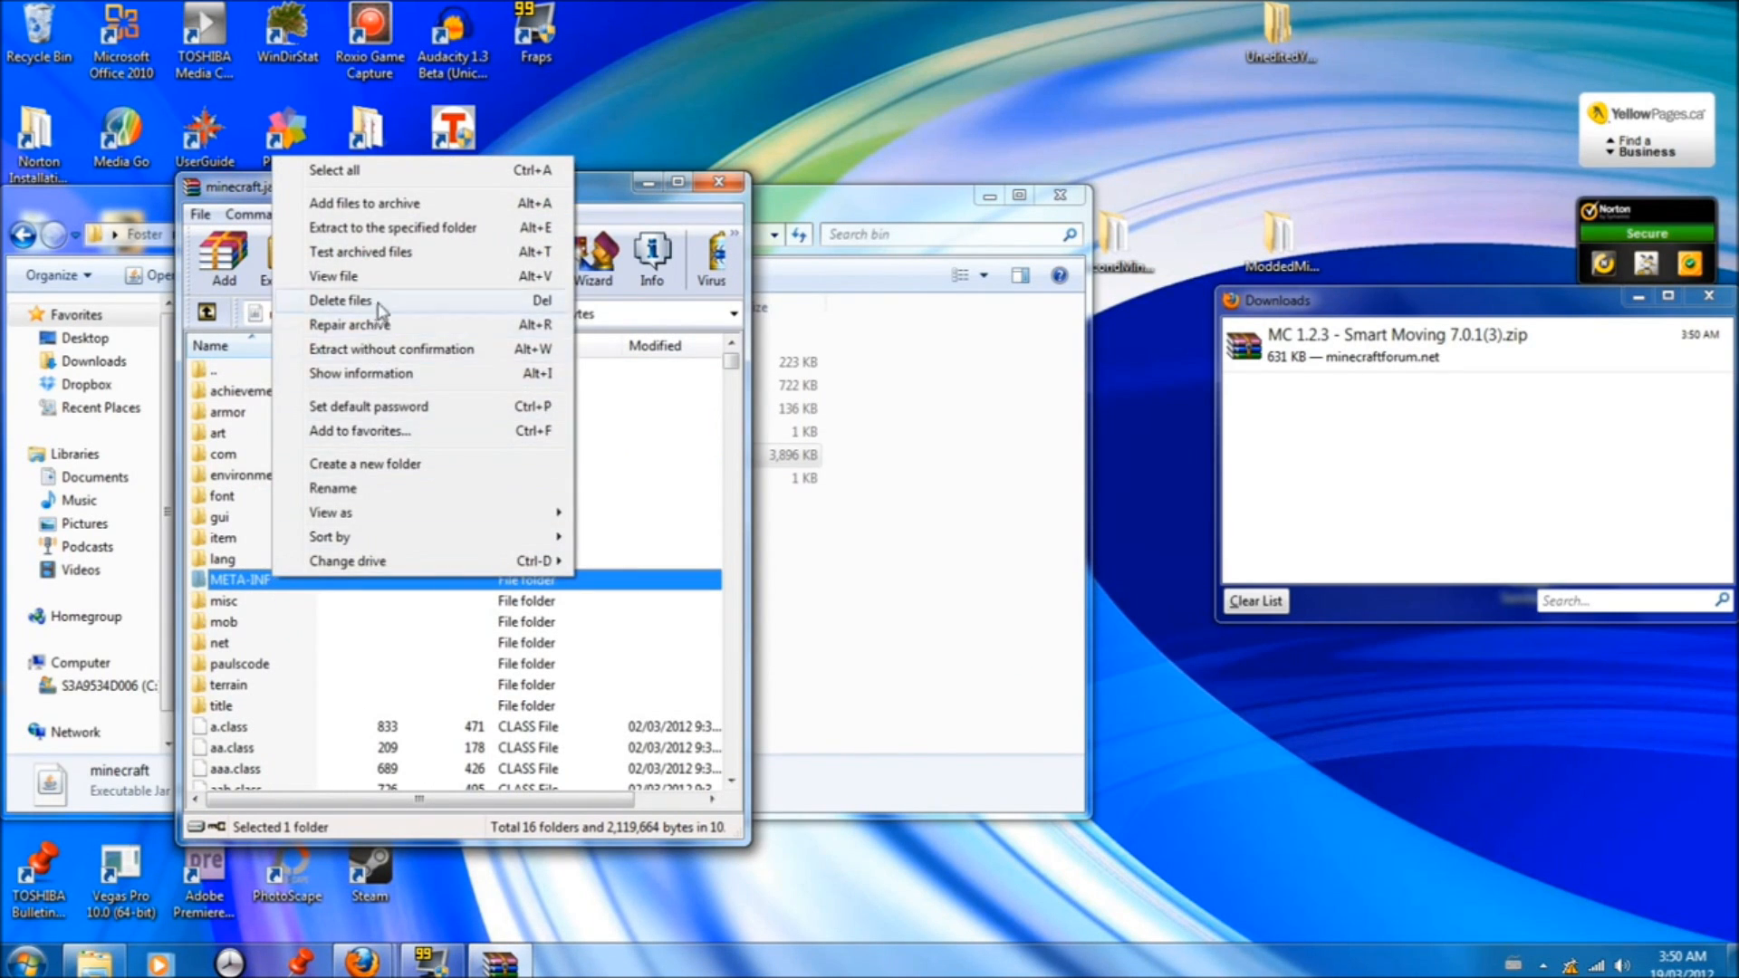
left_click(339, 301)
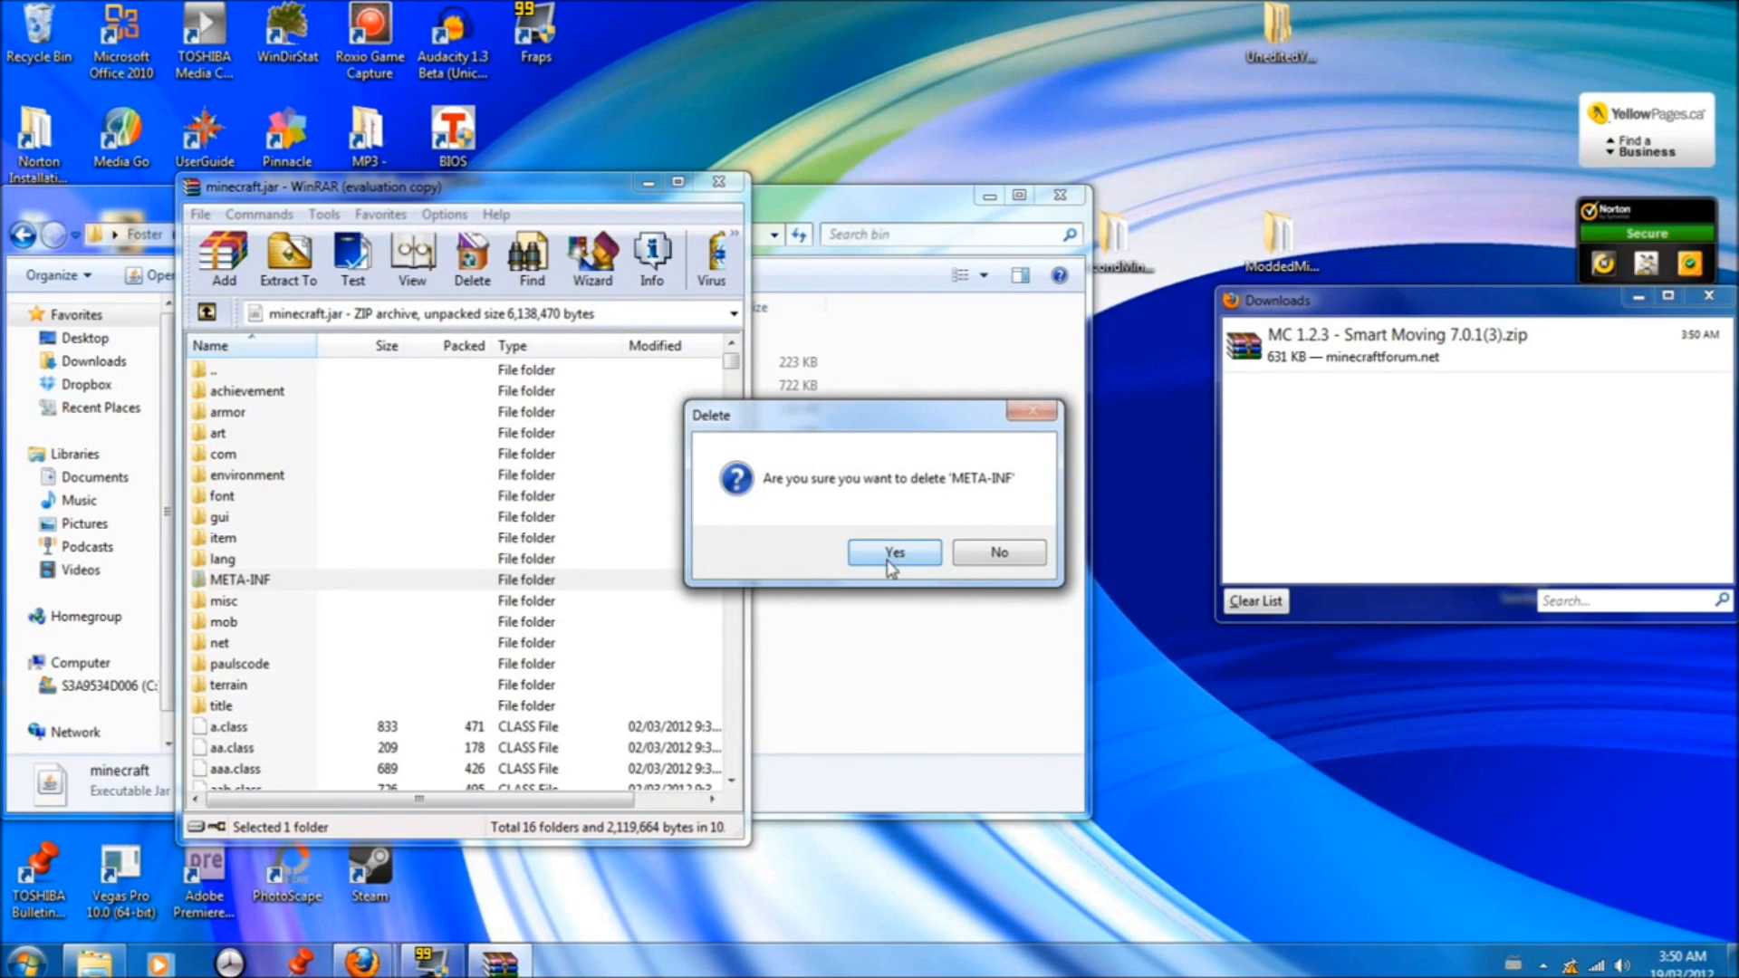
left_click(893, 551)
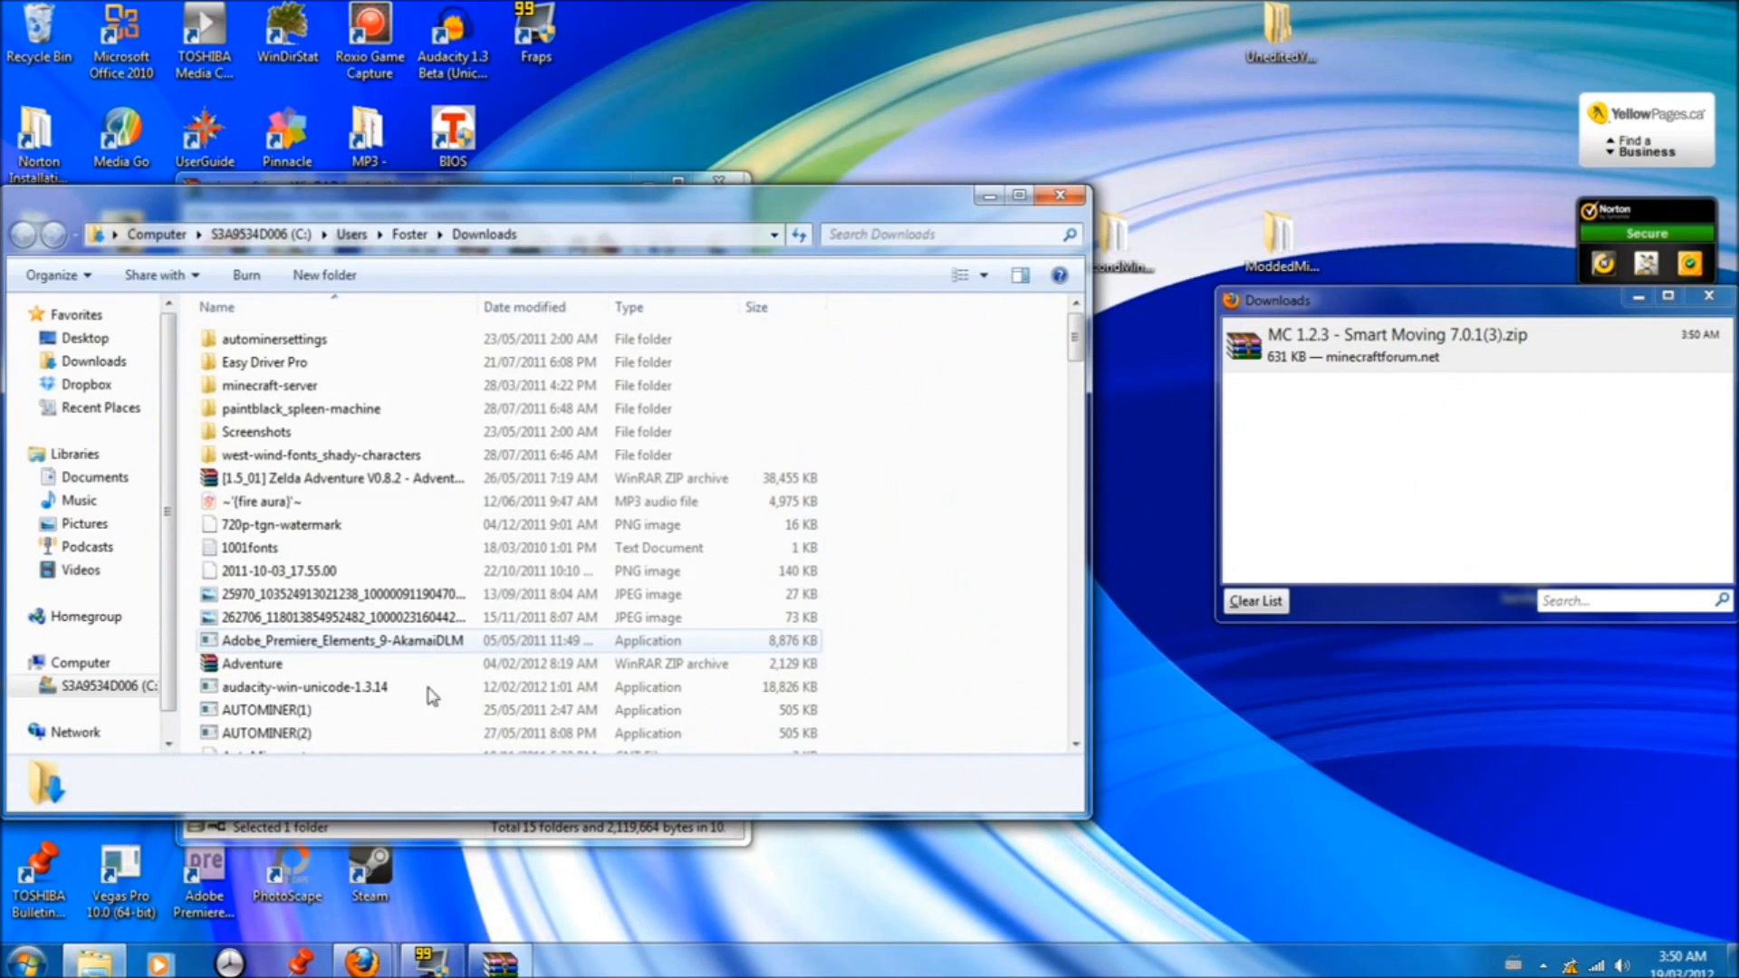
Bring up the file actions for MC 1.2.3 - Smart Moving 7.0.1(3).zip in Downloads
right_click(315, 741)
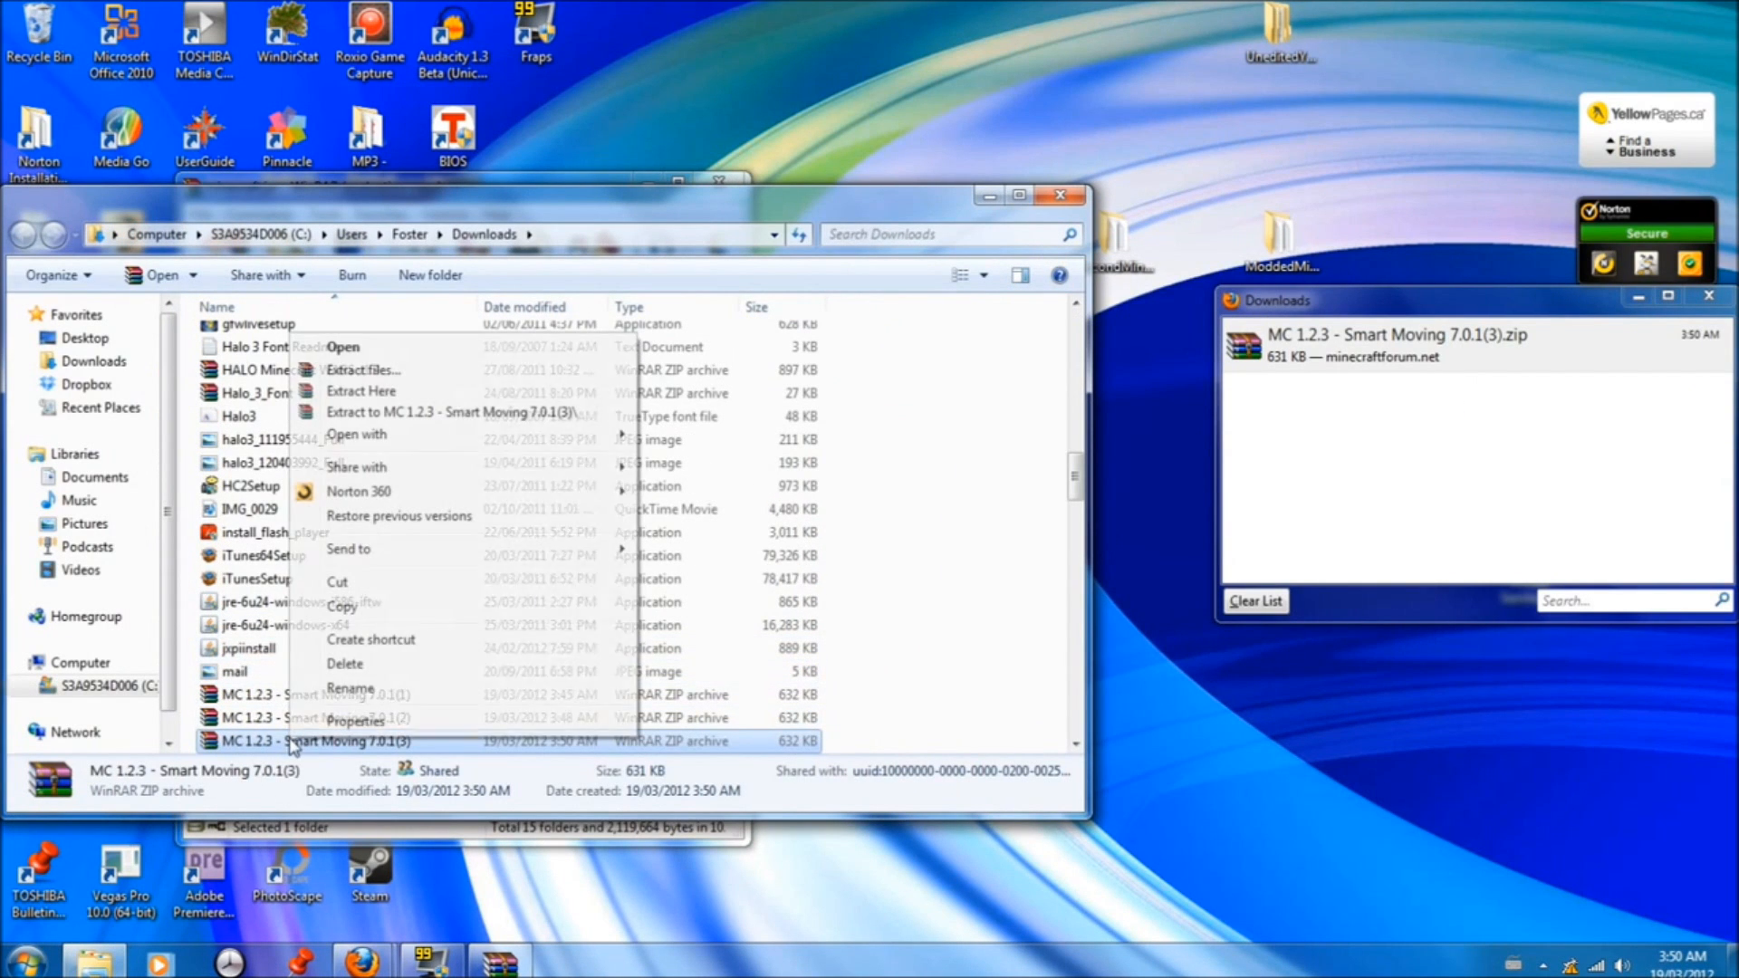
mouse_move(418, 491)
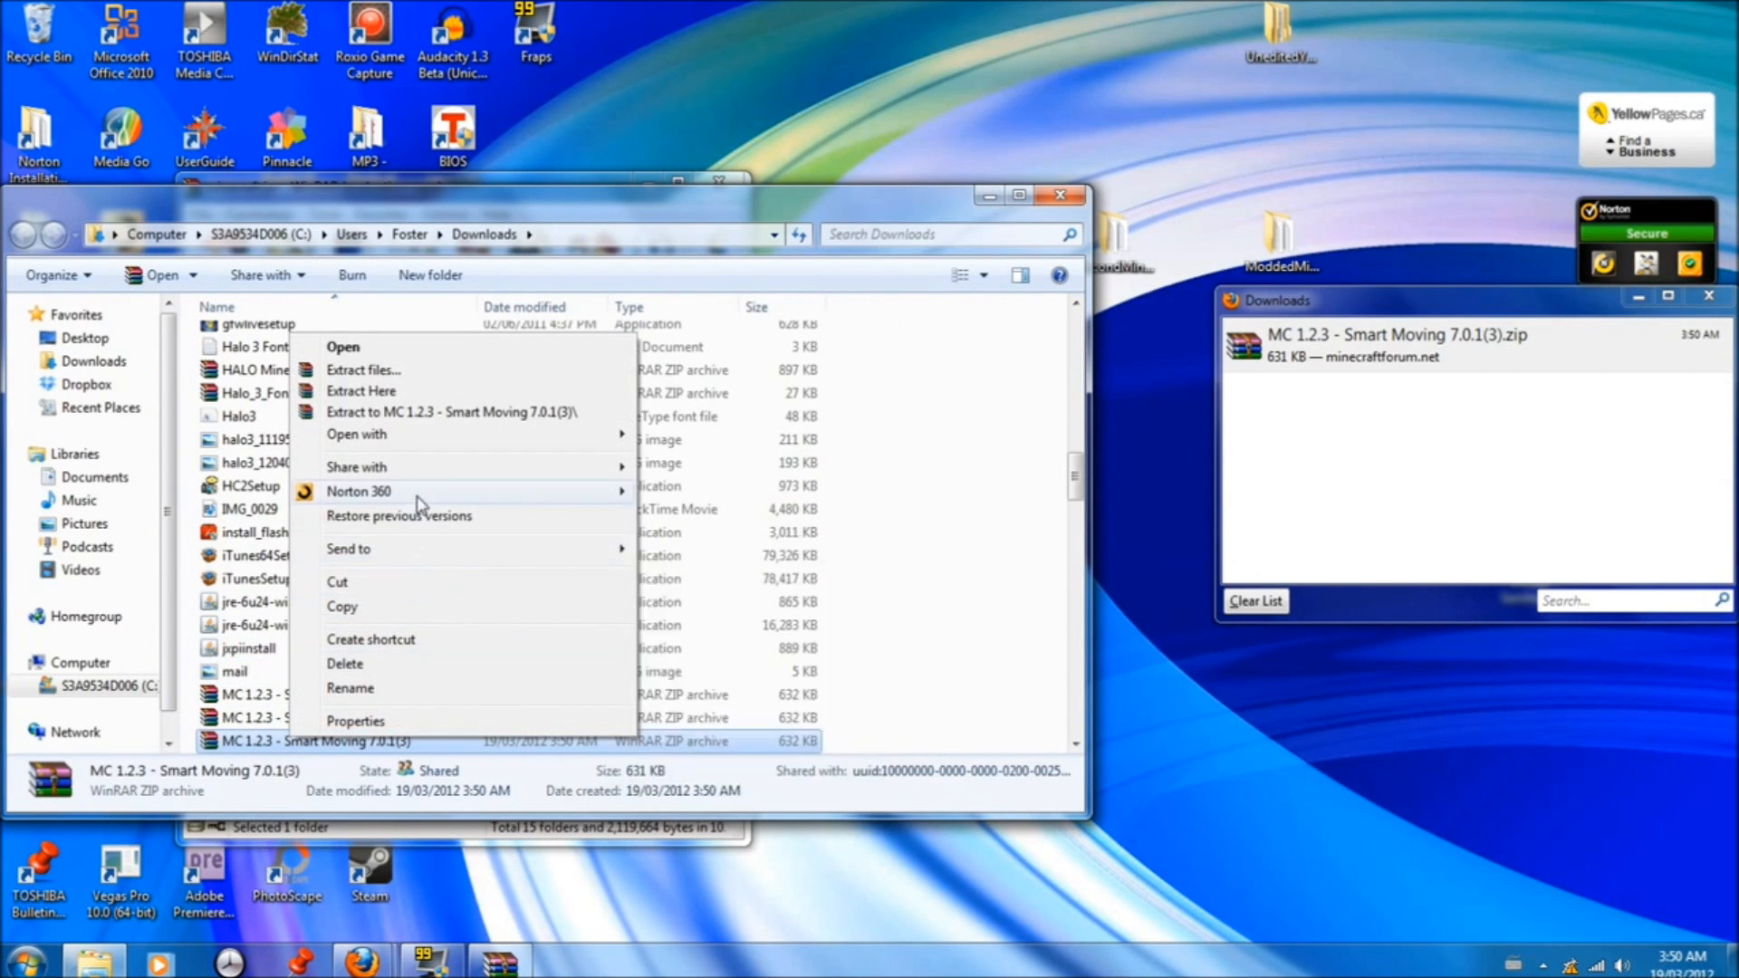
mouse_move(436, 445)
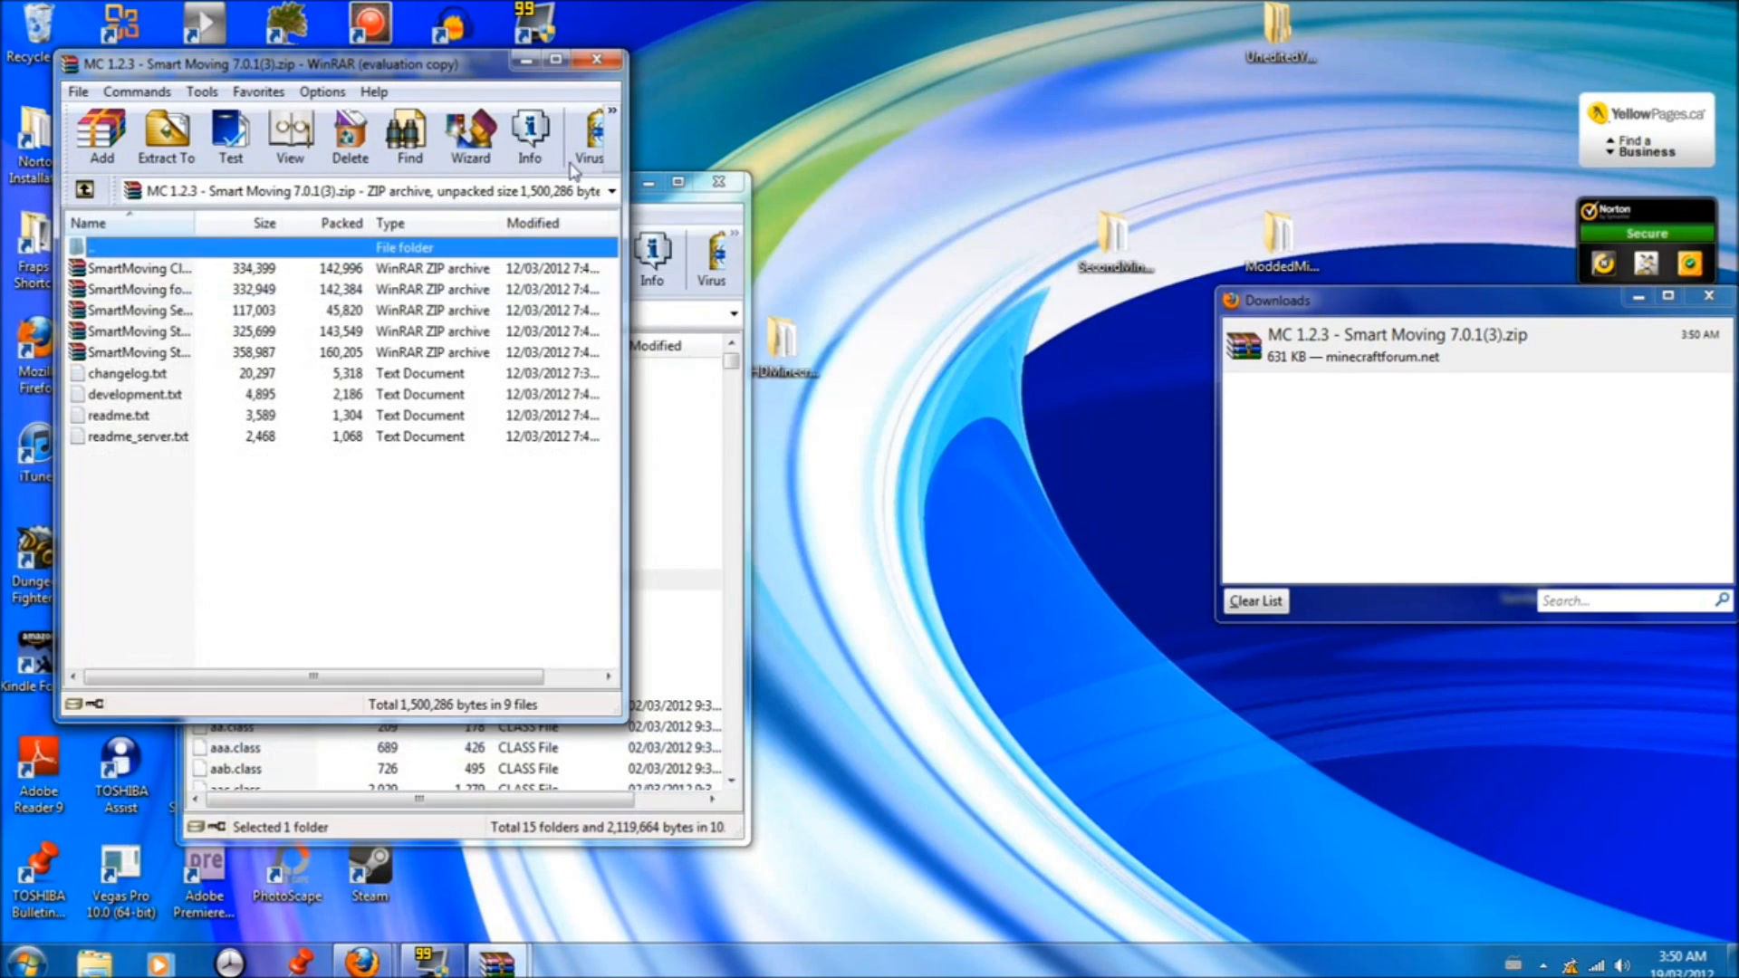
Place the Smart Moving archive window to the right of the minecraft.jar window
left_click_drag(333, 63, 1348, 235)
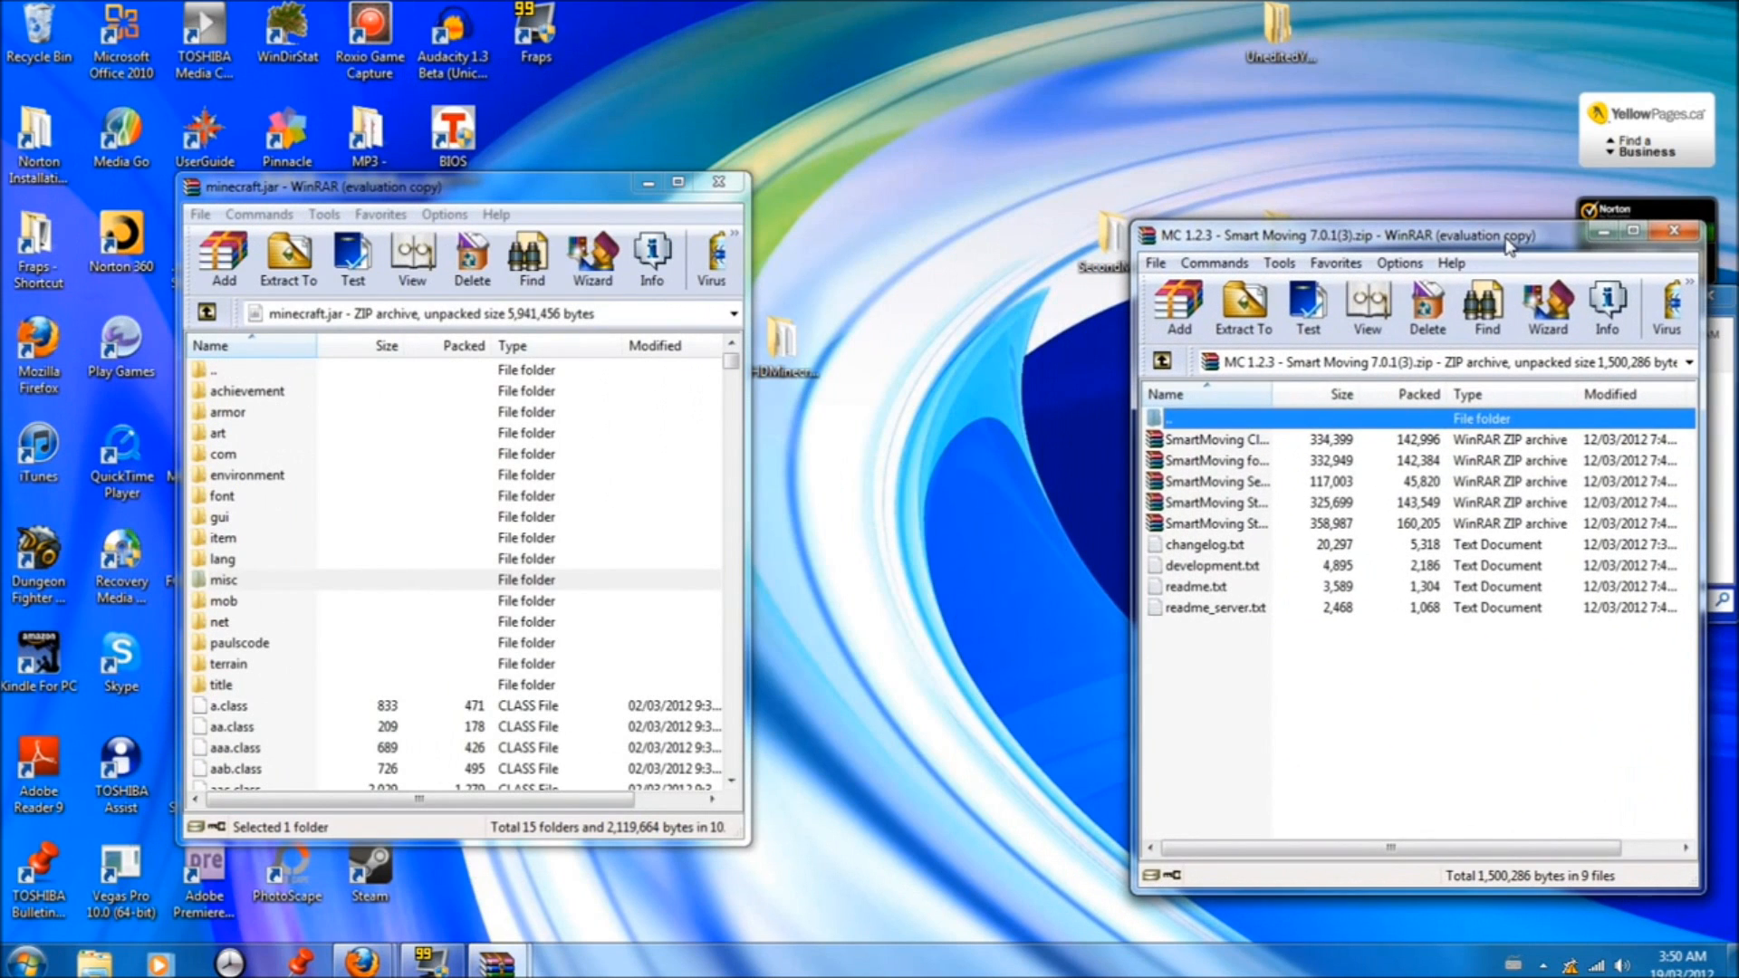
mouse_move(1213, 523)
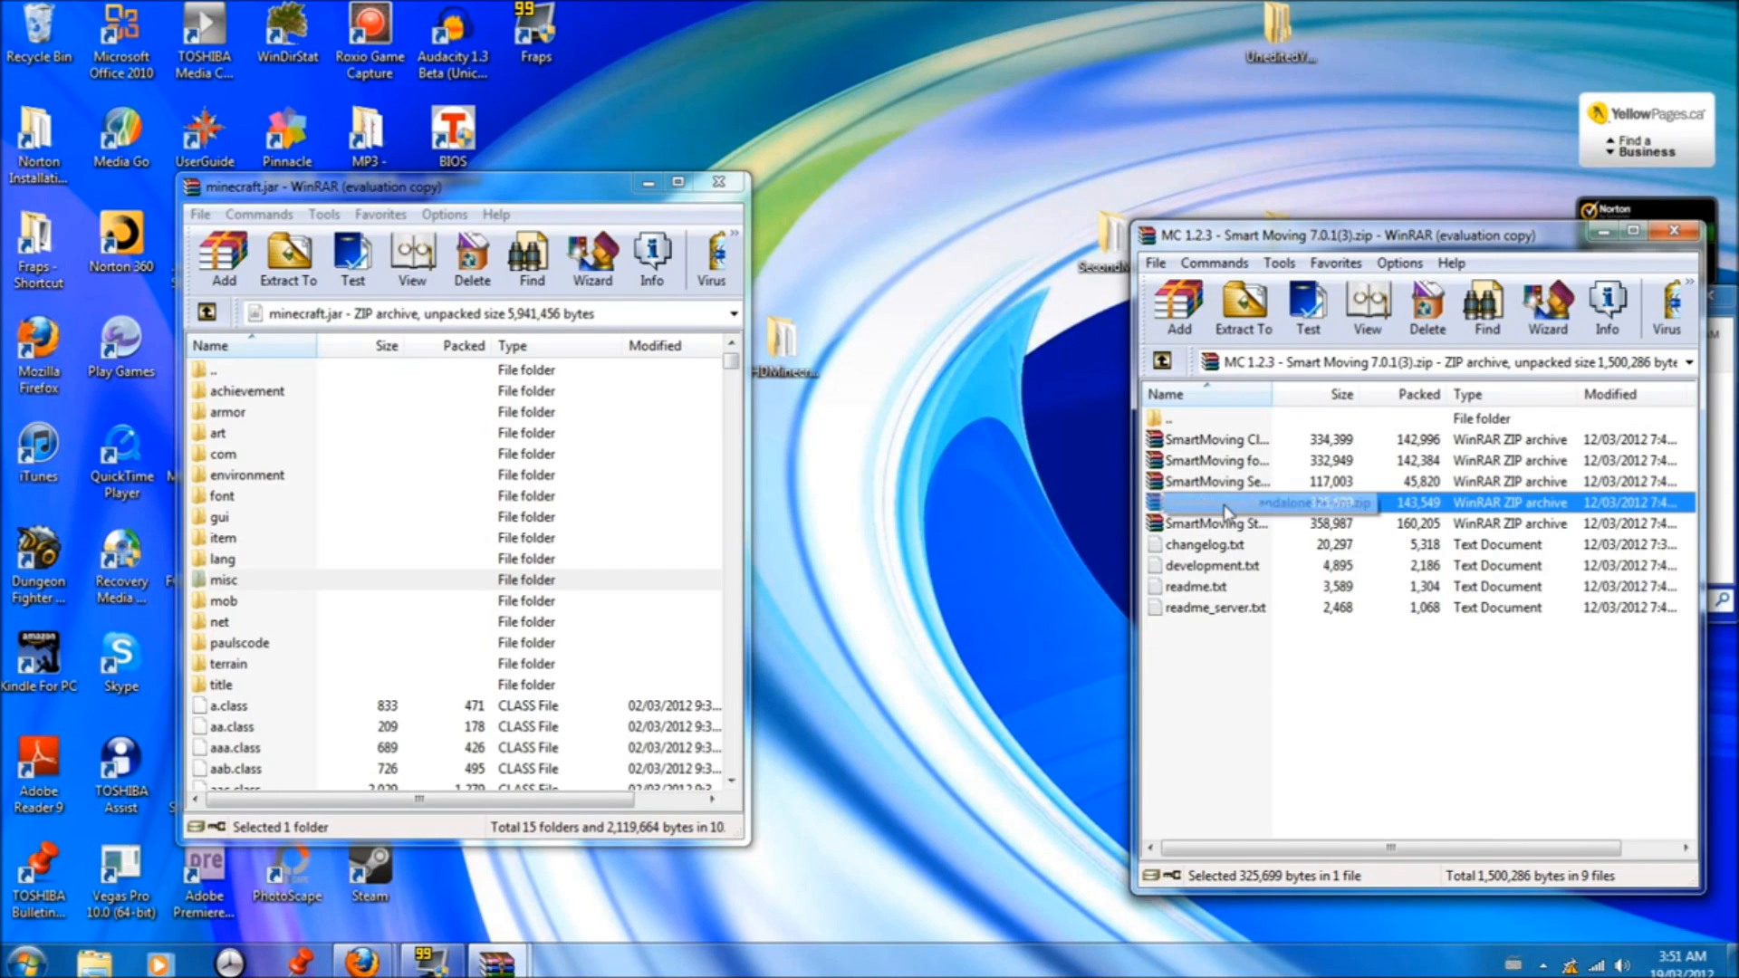
Add the SmartMoving Standalone hr-vm files into minecraft.jar, confirming the archive parameters dialog
double_click(1219, 502)
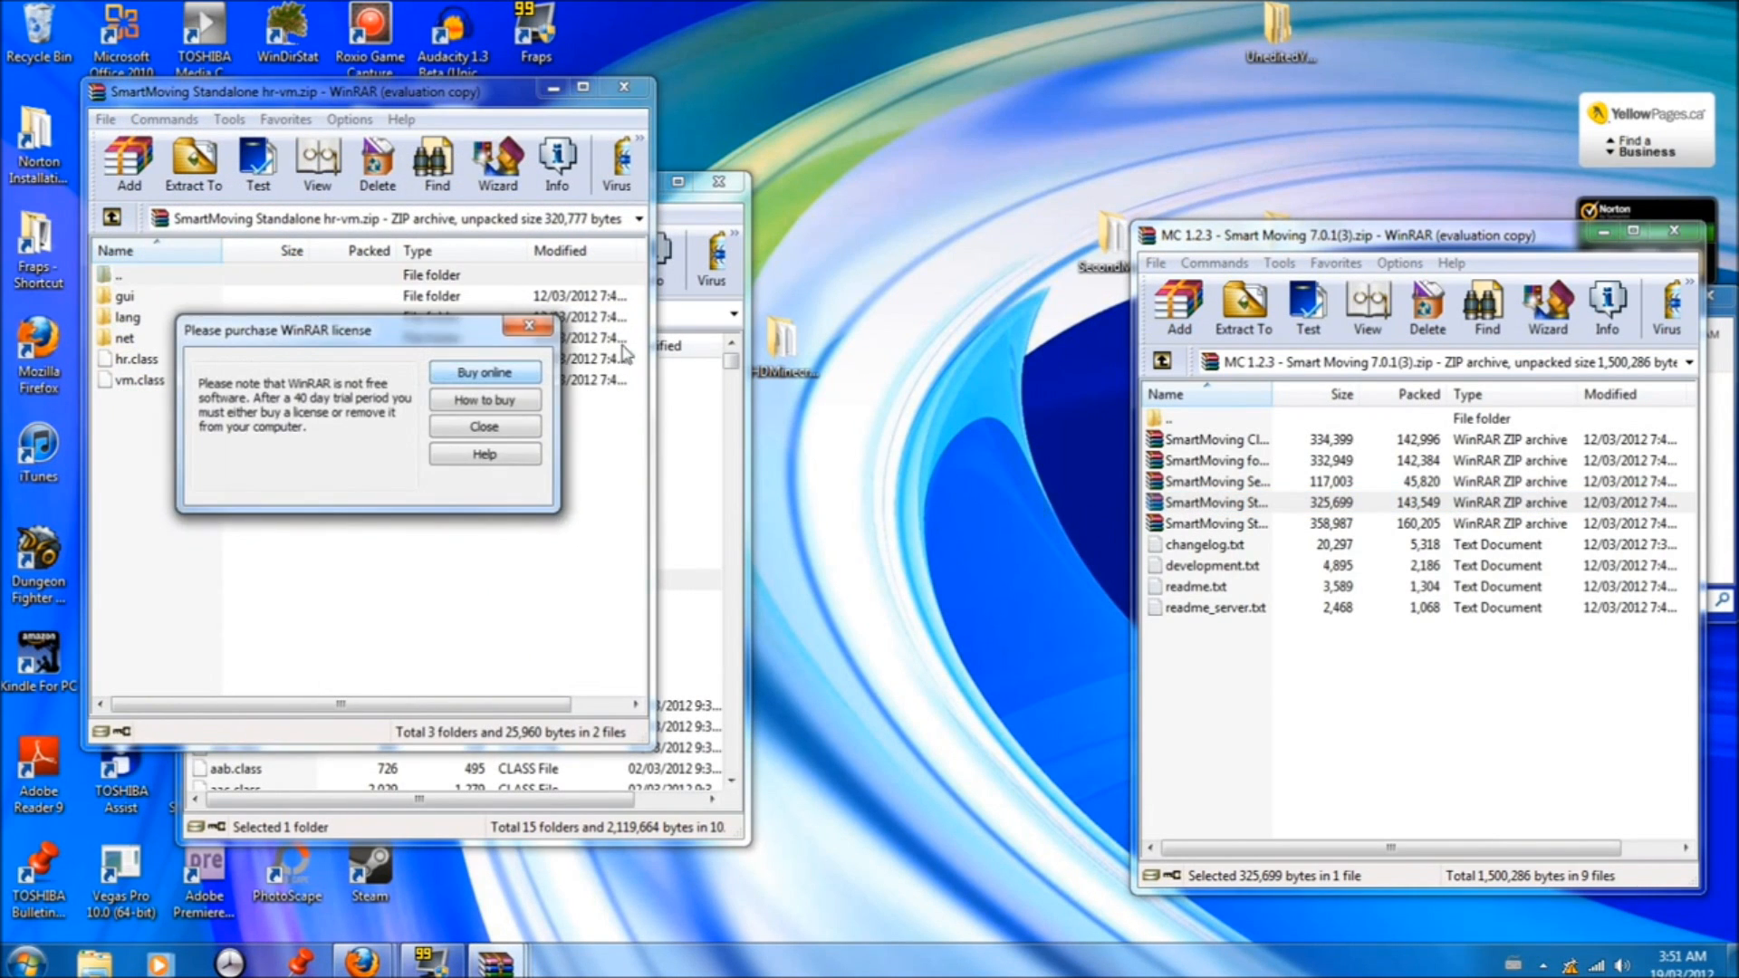
left_click(484, 426)
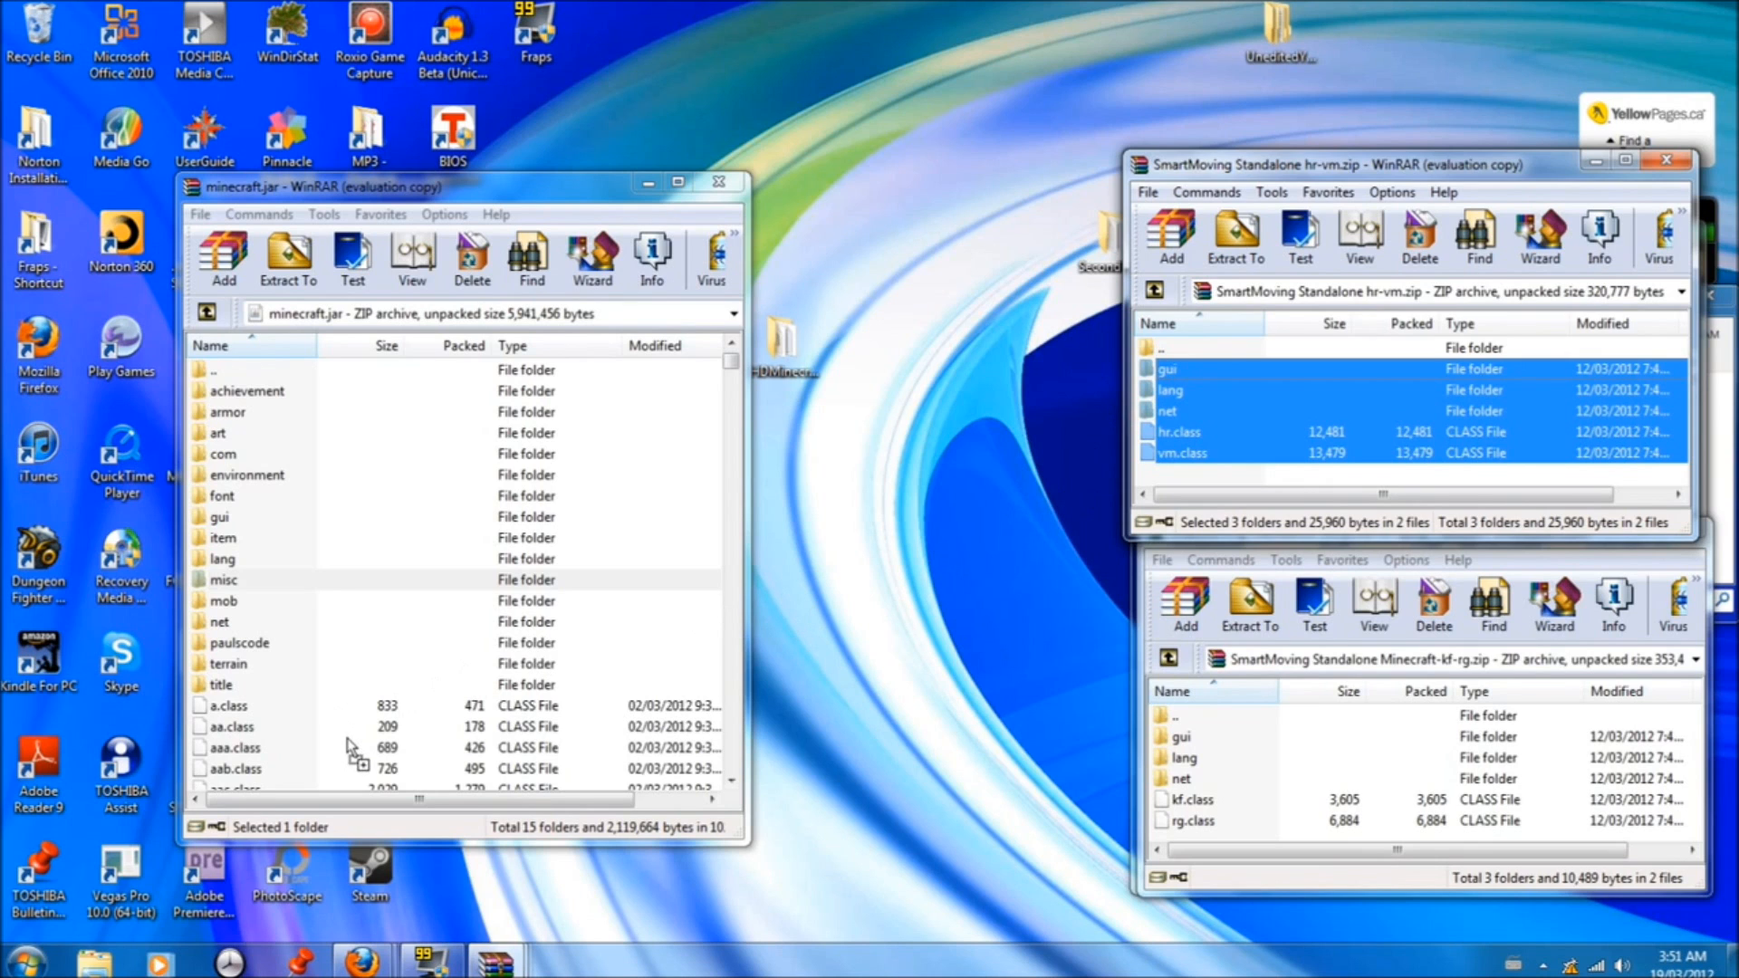
left_click(223, 256)
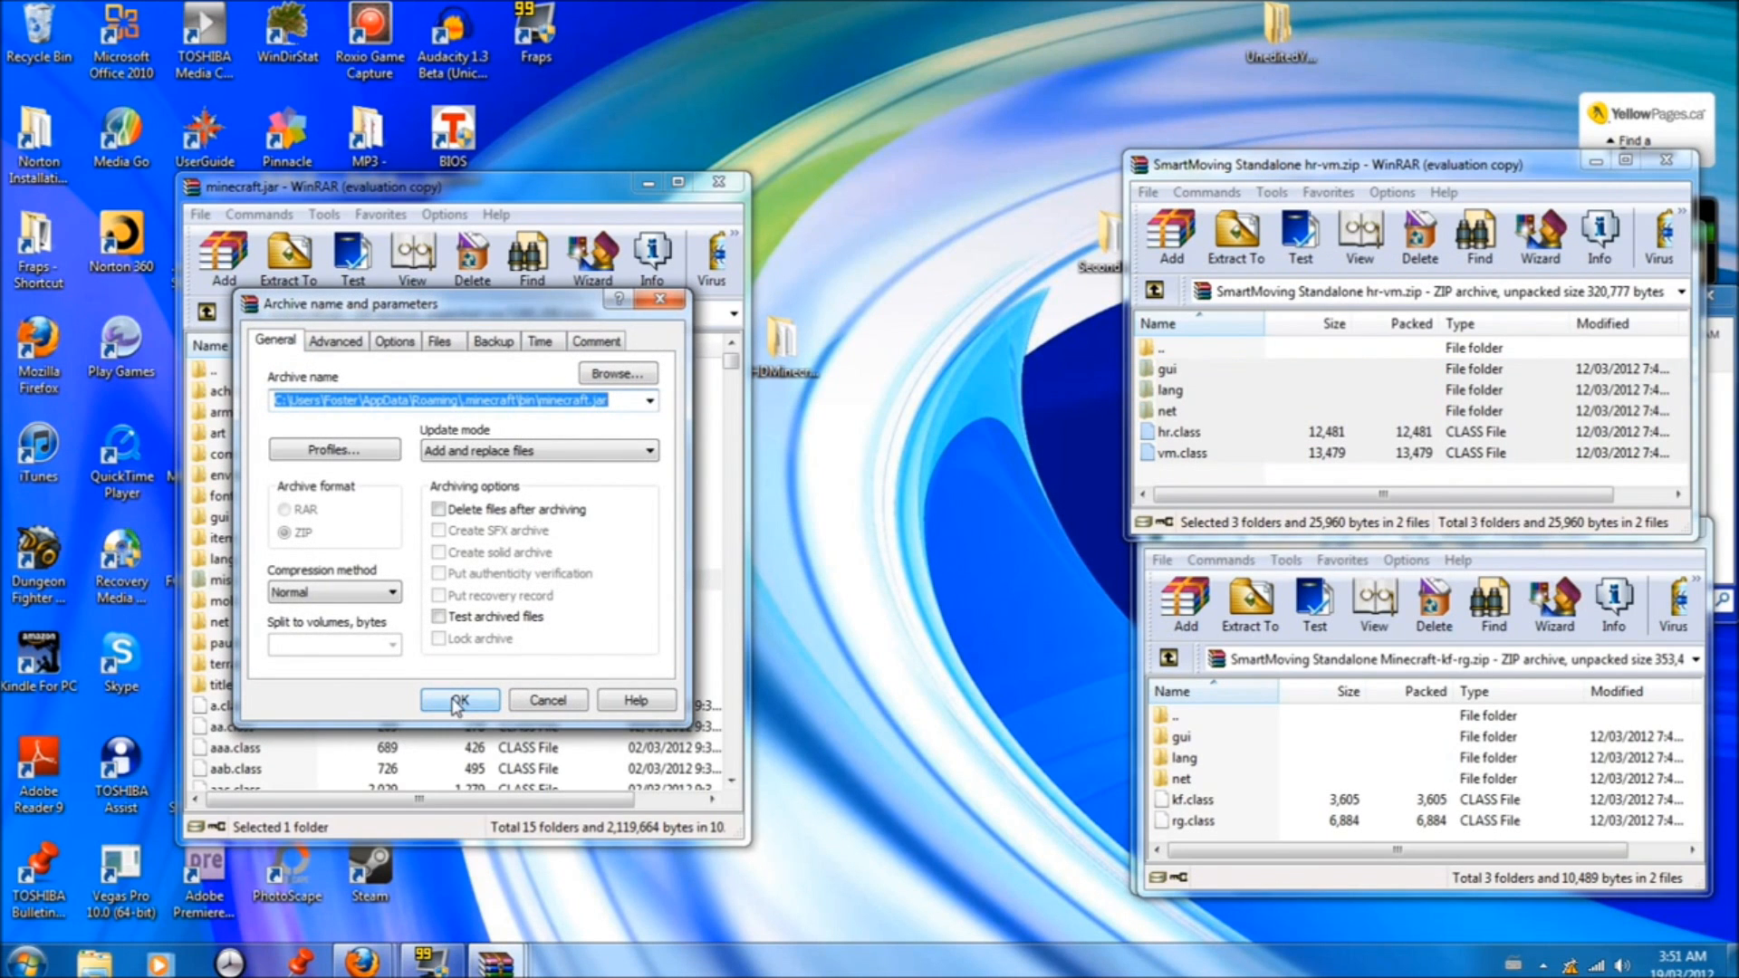
left_click(458, 700)
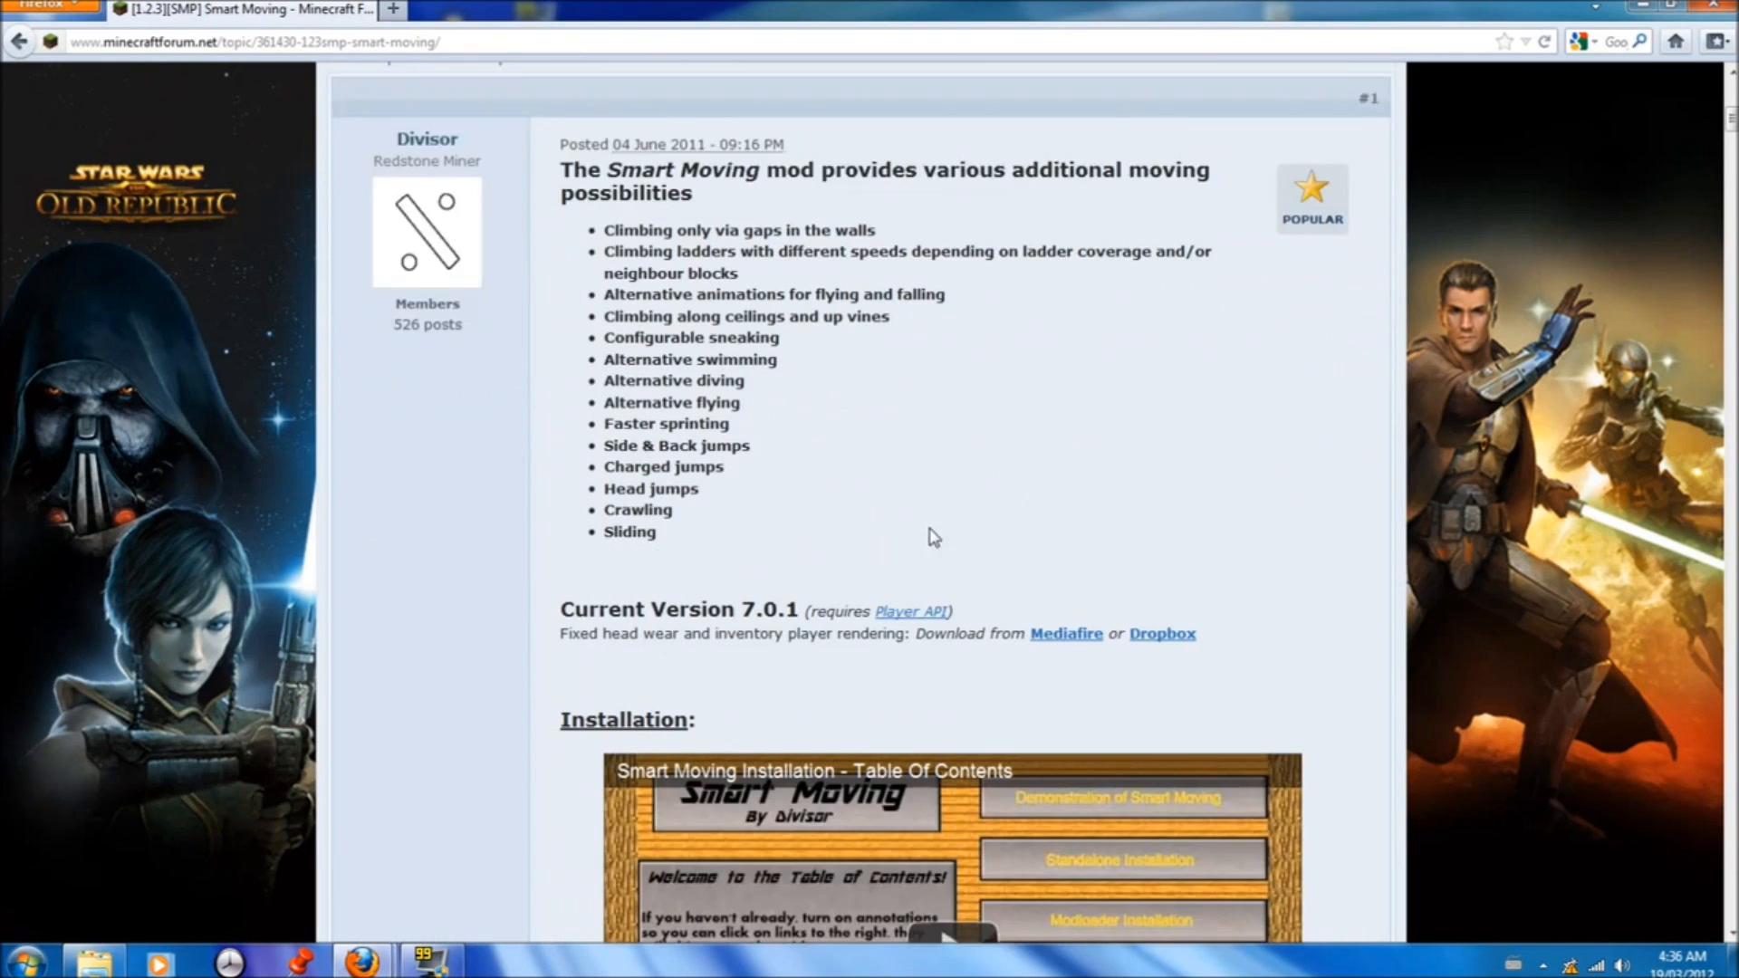
Follow the Player API client link from the Smart Moving post and download Client 1.1 from Dropbox
scroll("down", 3)
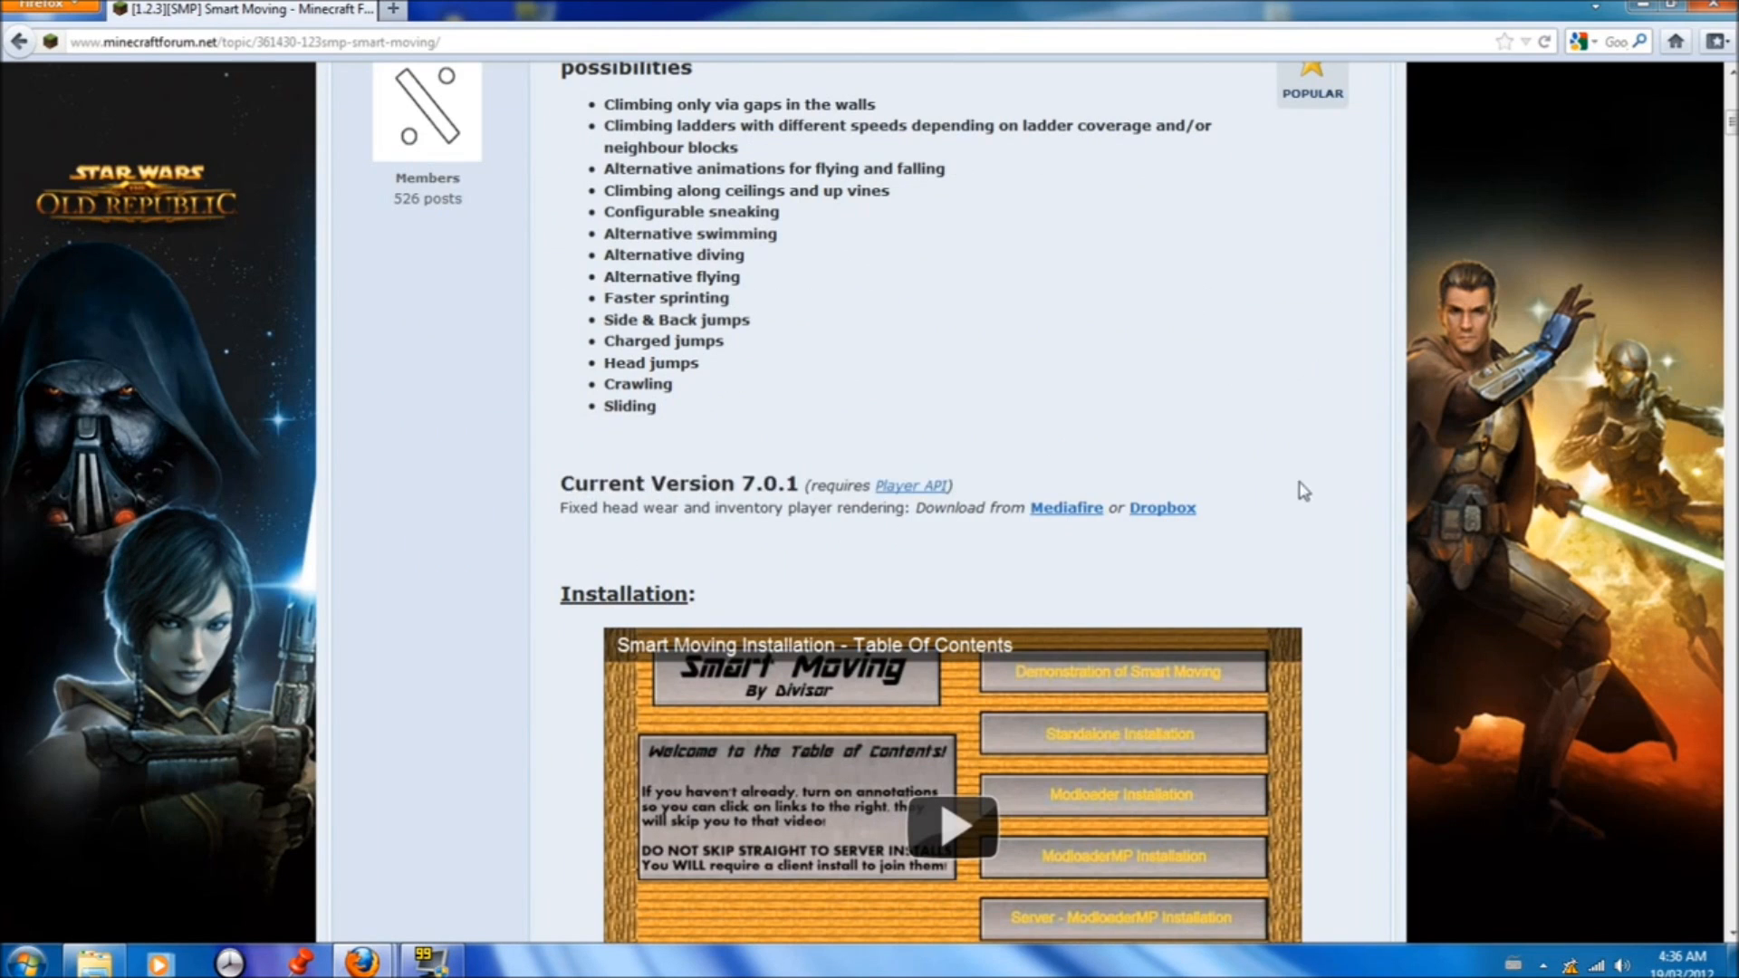
scroll("down", 3)
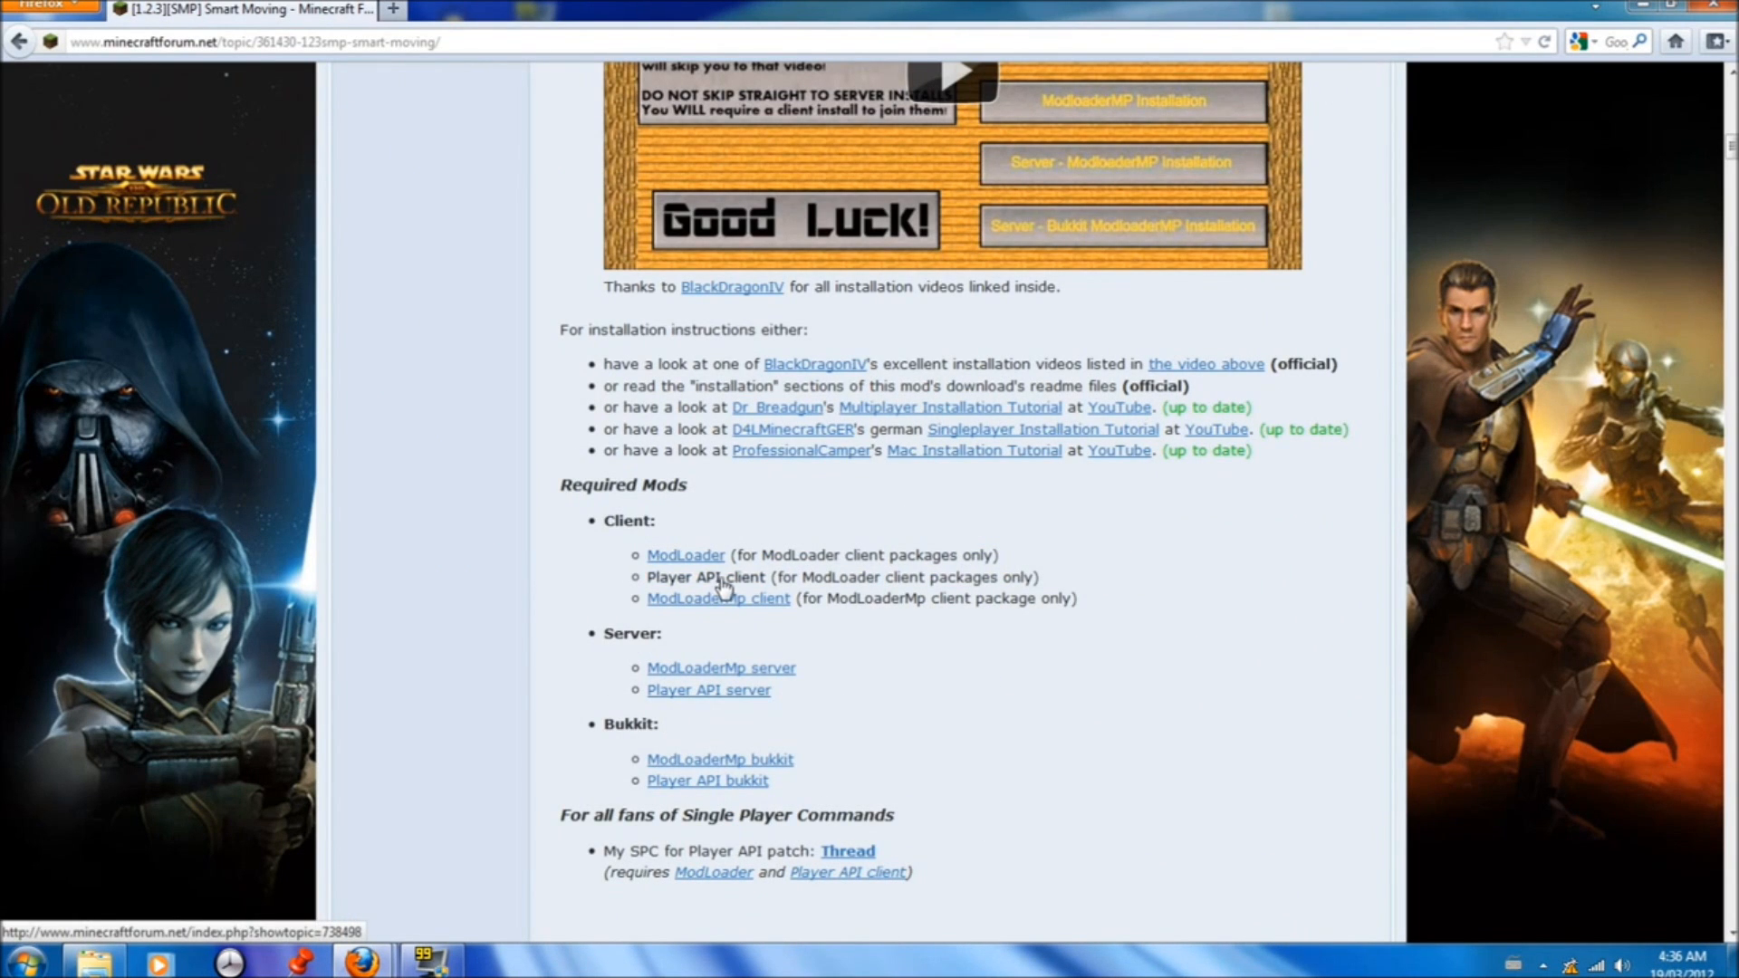
left_click(705, 576)
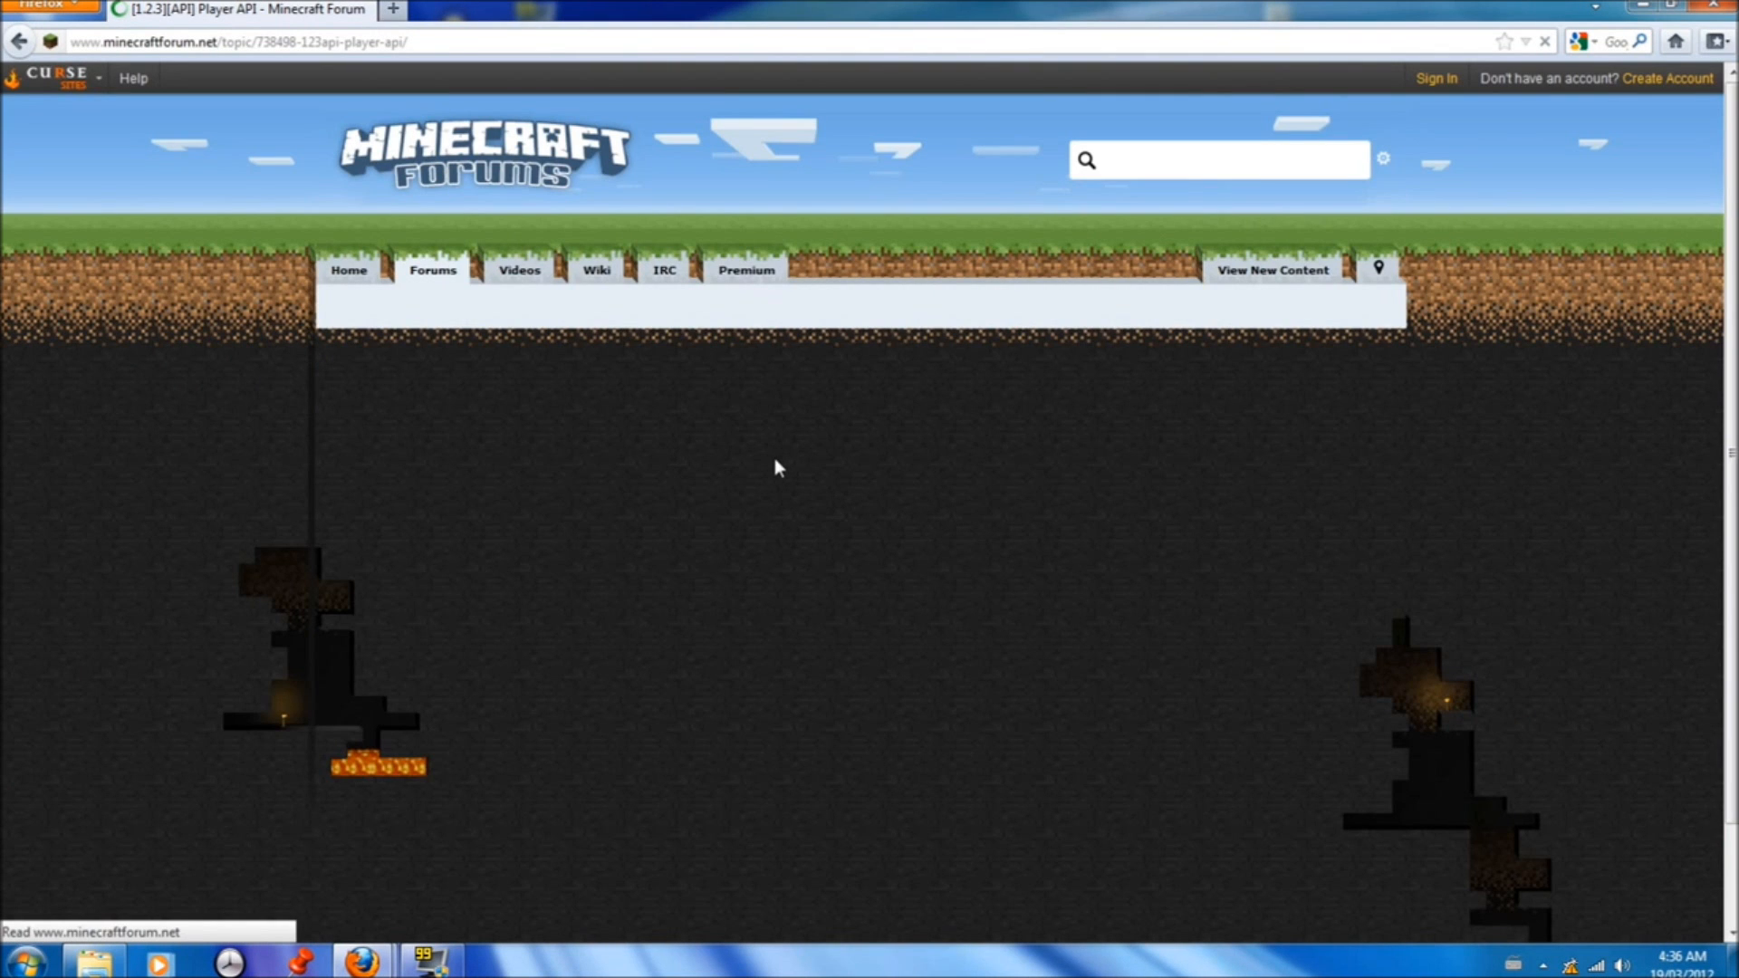
scroll("down", 3)
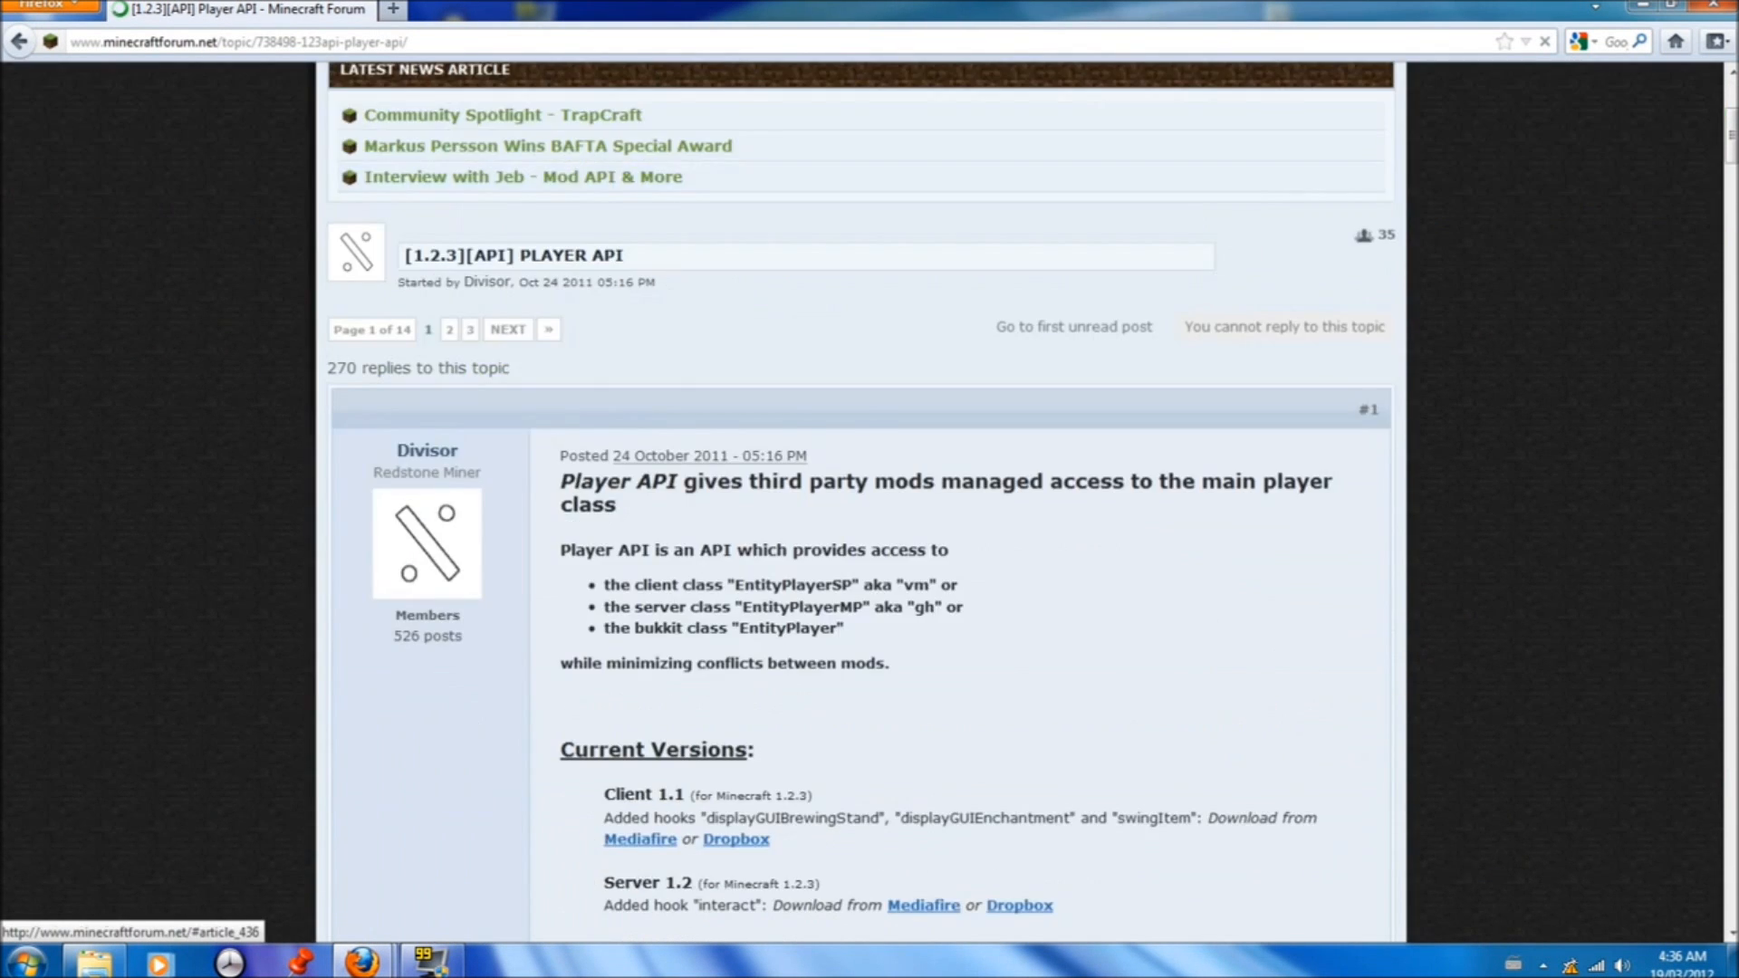
scroll("down", 3)
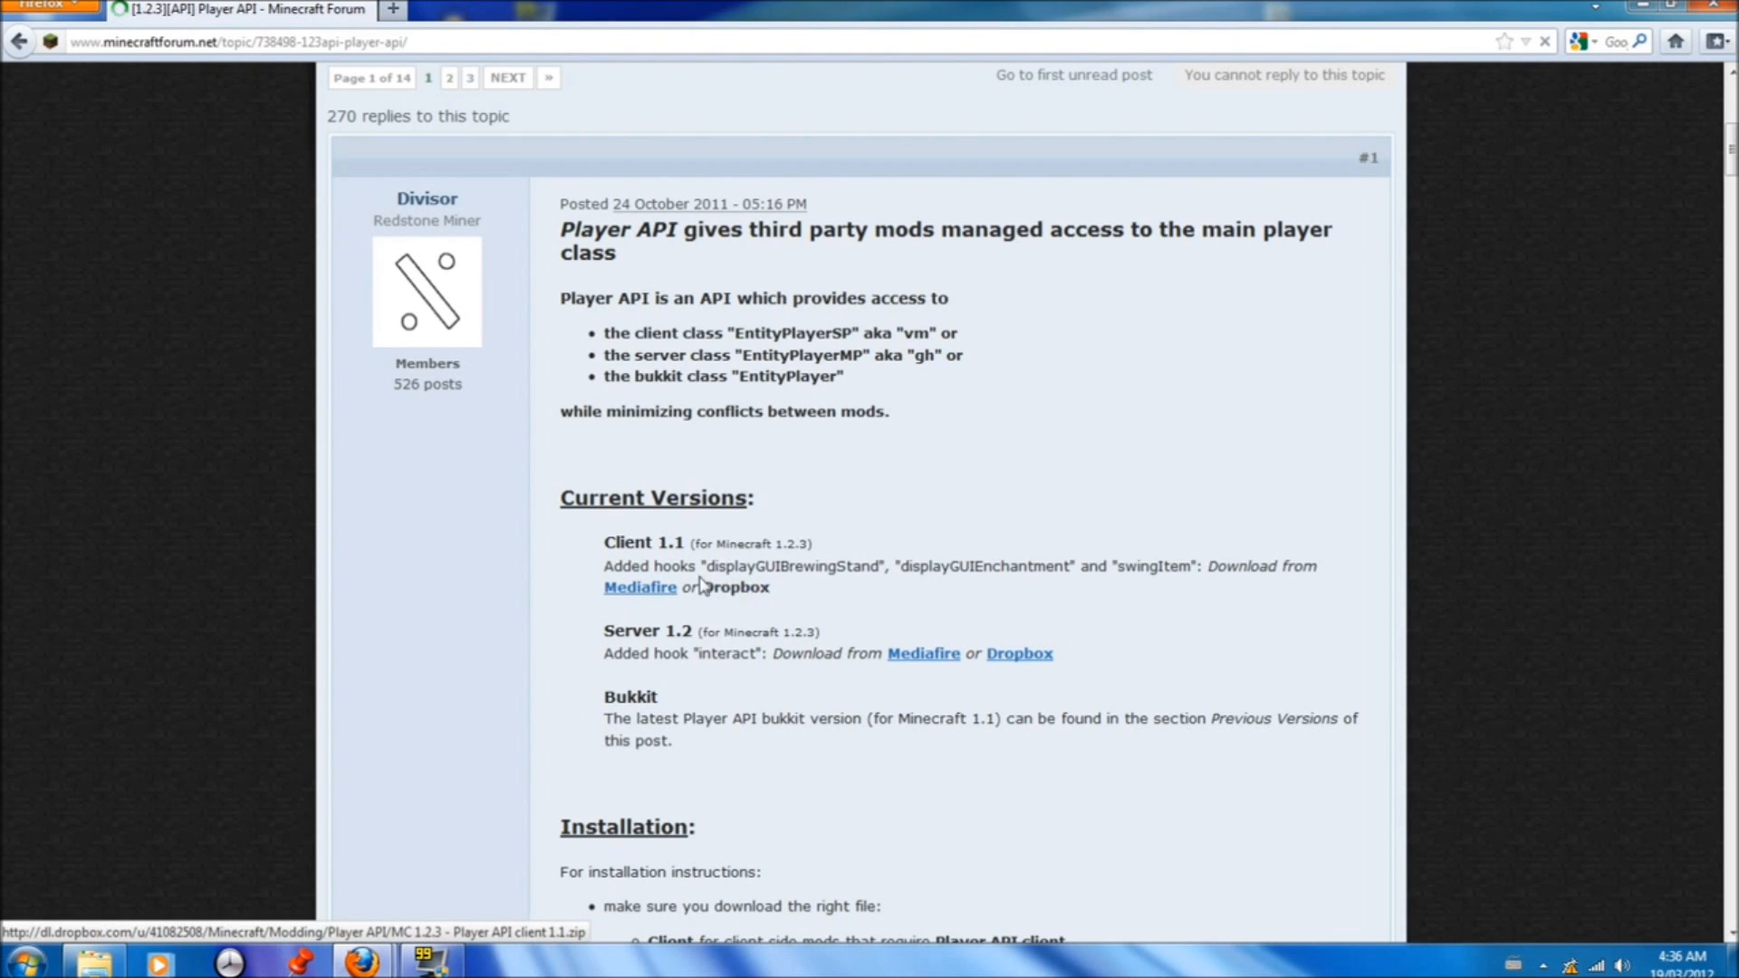
left_click(639, 587)
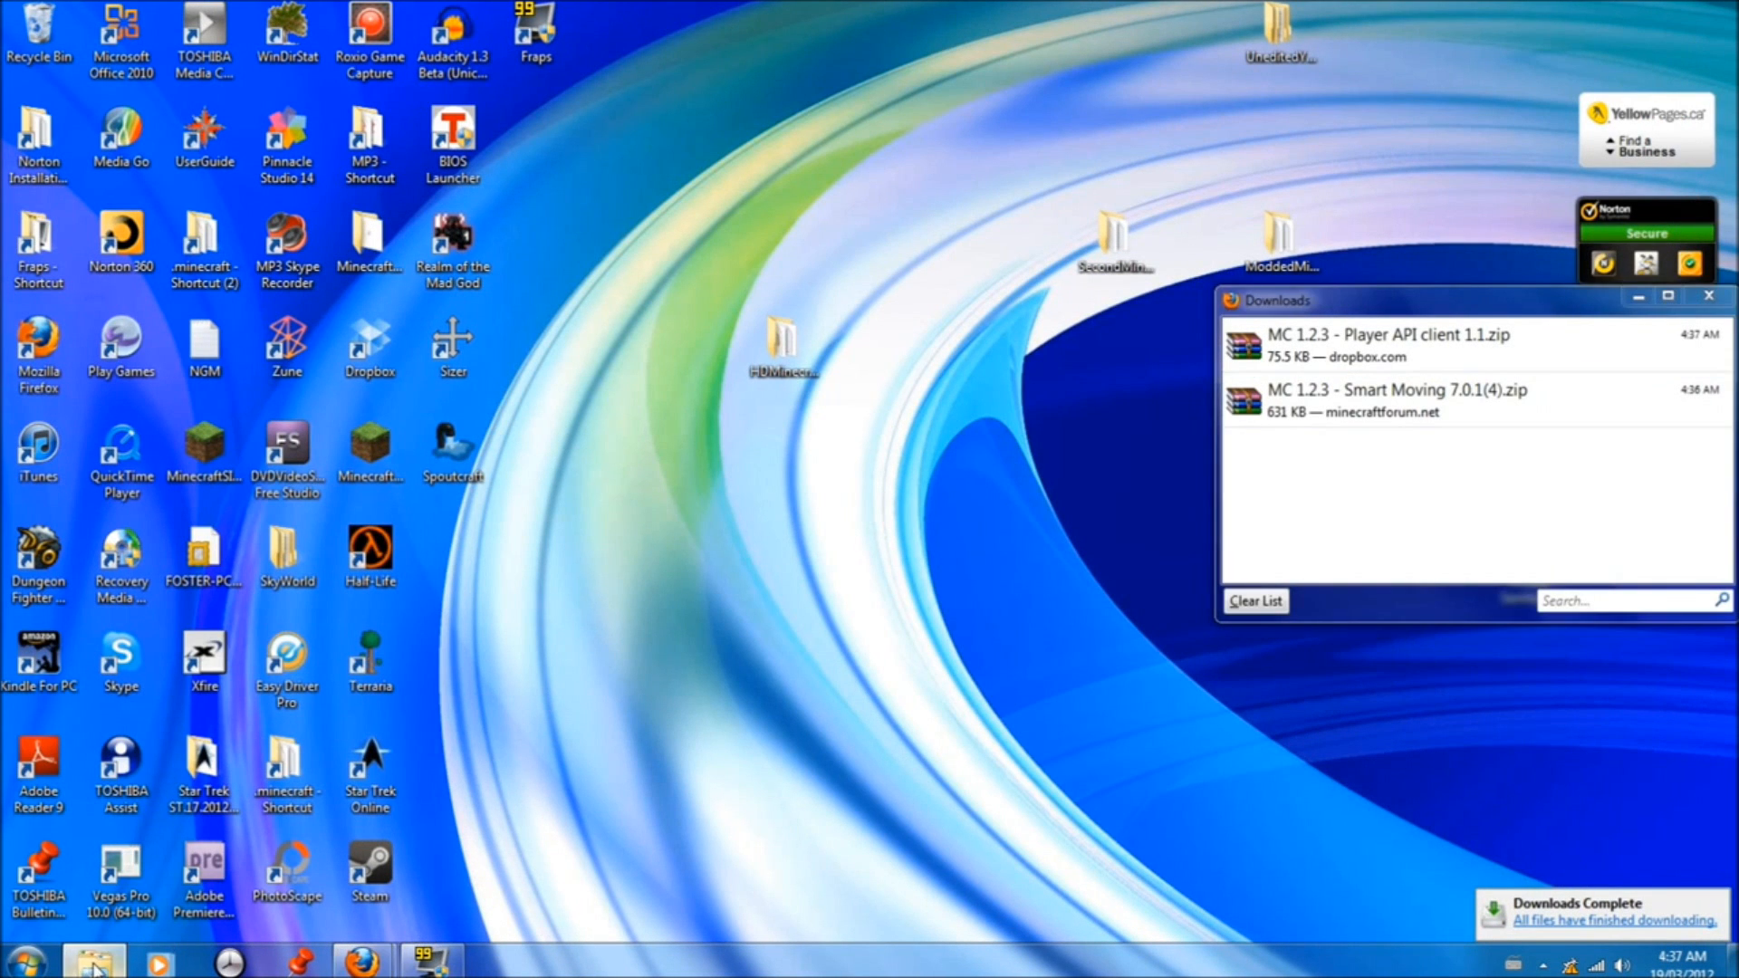
Reopen minecraft.jar from bin in WinRAR and show the Downloads folder holding the Player API zip
left_click(95, 960)
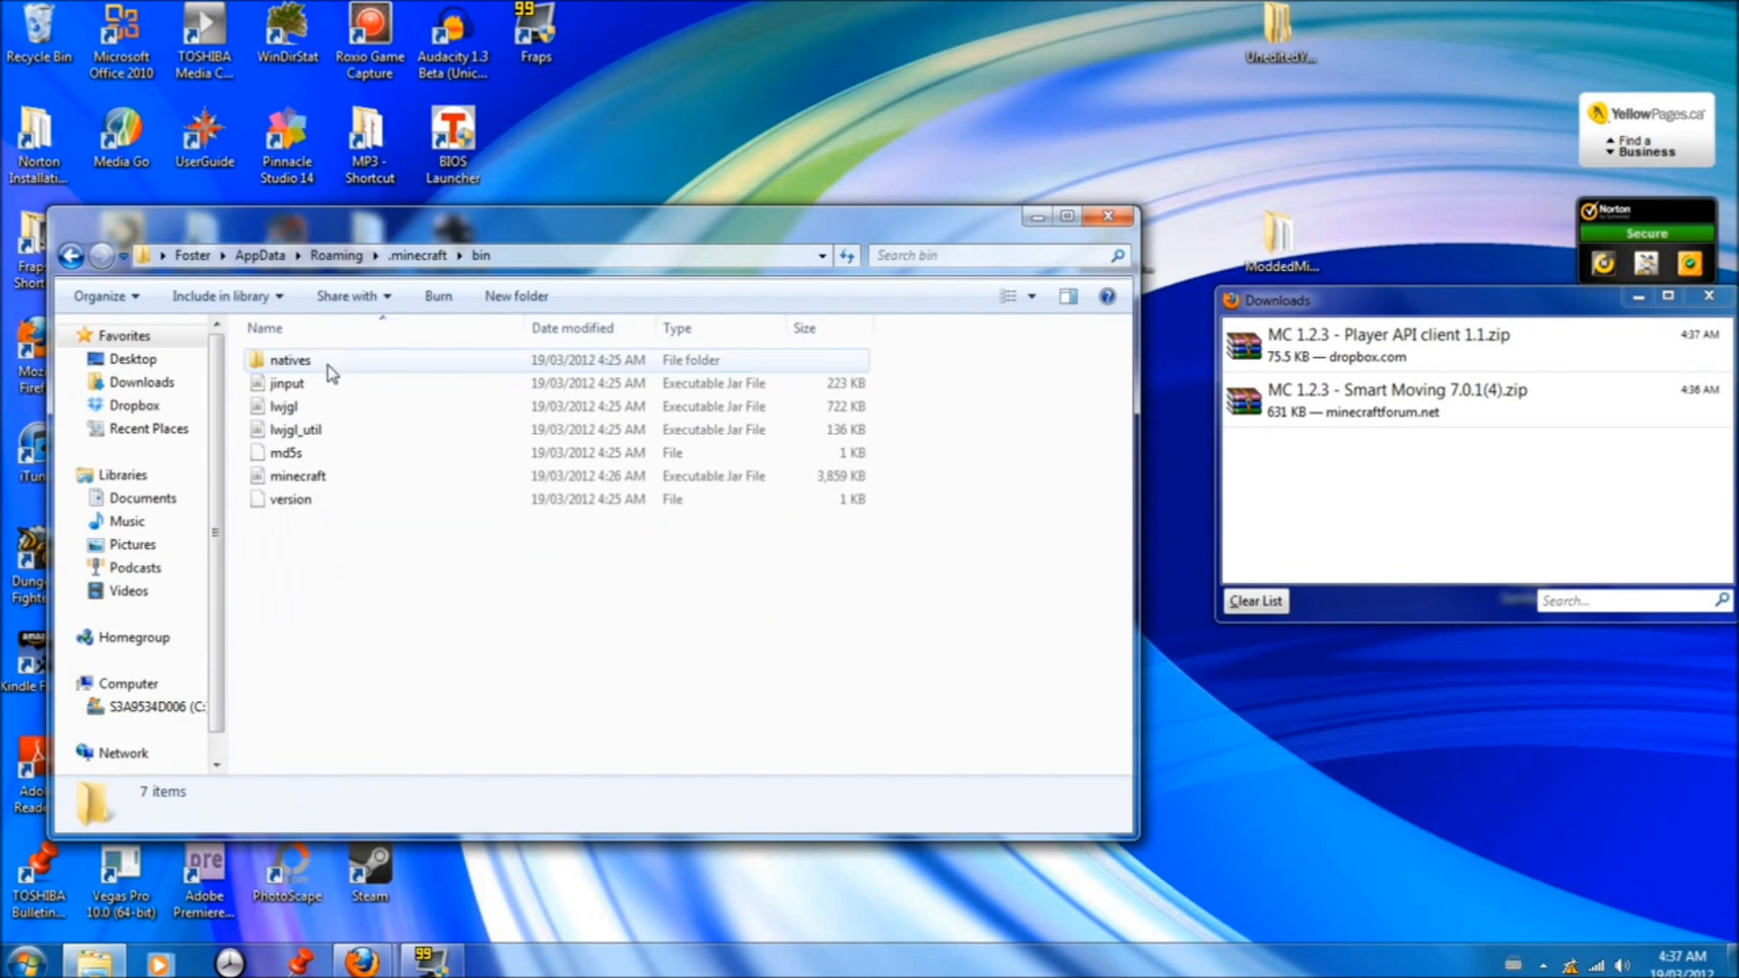
right_click(297, 474)
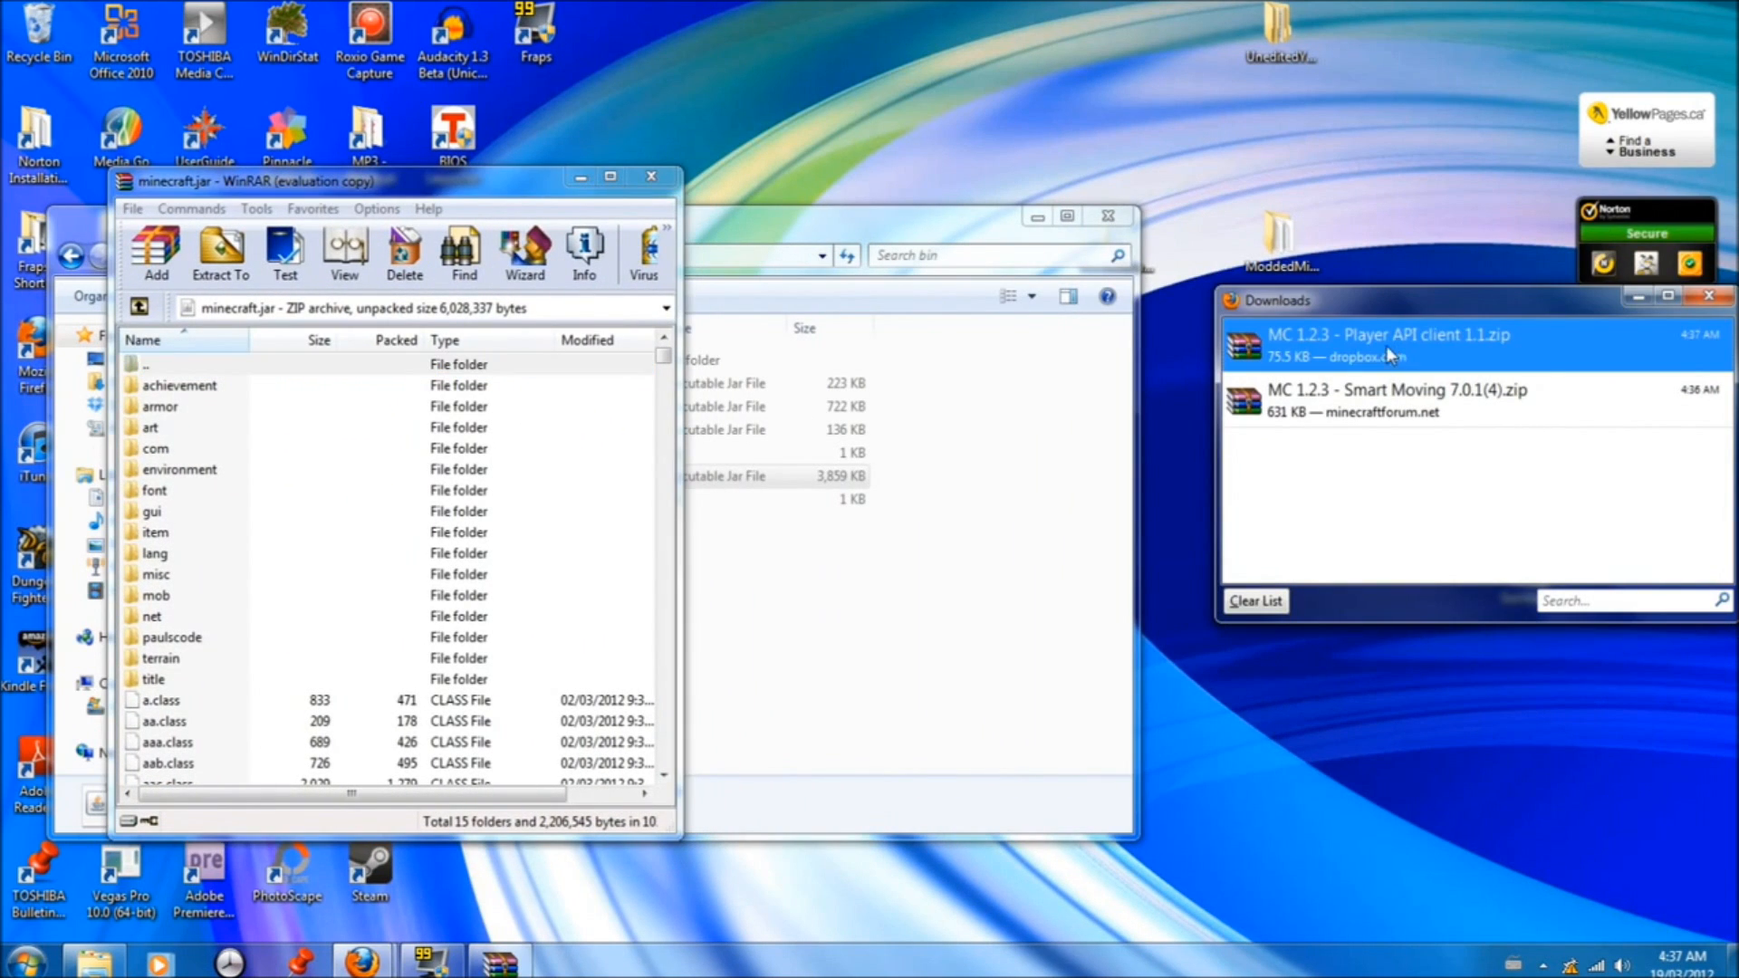
right_click(1385, 344)
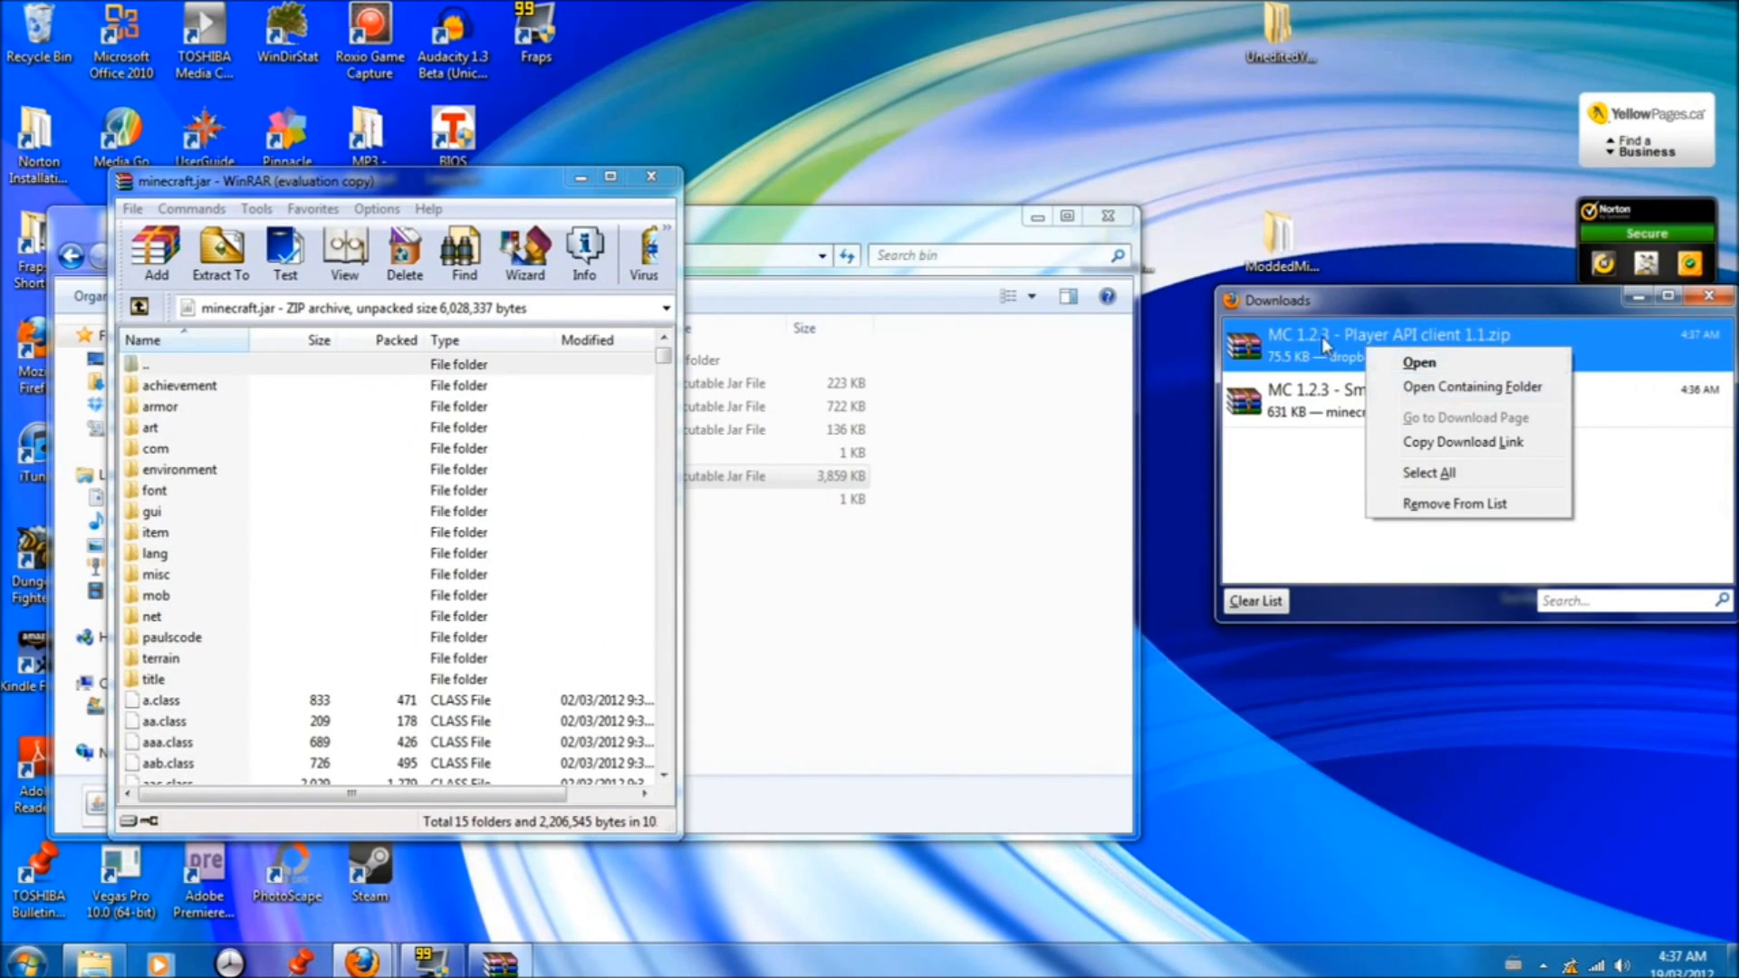
left_click(1471, 386)
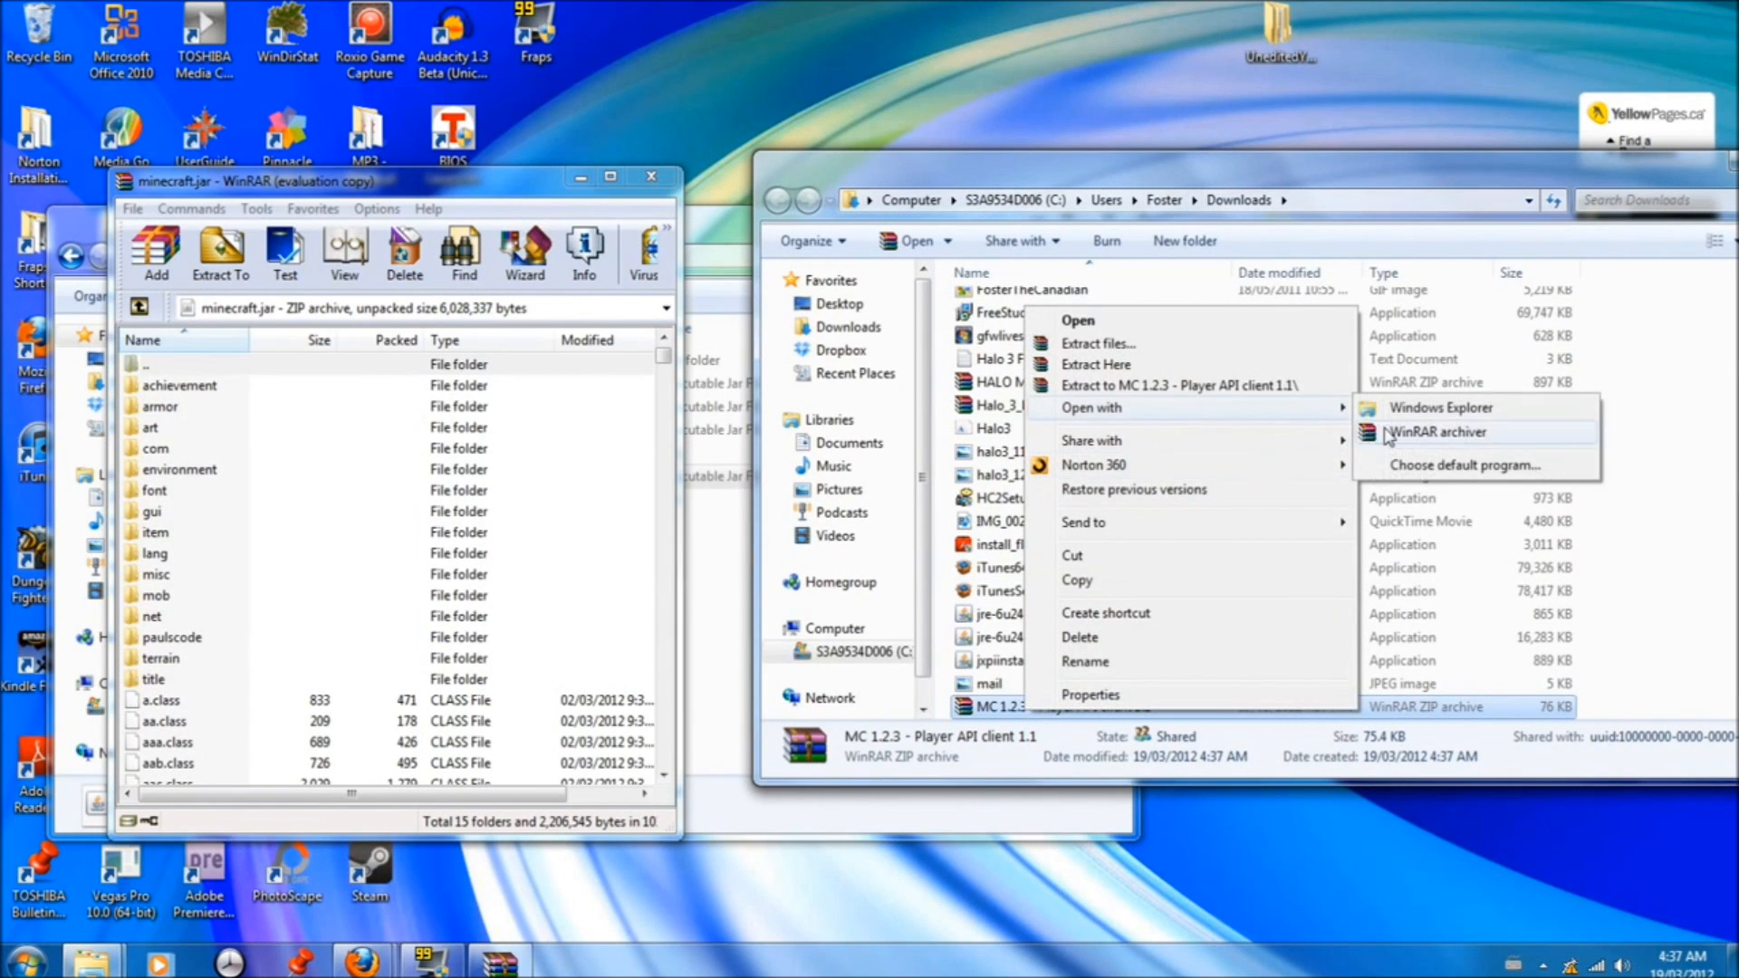
Select every Player API client 1.1 file, drop them into minecraft.jar and close the zip
left_click(1435, 431)
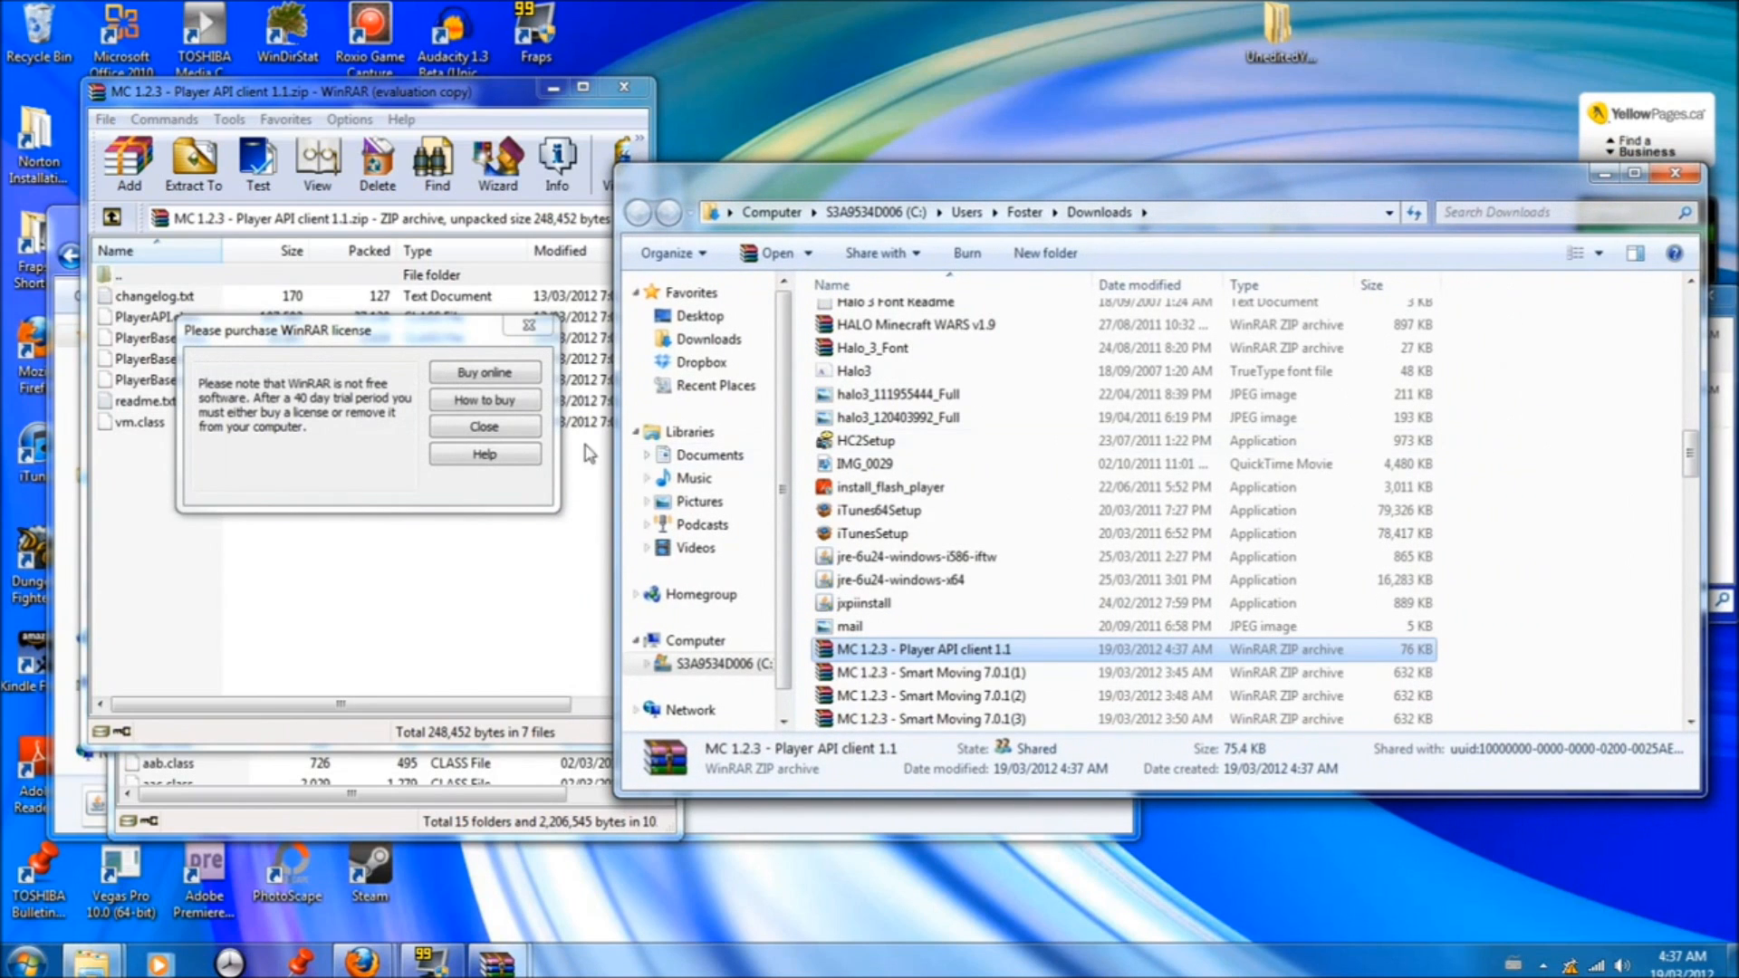
left_click(483, 426)
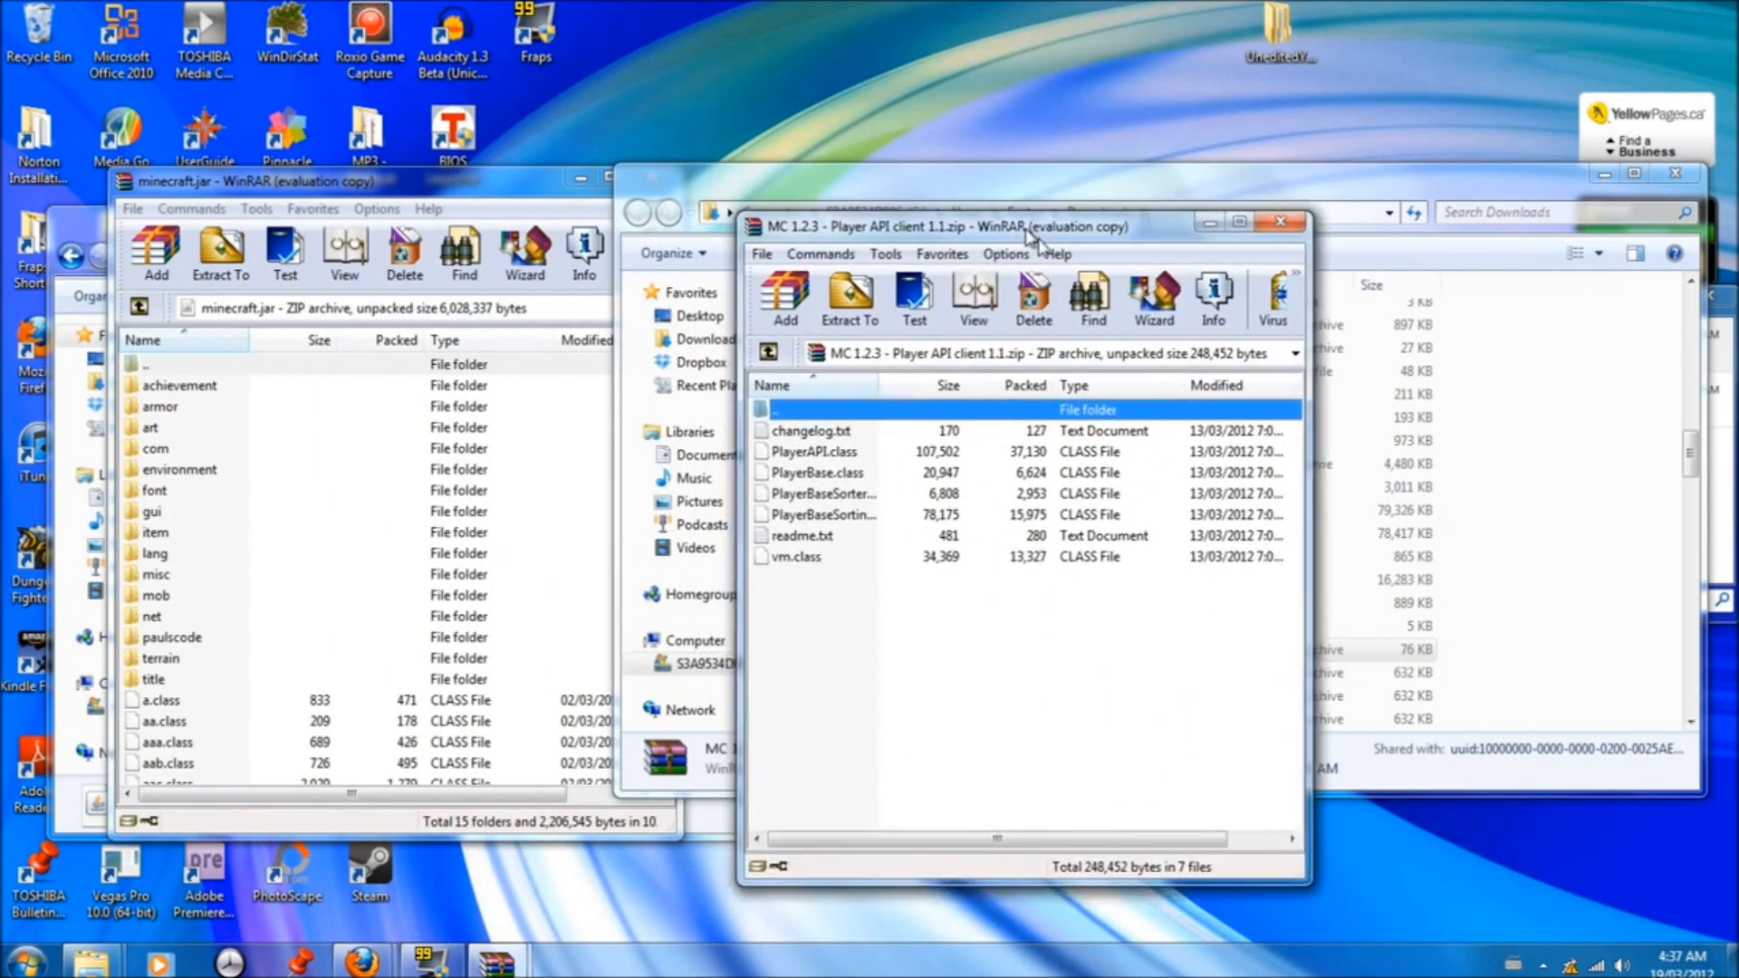
left_click_drag(1037, 227, 1070, 255)
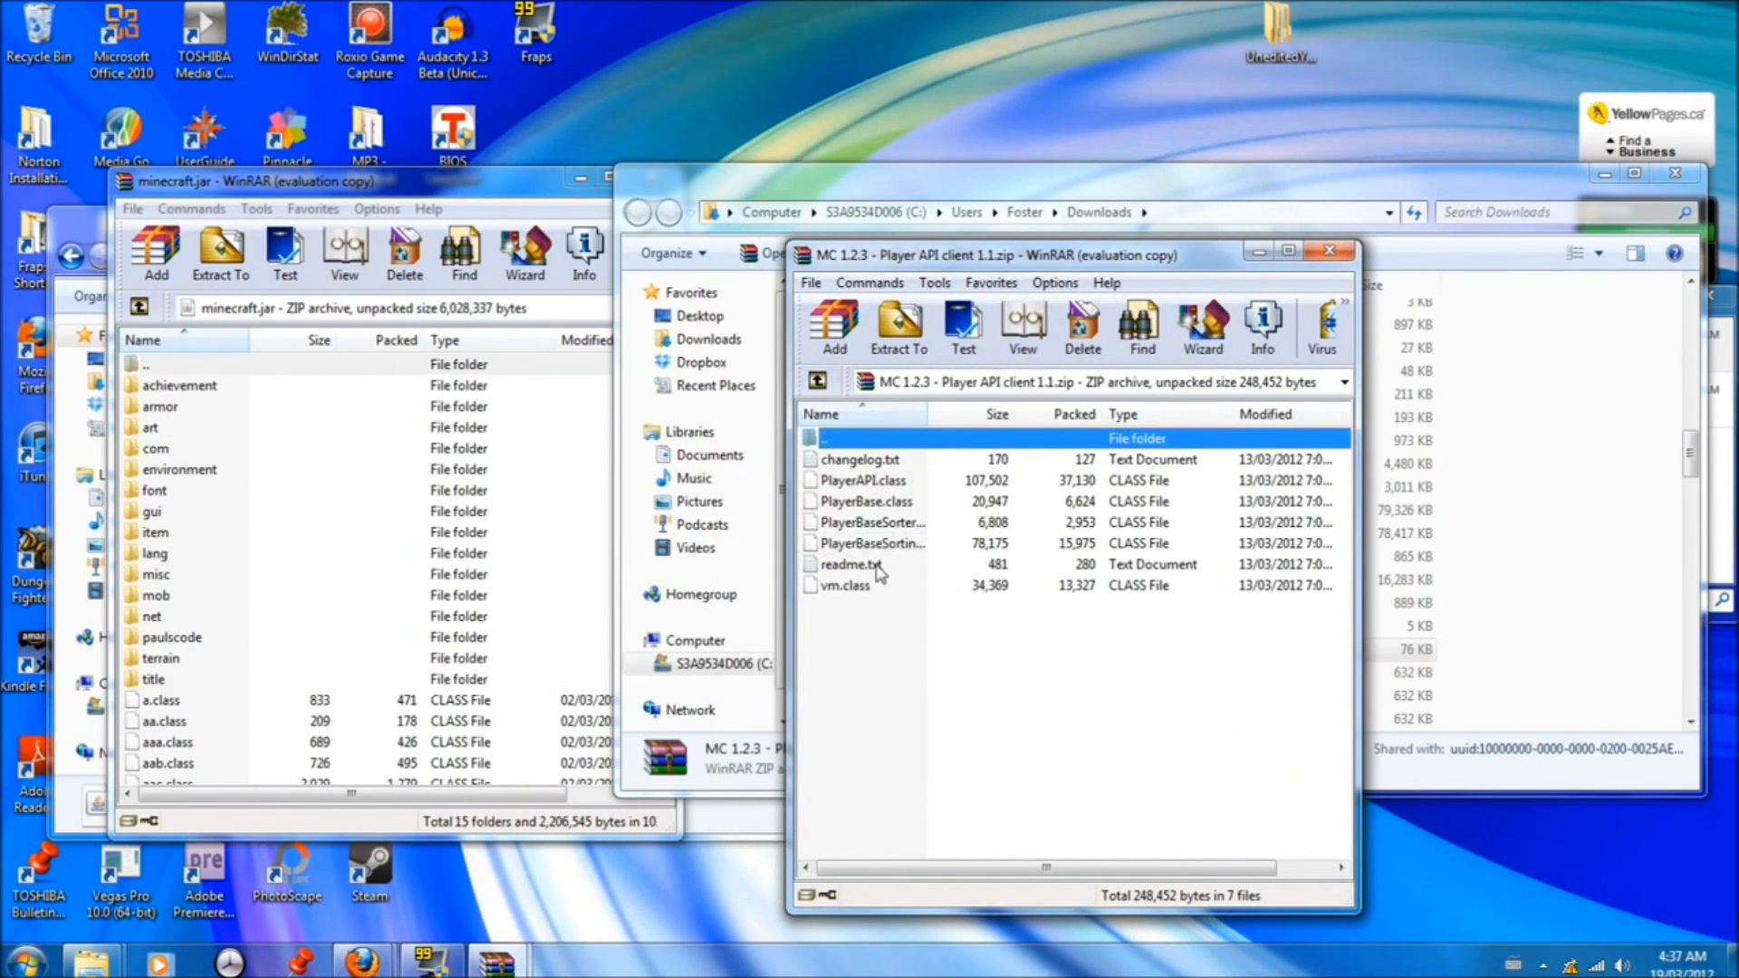
left_click(852, 565)
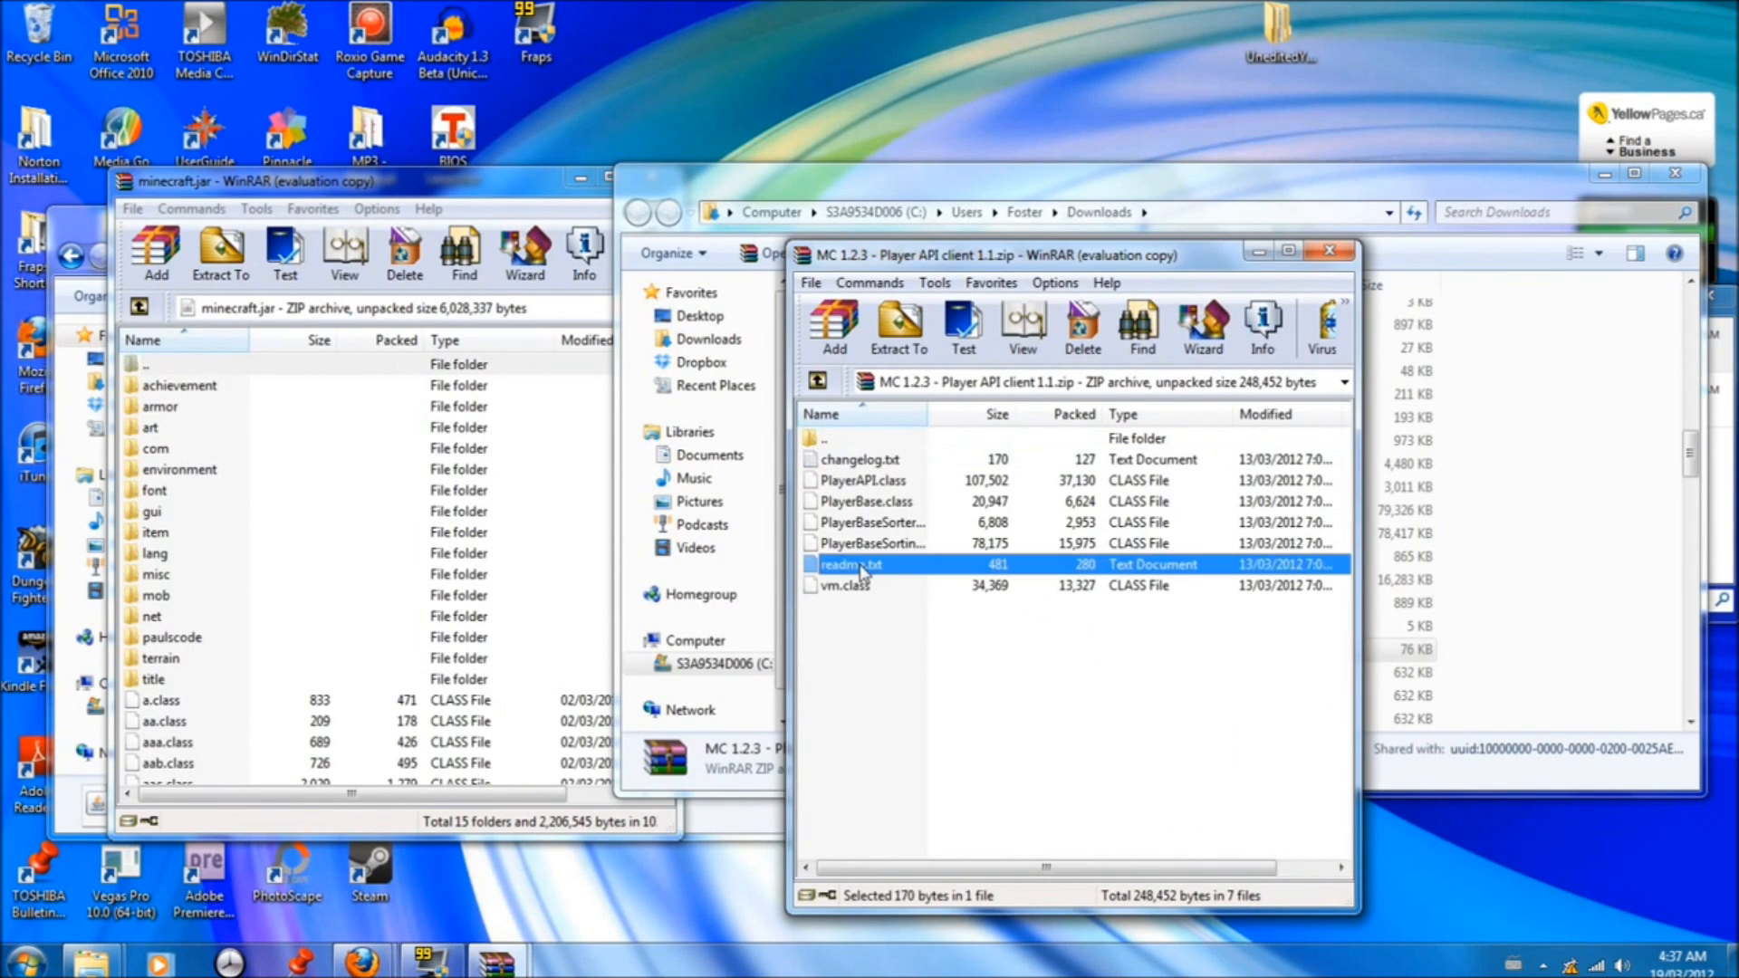
key("ctrl+a")
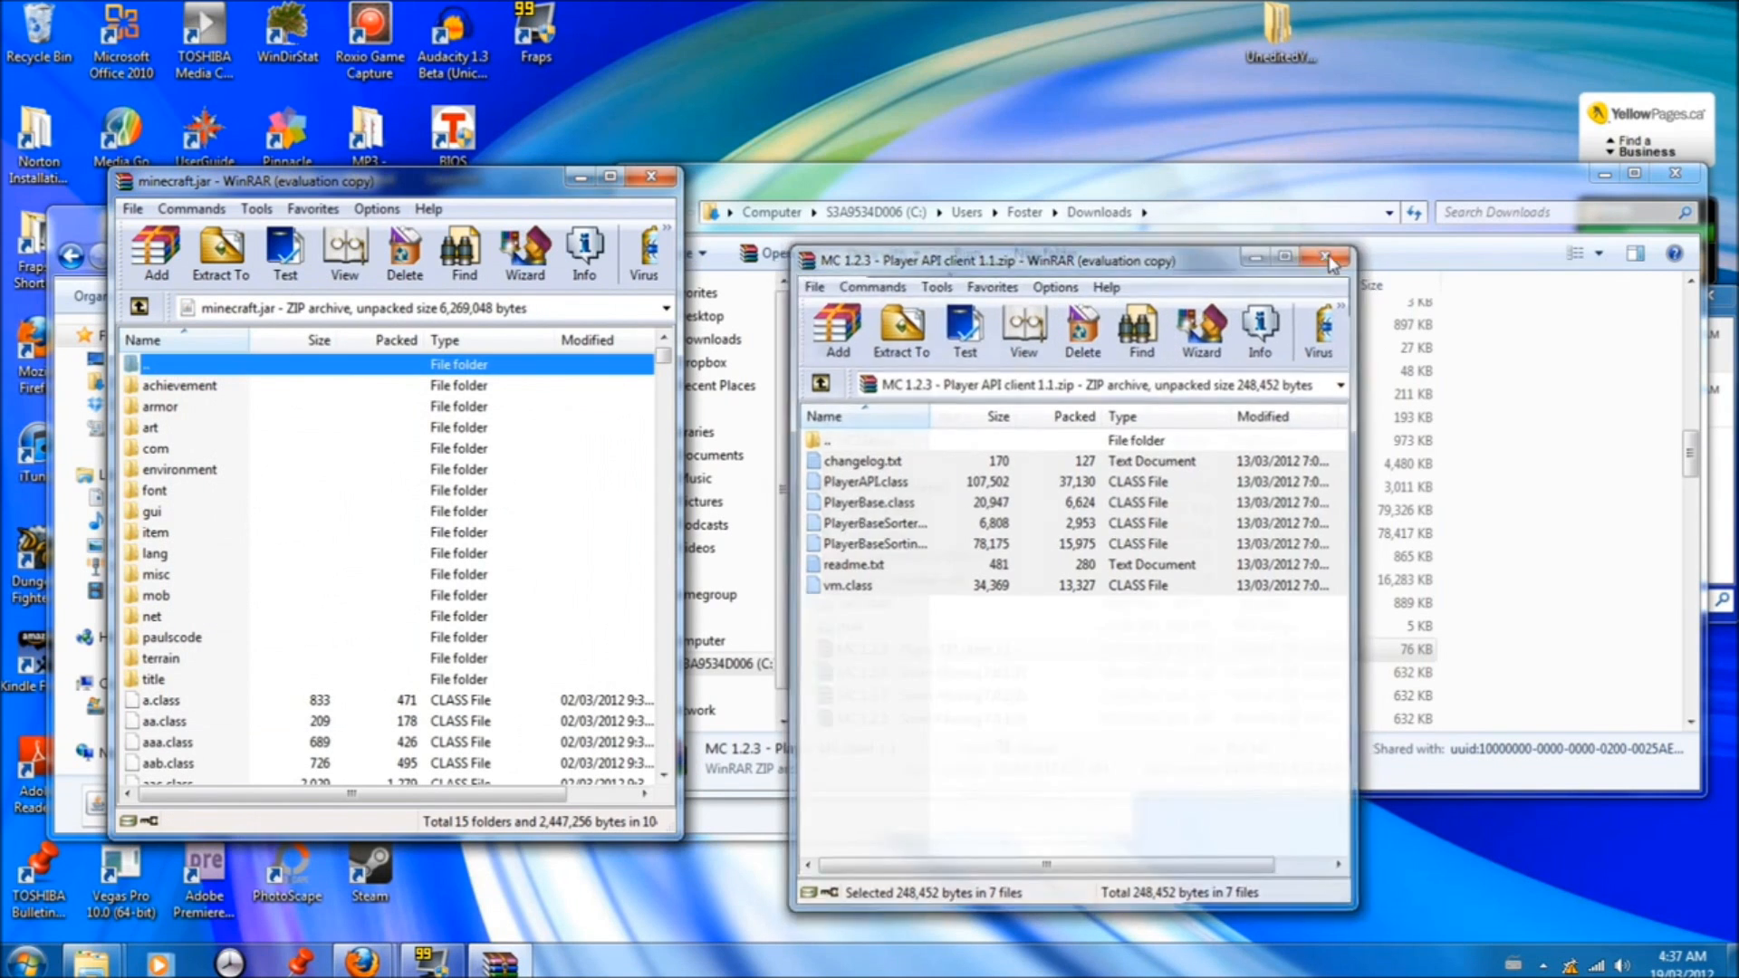
left_click(1329, 259)
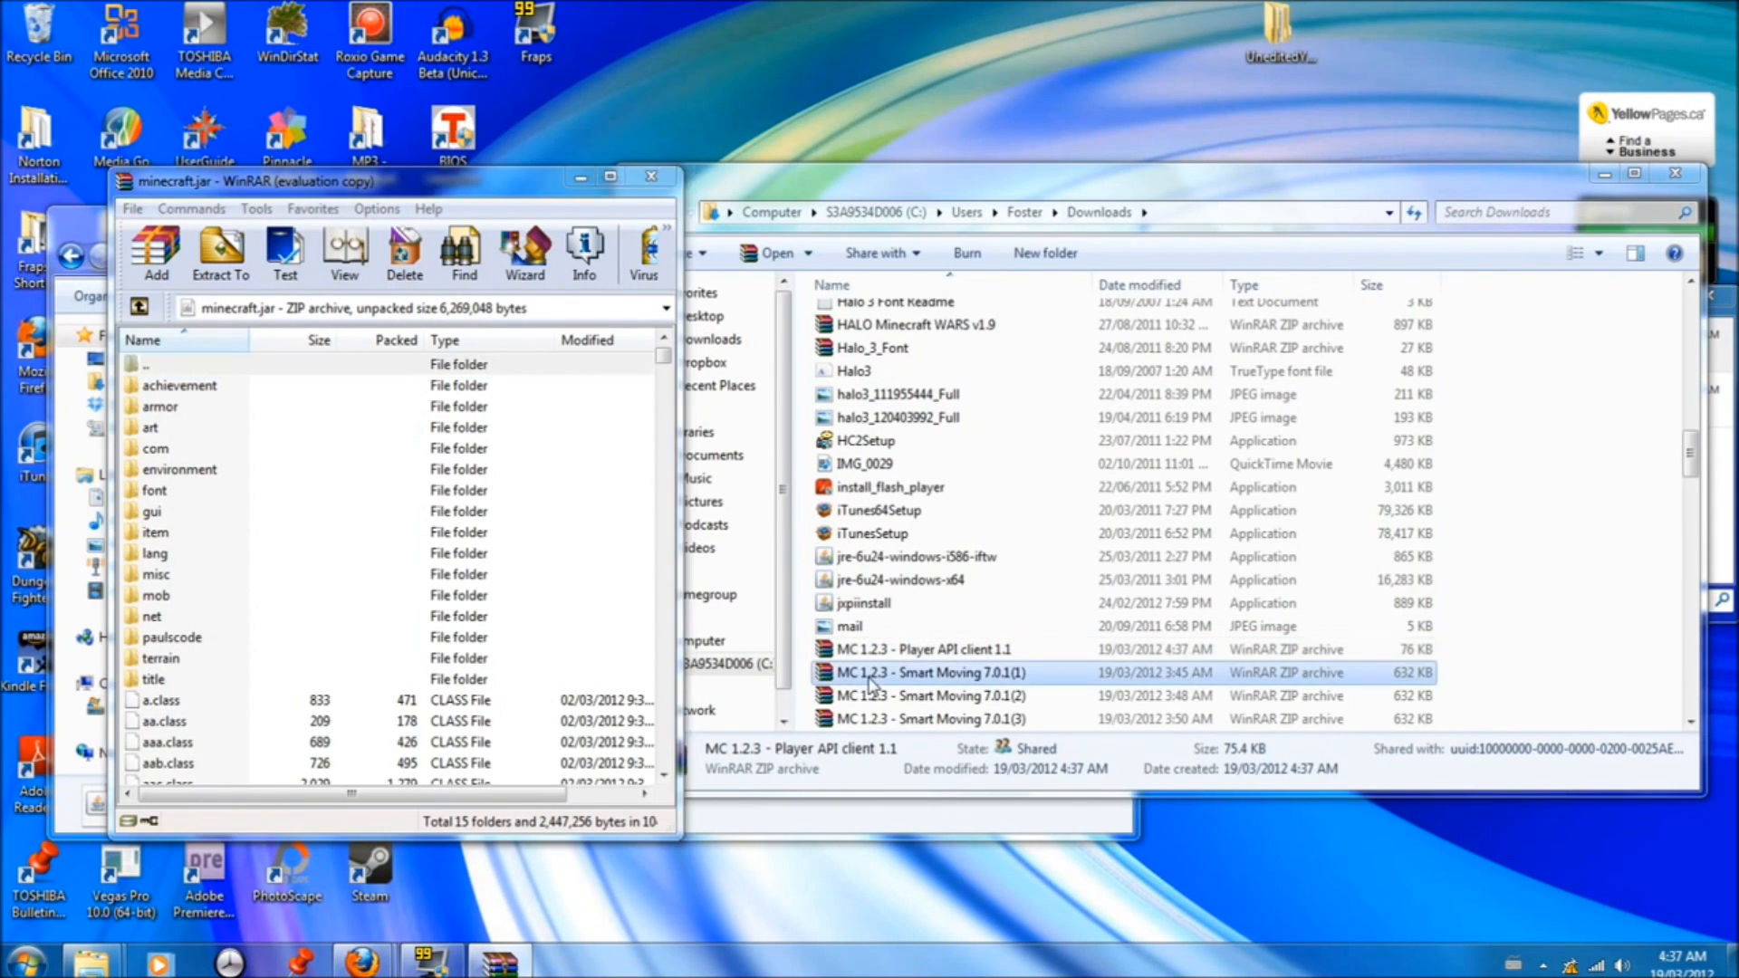
Add the SmartMoving for ModLoader files from Smart Moving 7.0.1(1).zip into minecraft.jar and close the windows
right_click(929, 672)
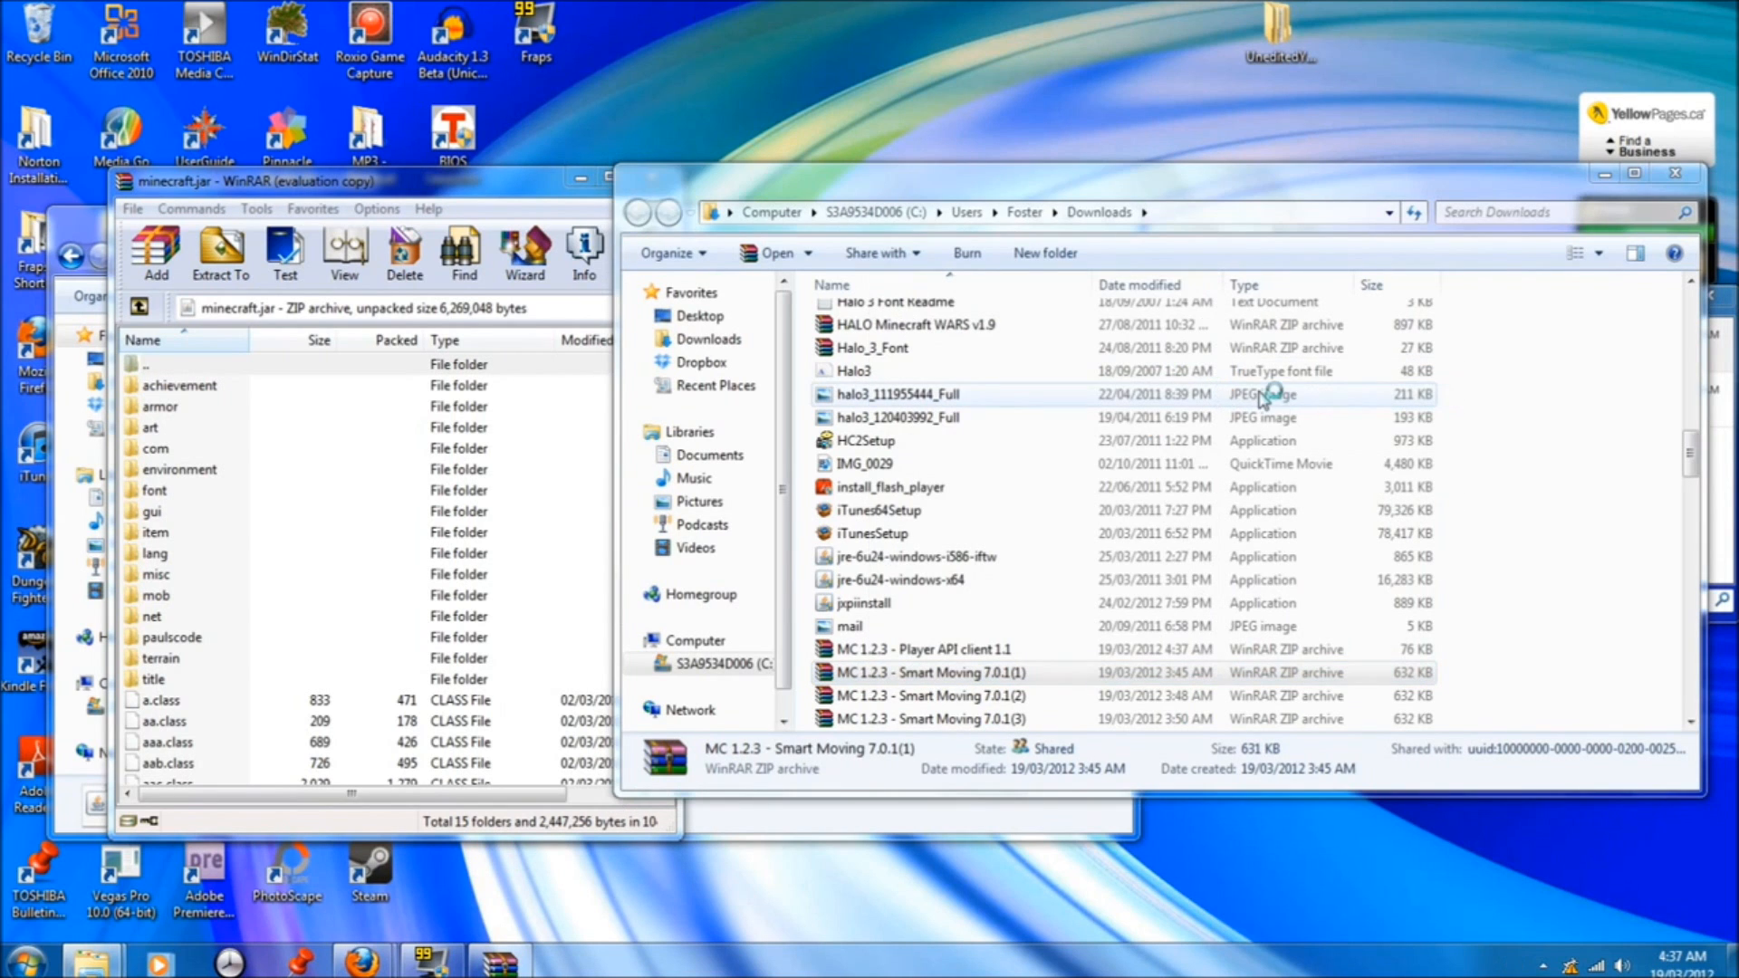
double_click(931, 672)
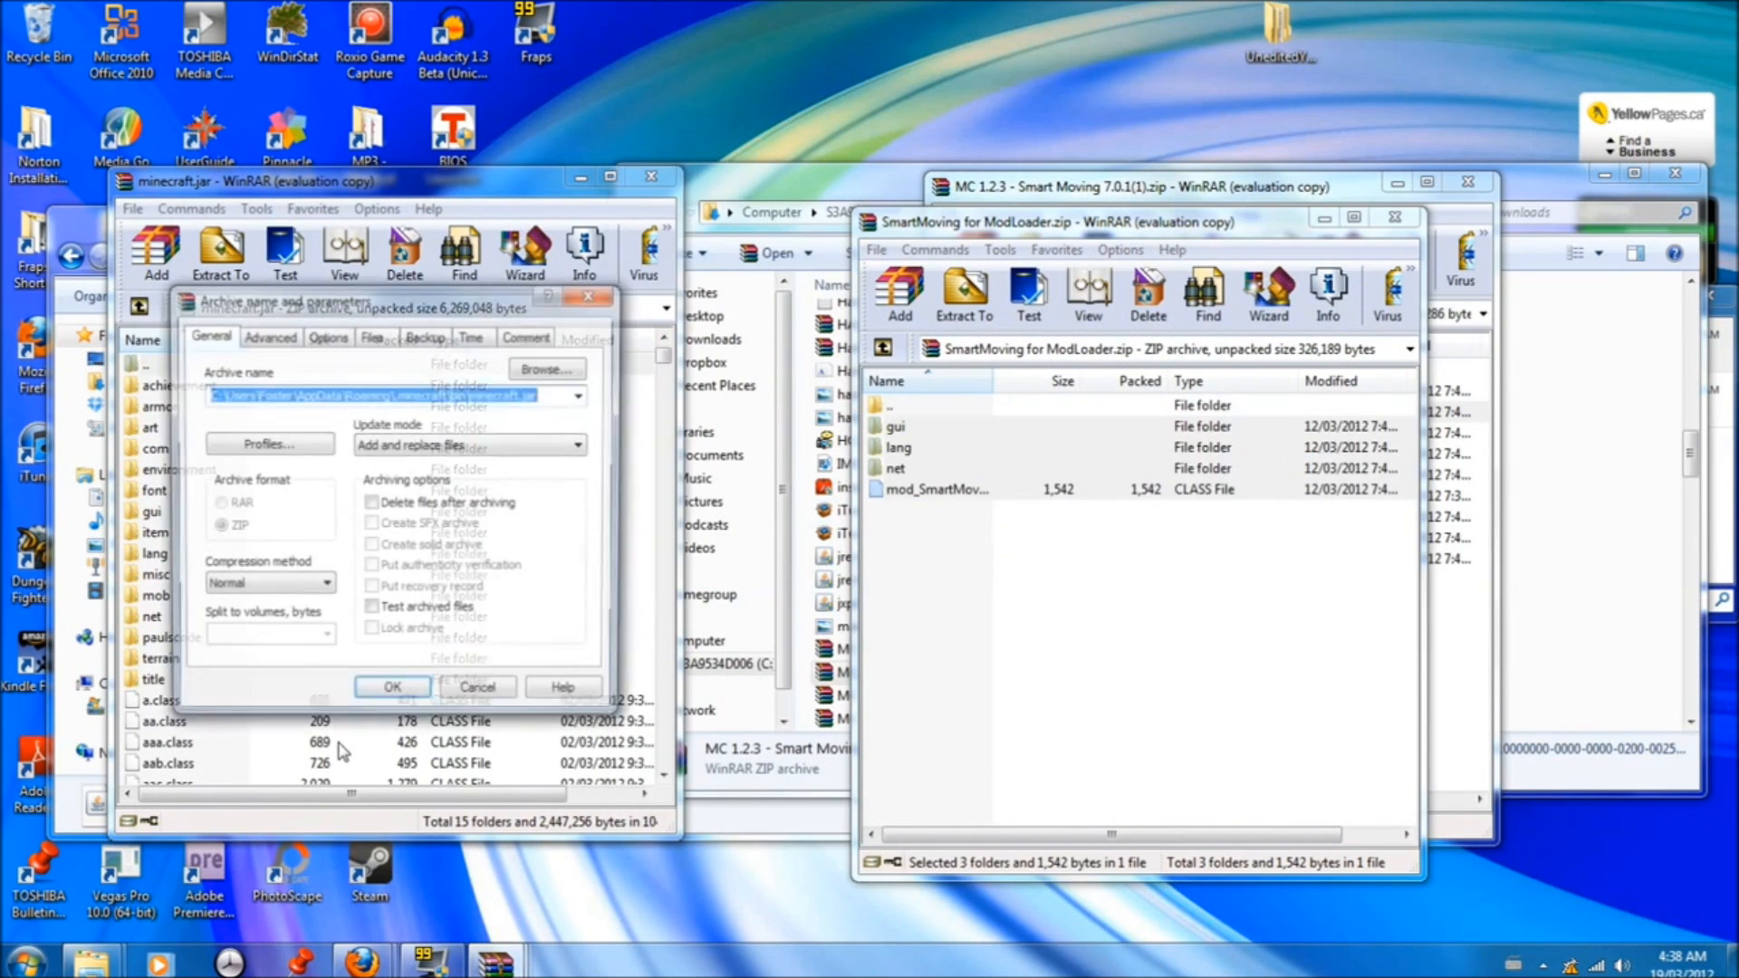
left_click(391, 686)
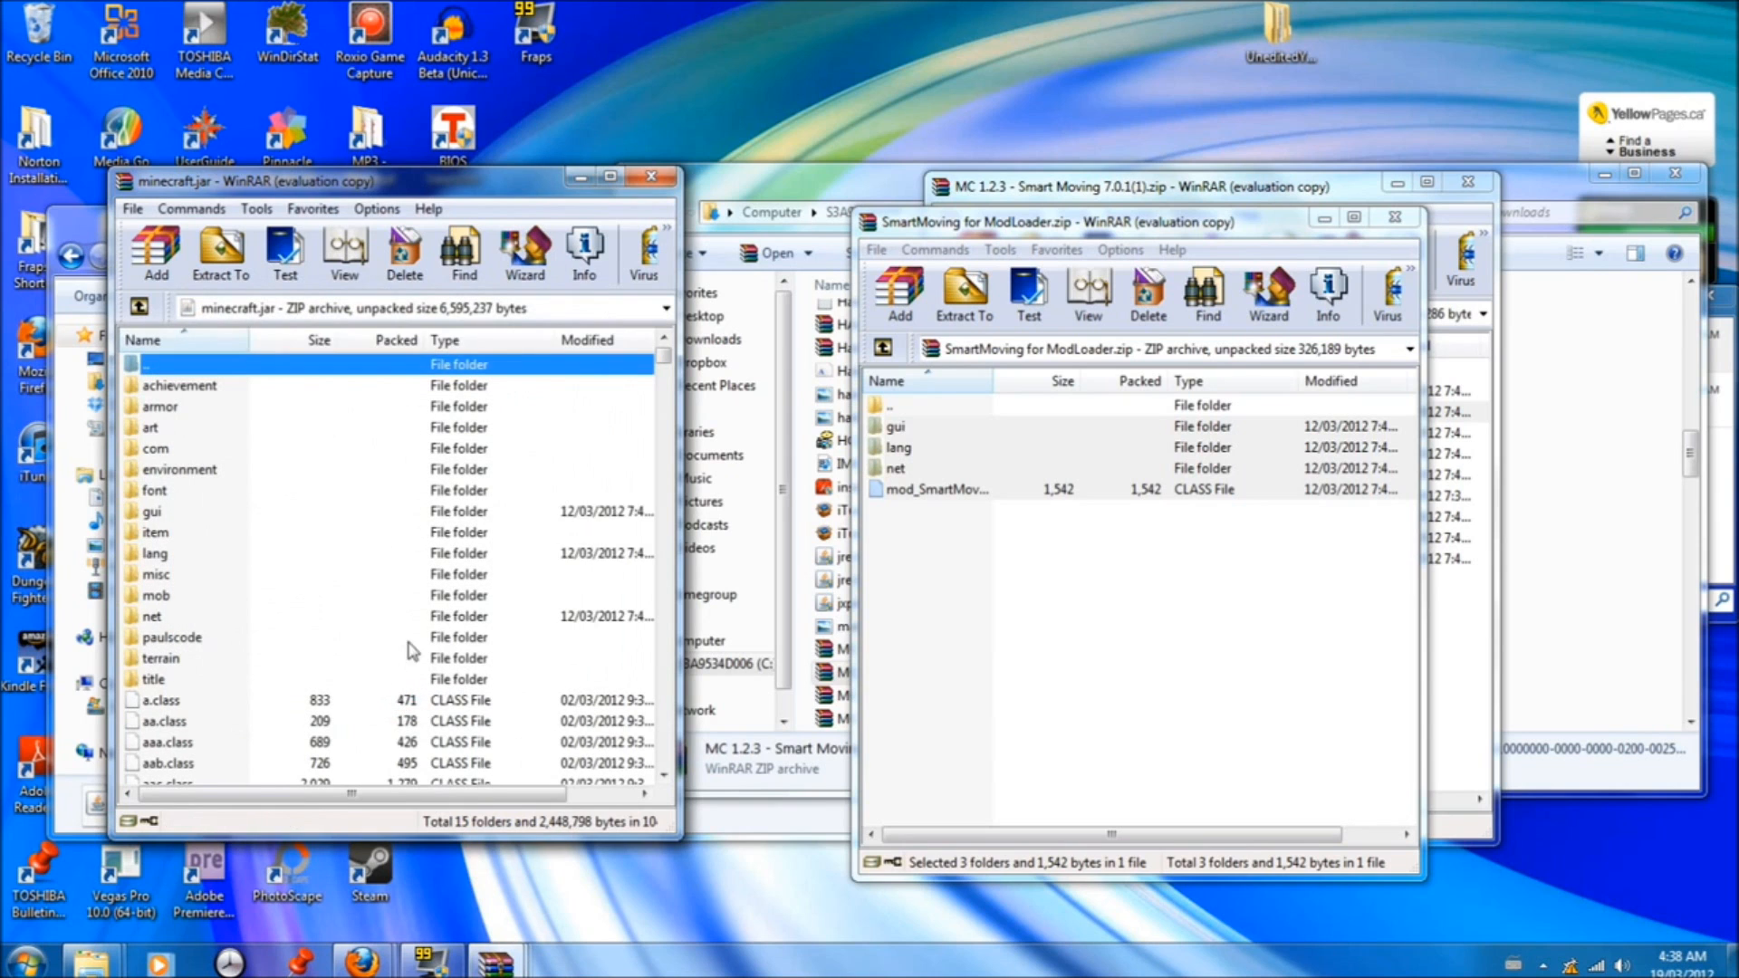
mouse_move(1391, 235)
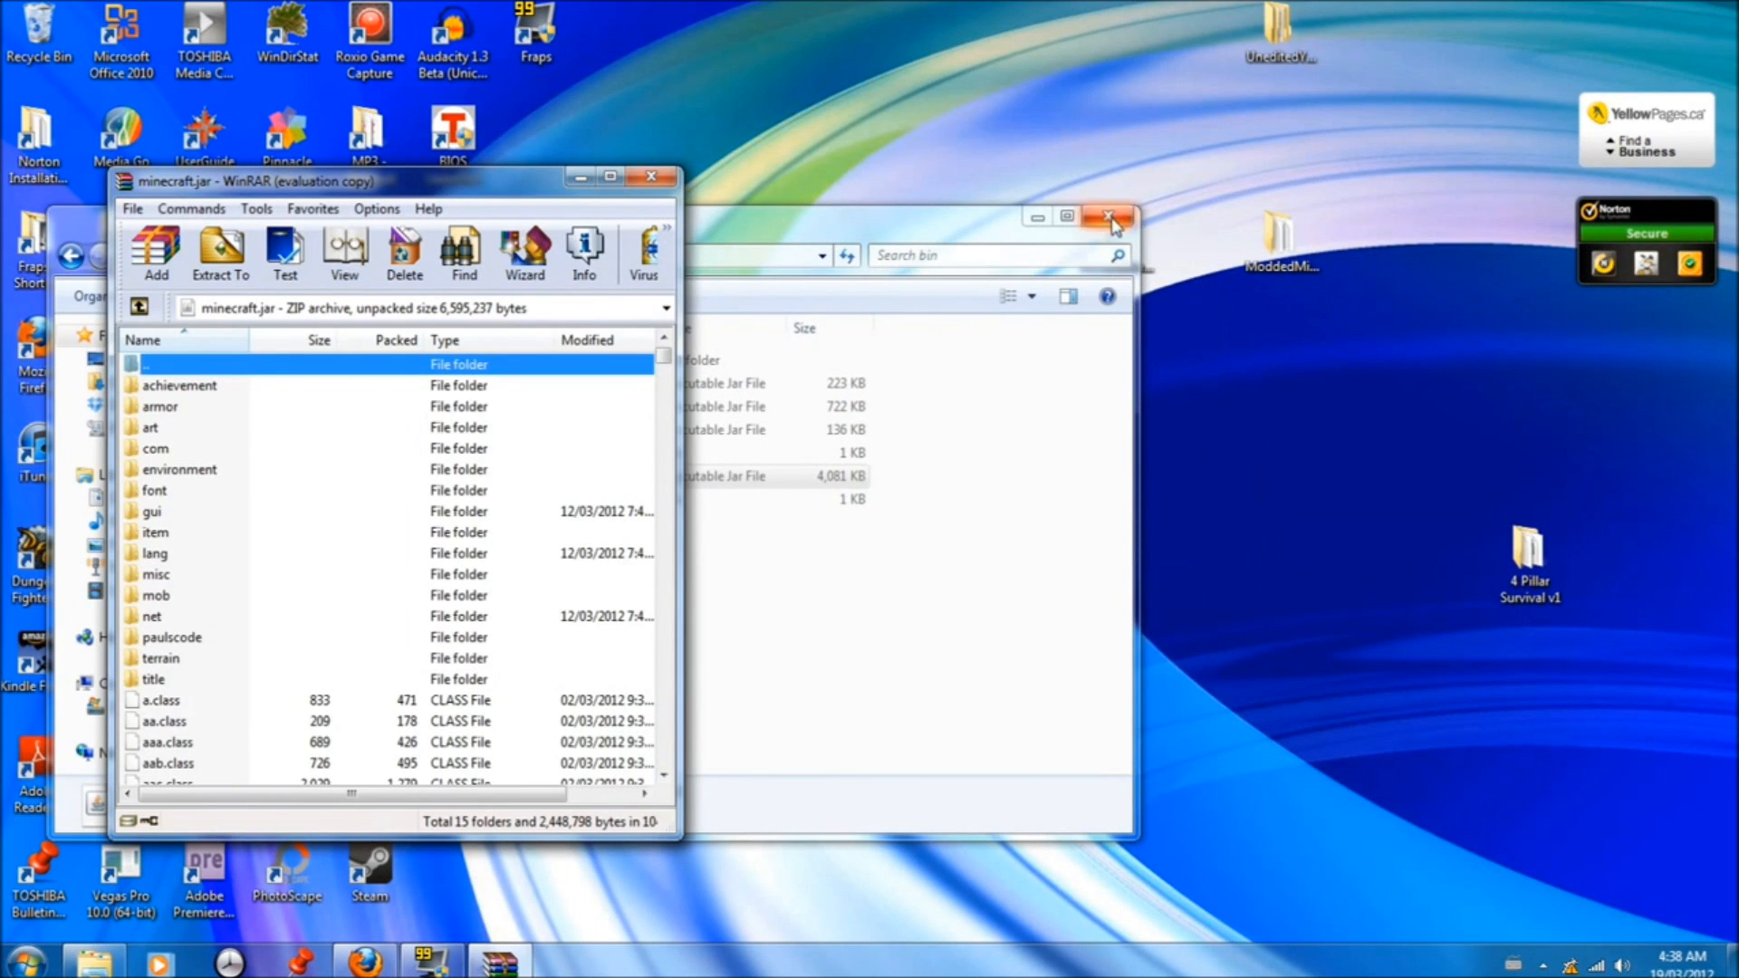
left_click(1110, 219)
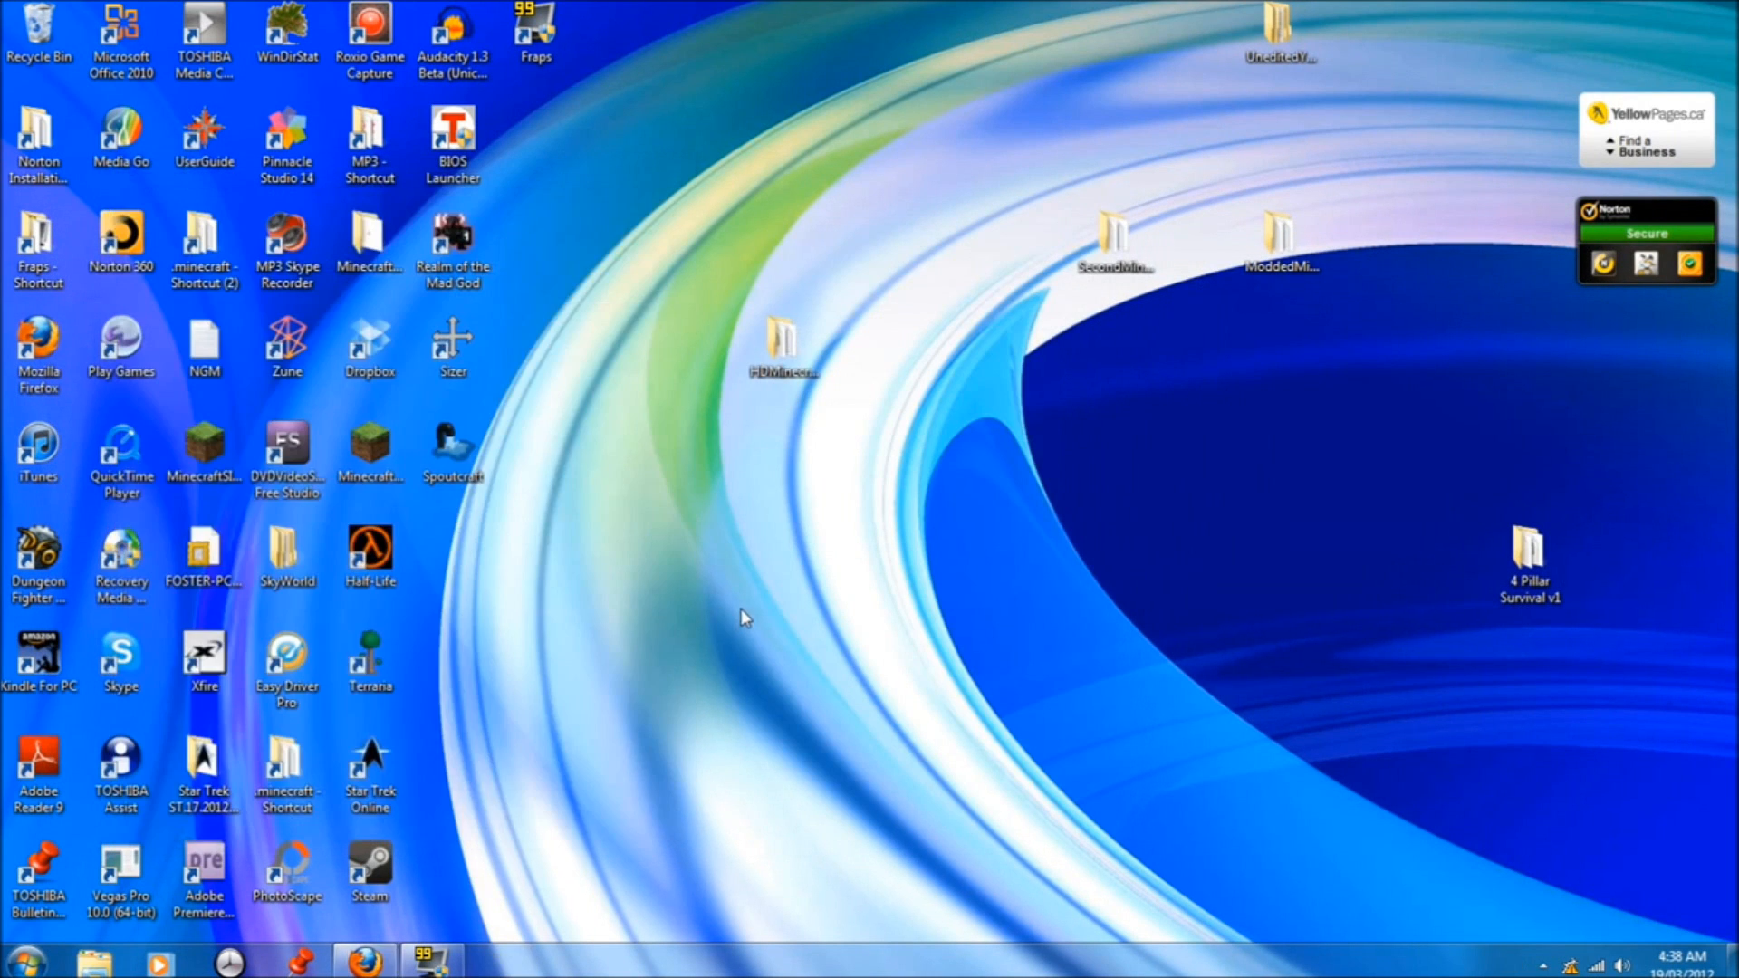